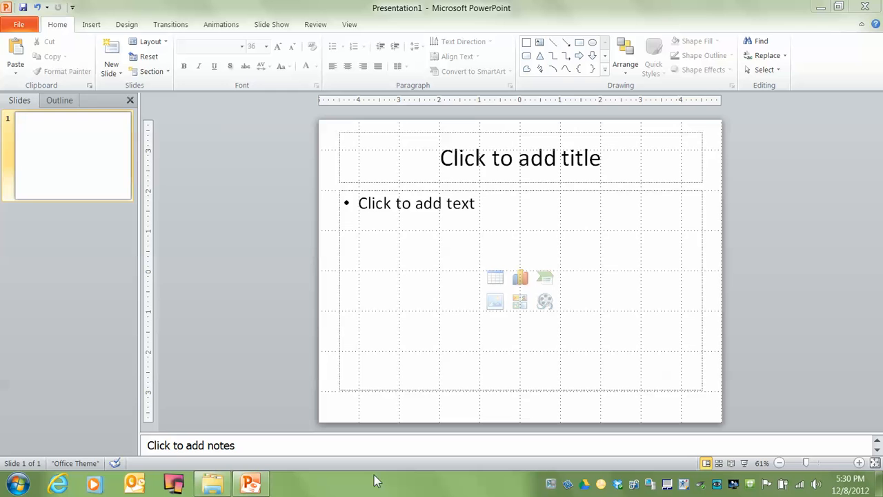
mouse_move(269, 315)
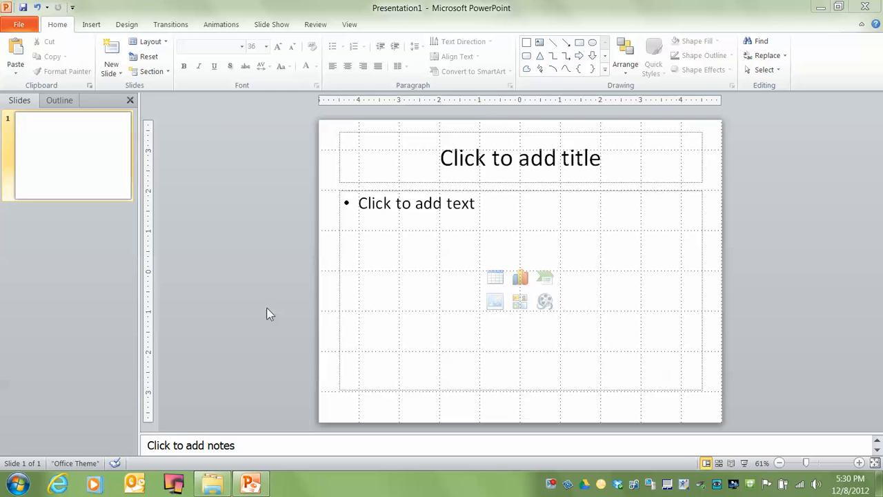
mouse_move(268, 163)
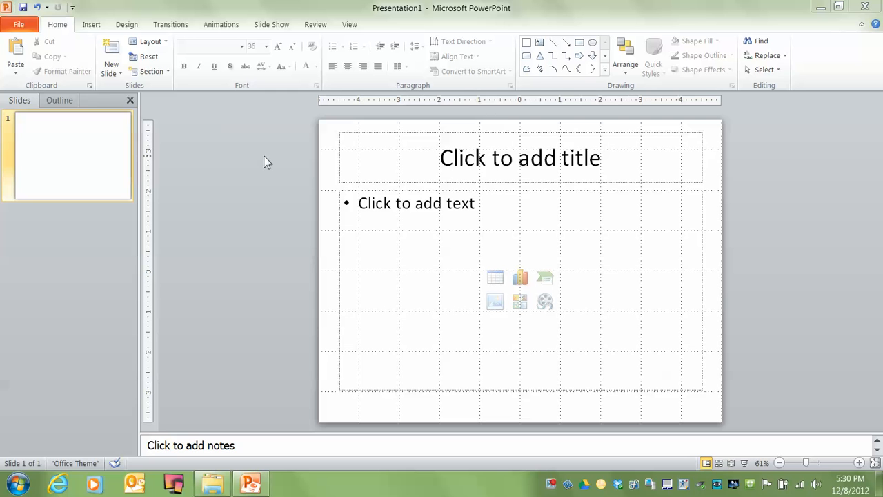
mouse_move(427, 141)
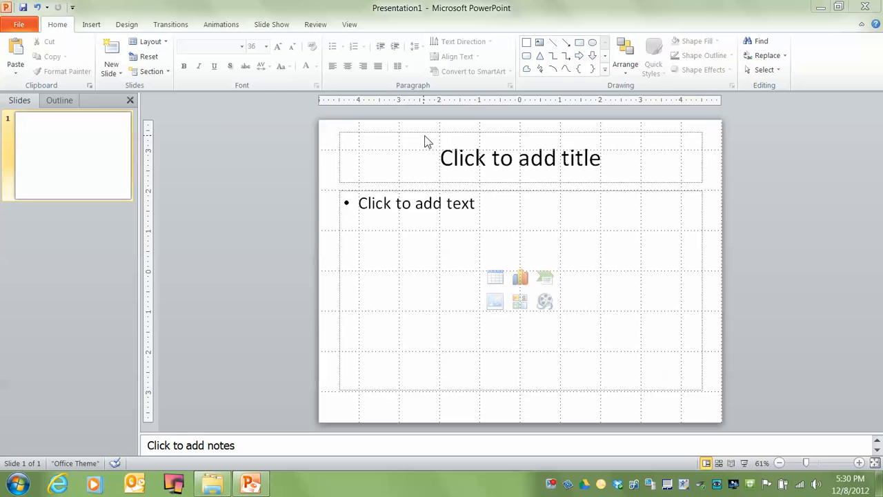
mouse_move(460, 137)
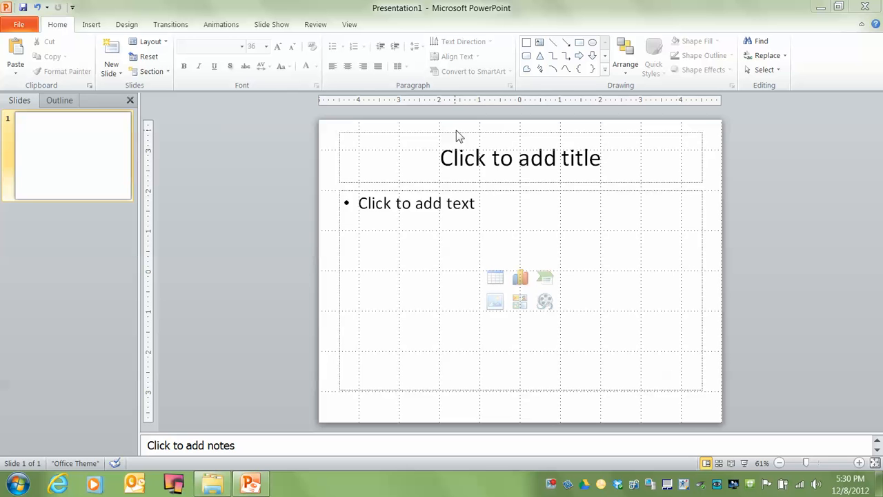
Step: Left-align the title placeholder and reduce its font size, then reduce the body placeholder's font size
left_click(520, 157)
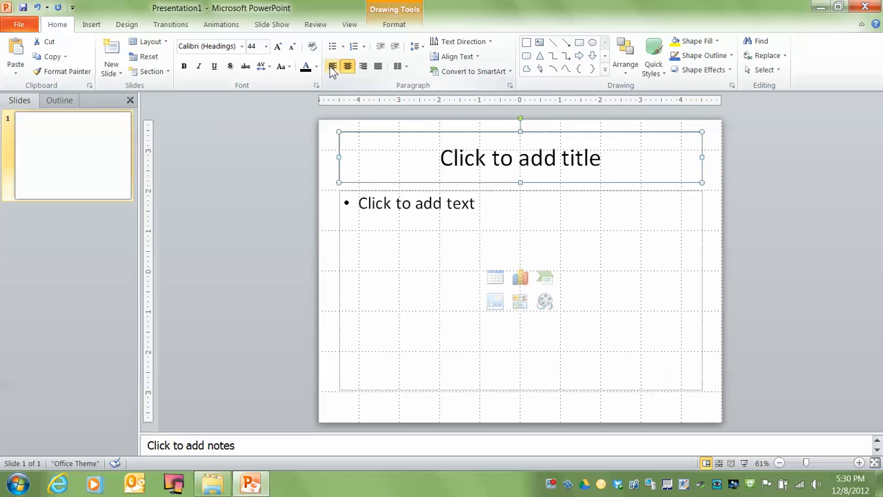
left_click(331, 67)
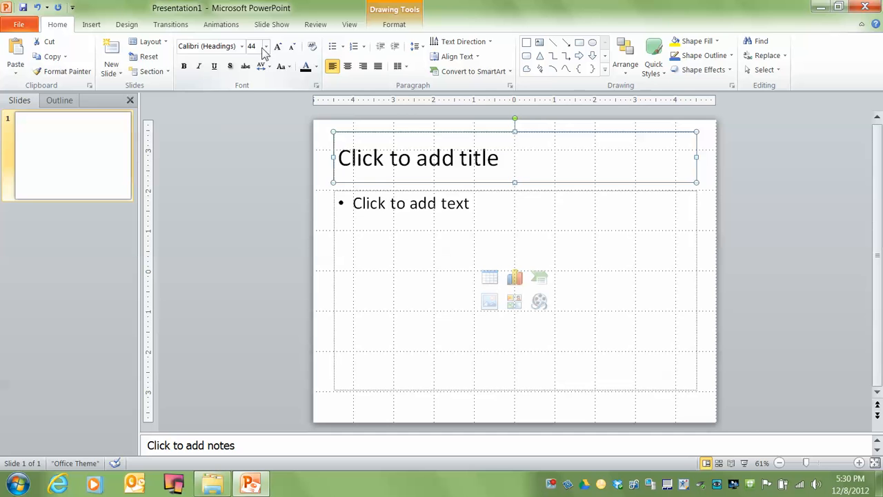
left_click(265, 46)
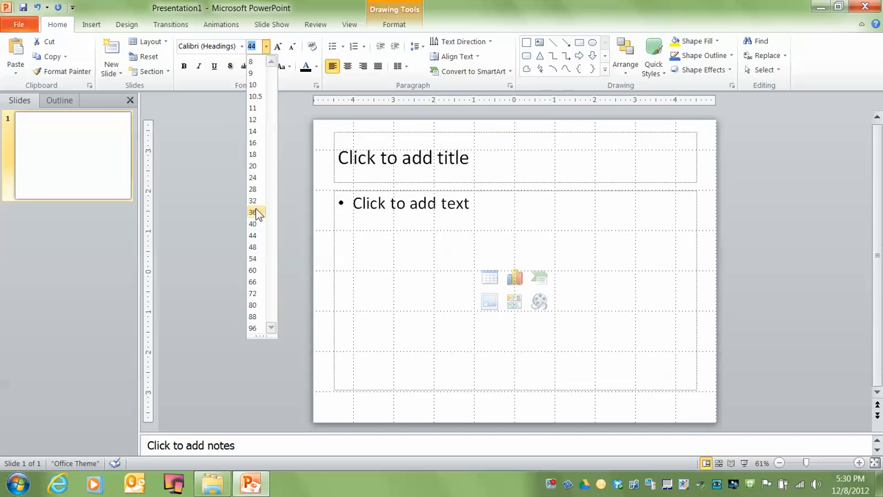
left_click(252, 213)
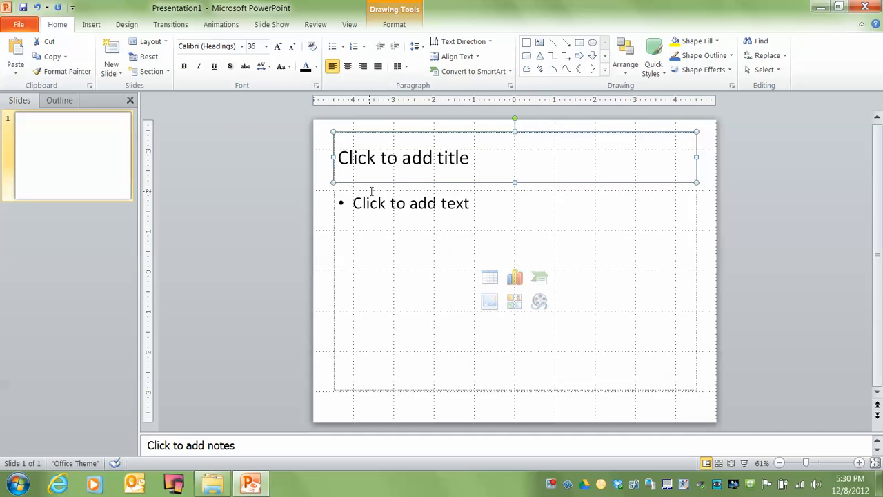
left_click(265, 47)
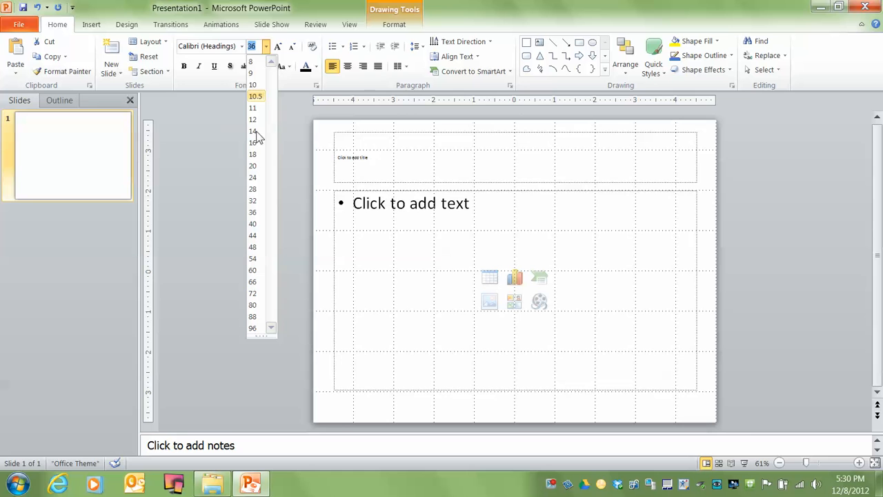
left_click(252, 190)
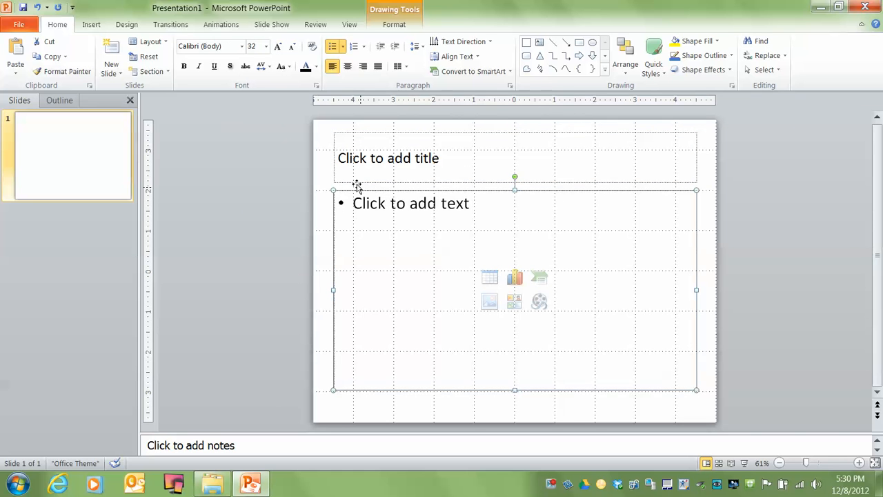
mouse_move(265, 47)
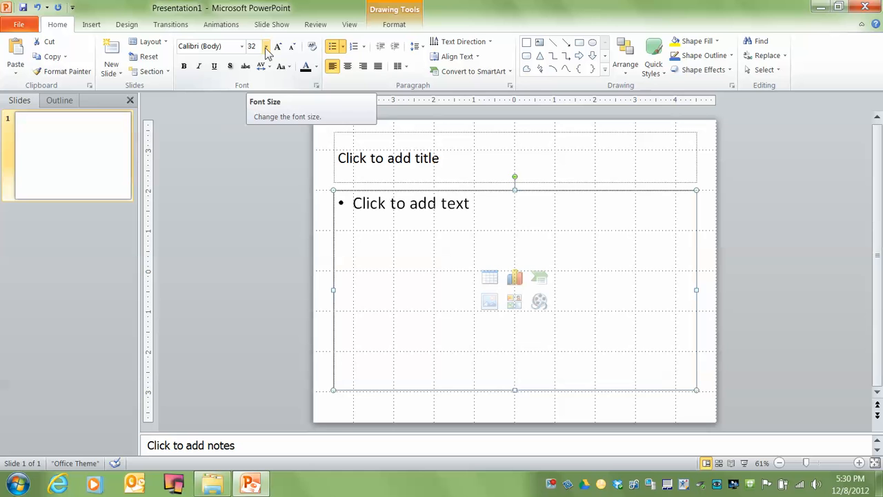
left_click(265, 47)
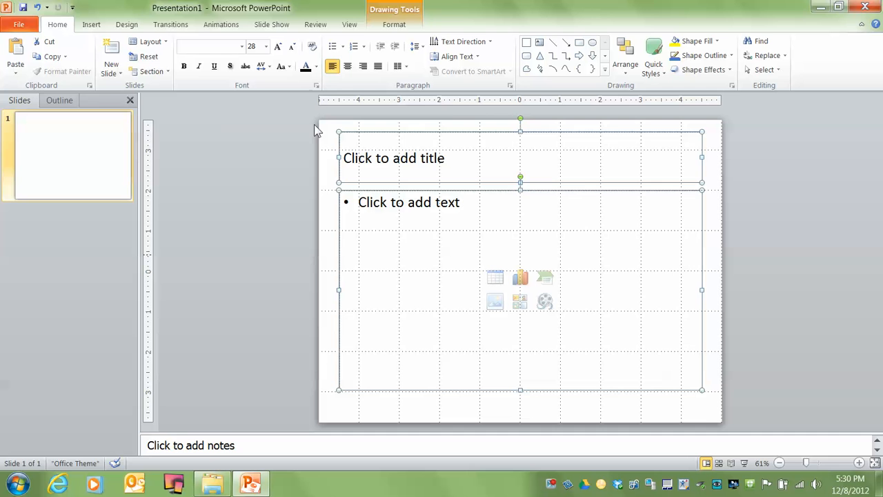
Step: Colour the placeholder text blue via More Colors in the Font Color list
left_click(316, 66)
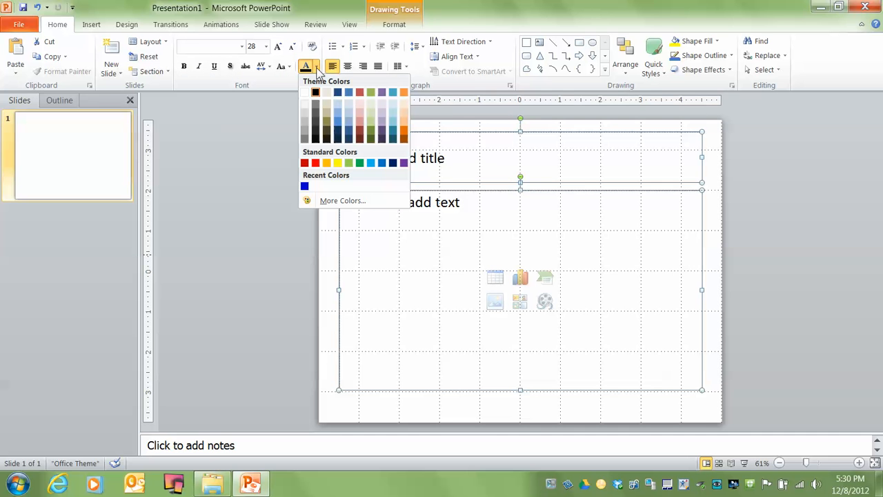
mouse_move(342, 200)
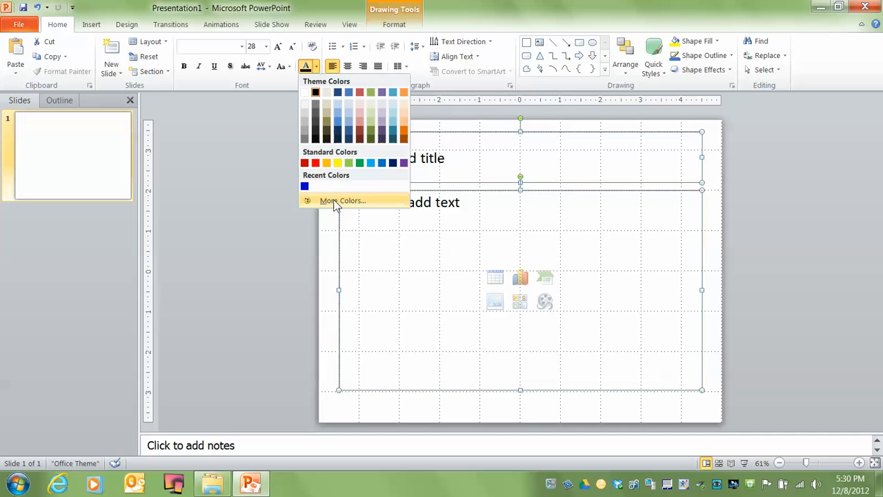
left_click(342, 200)
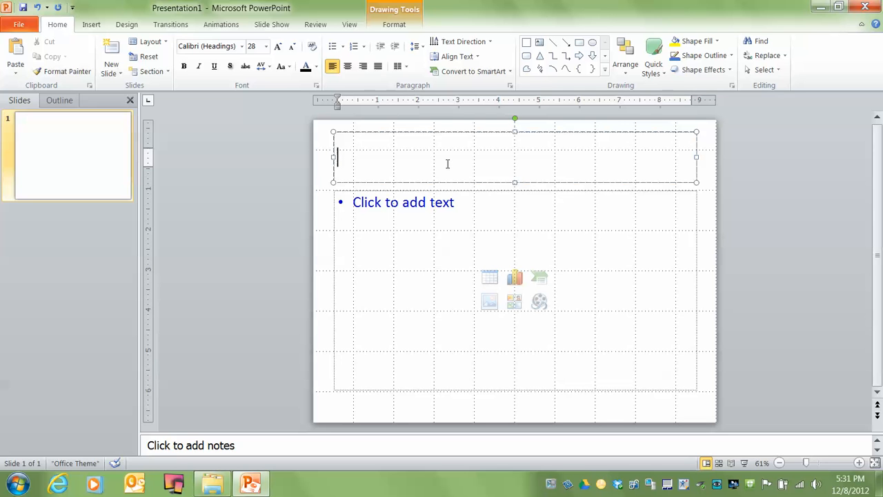
Step: Enter the title 'Q.1: blah blah blah' and two body lines, 'Blah' and 'blah'
type("Q.")
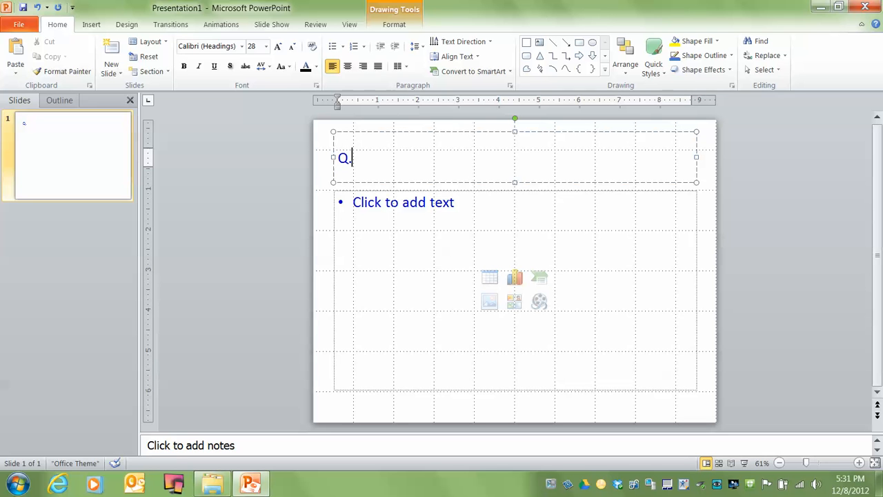
type("1:")
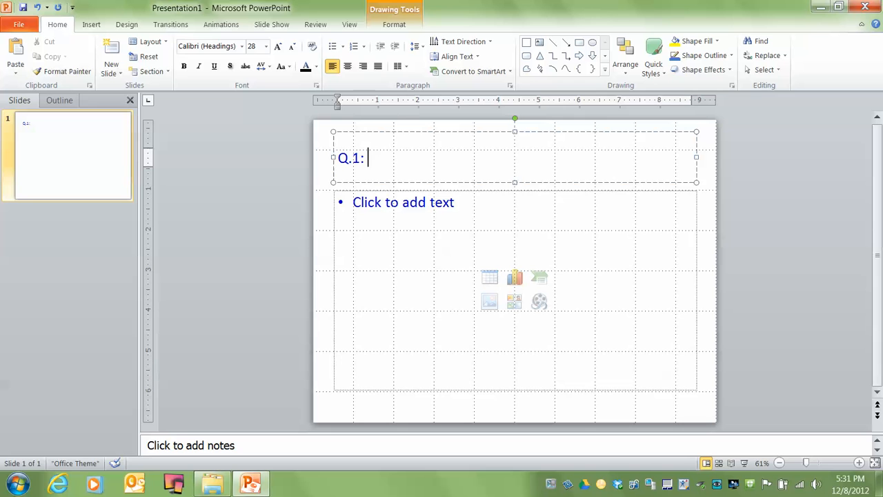
type("blah blah blah")
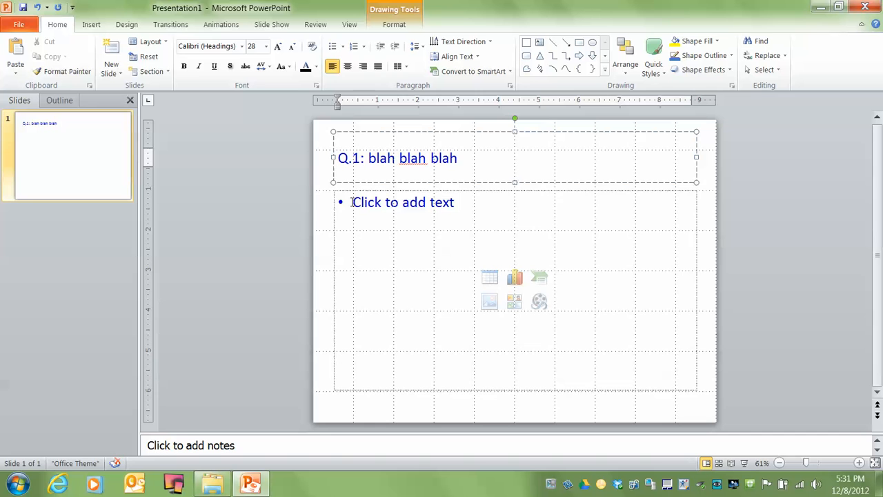
left_click(513, 290)
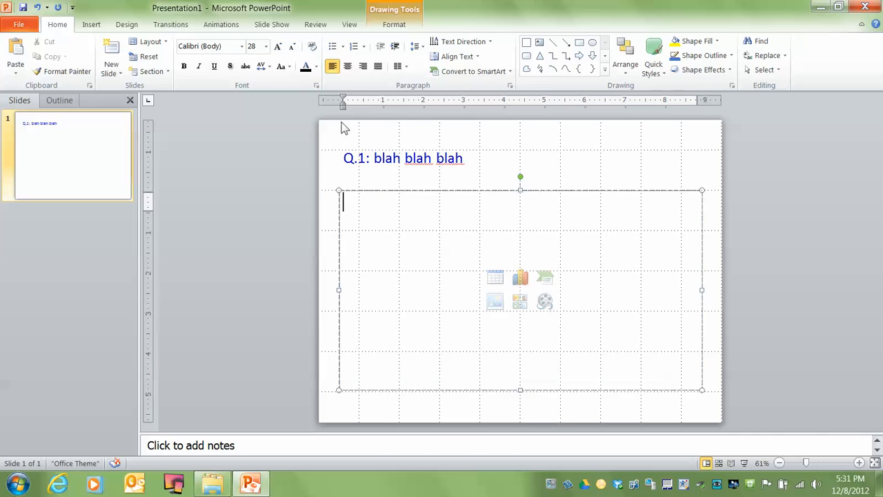
mouse_move(386, 224)
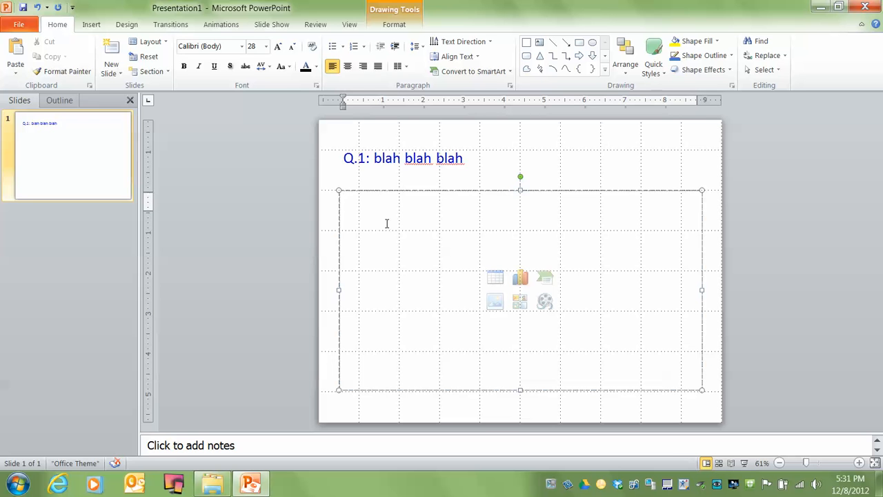
type("Blah")
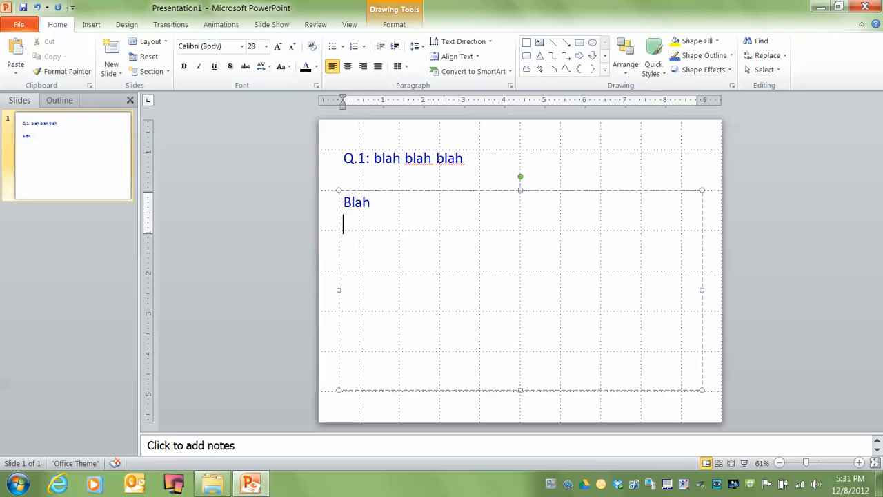
type("blah")
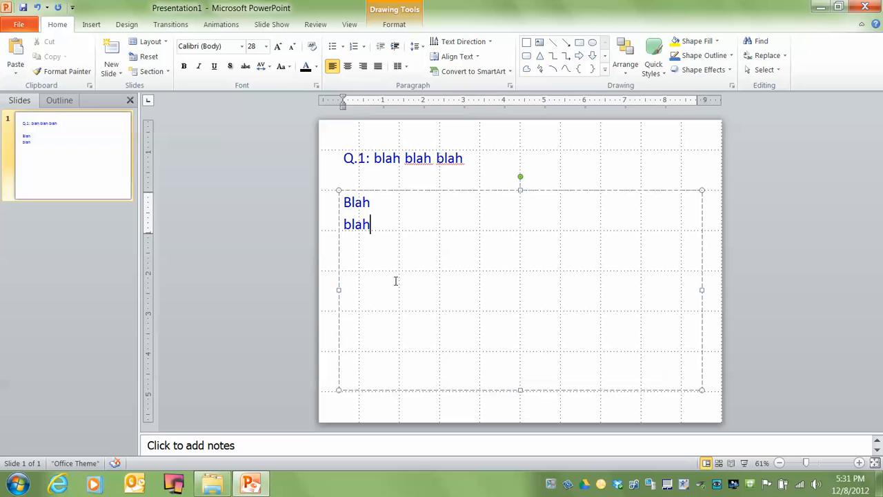
mouse_move(520, 390)
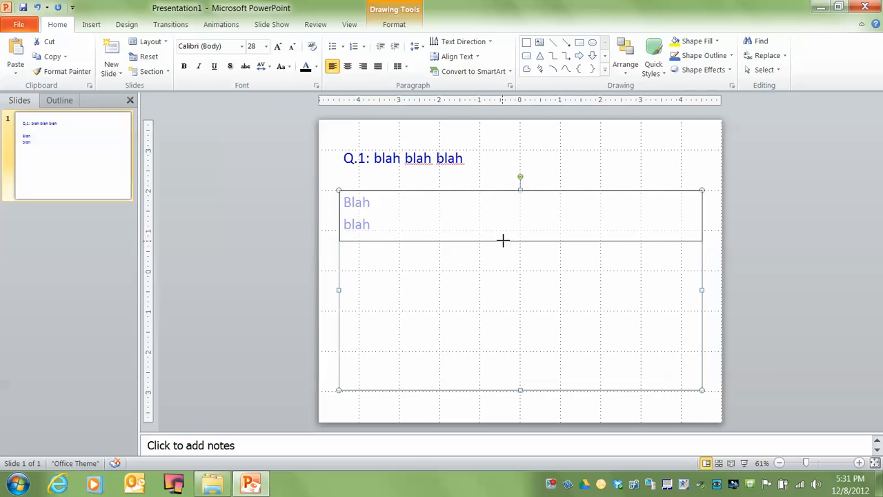
Step: Shrink the Blah text box to its two lines and move it right, below the title
left_click_drag(520, 390, 520, 240)
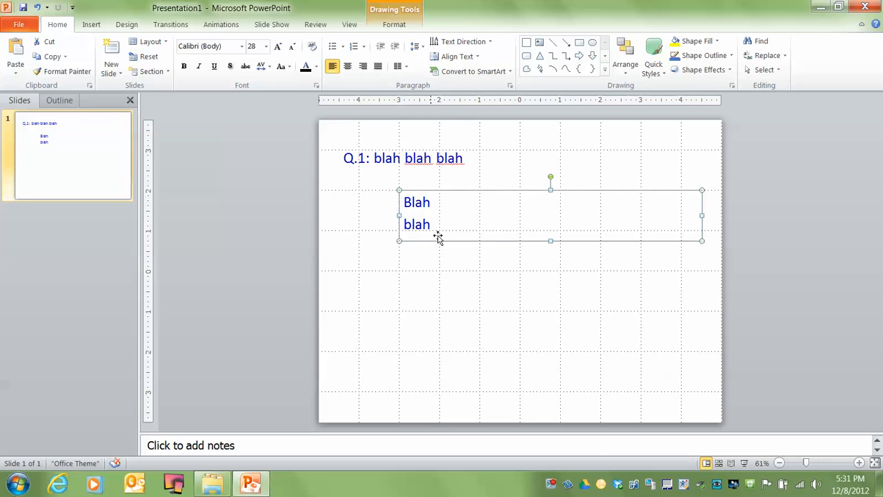
mouse_move(704, 216)
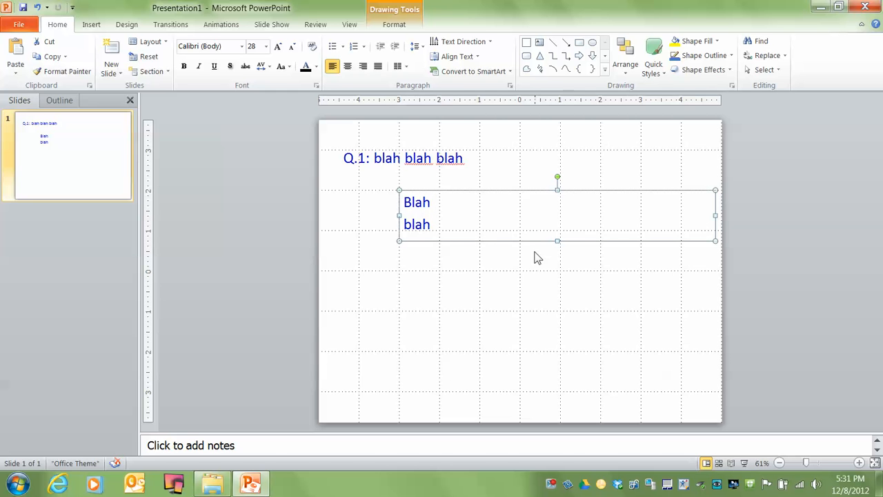
mouse_move(485, 248)
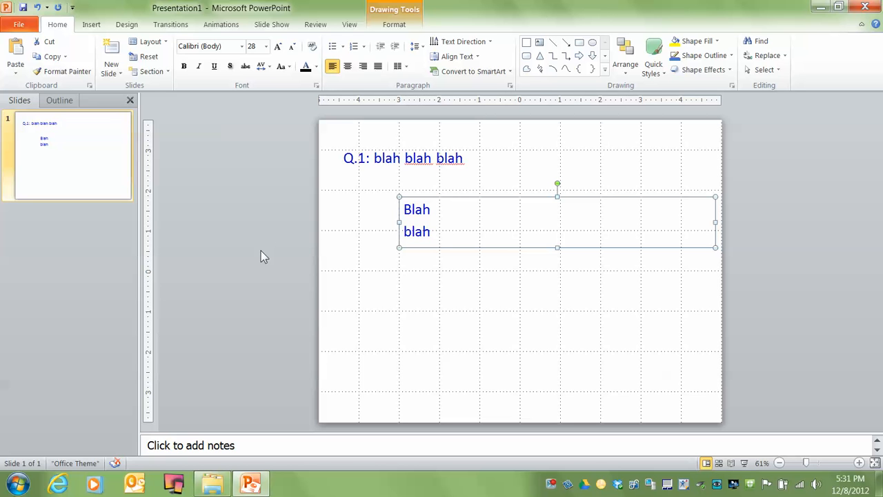
mouse_move(246, 237)
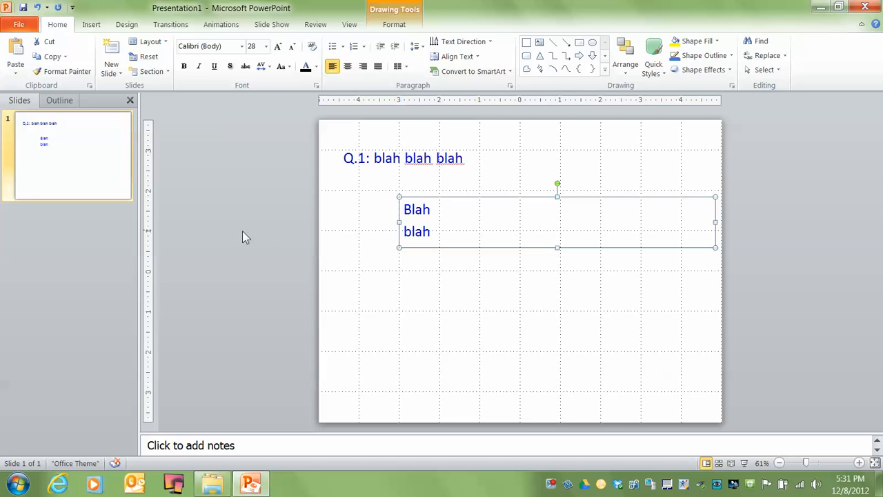
mouse_move(271, 215)
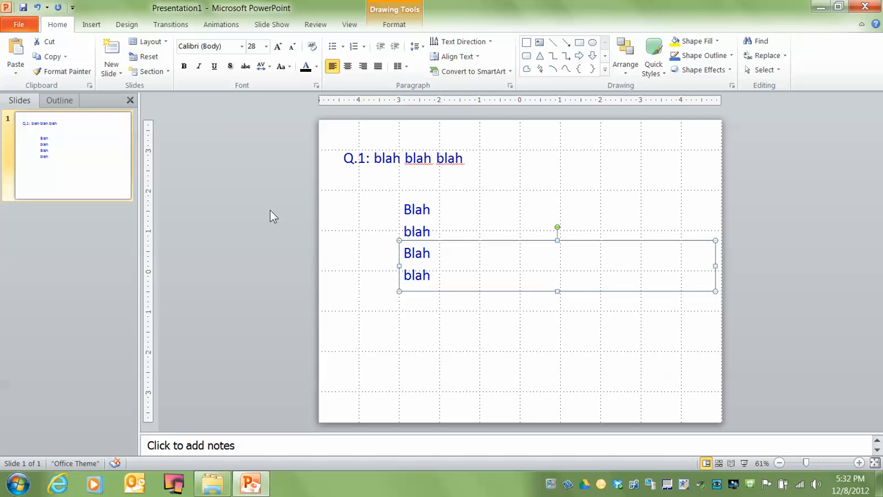
Step: Stack copies of the Blah/blah box below to make four answer pairs, then deselect
left_click_drag(558, 265, 558, 309)
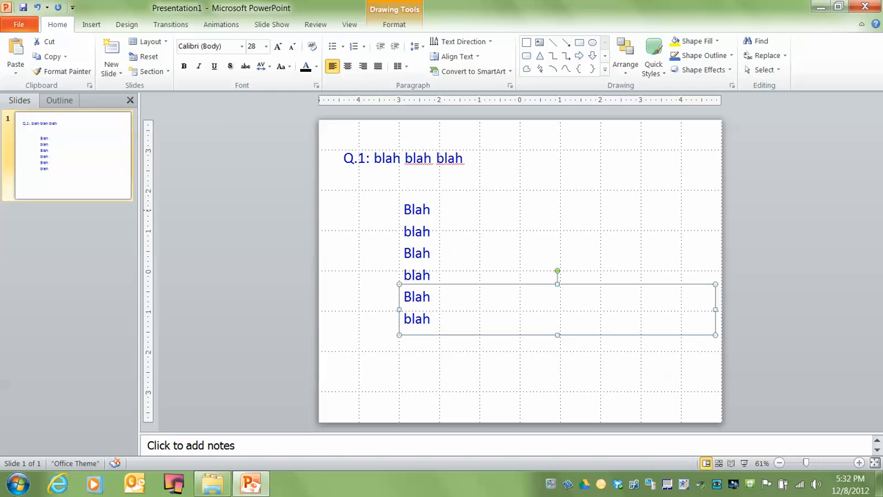
left_click_drag(558, 309, 557, 353)
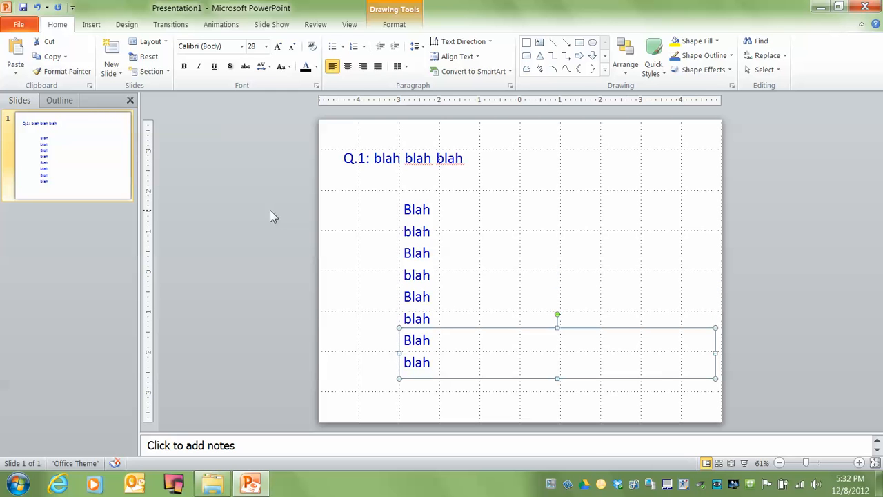
mouse_move(293, 320)
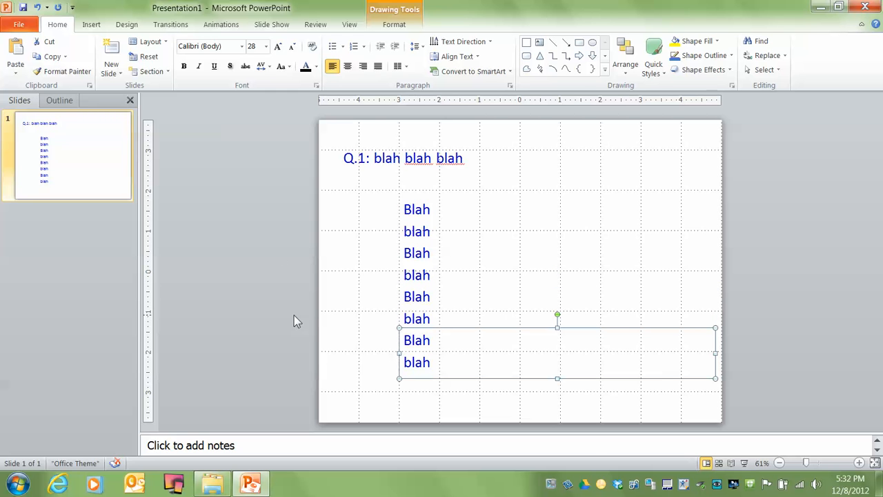
left_click(293, 316)
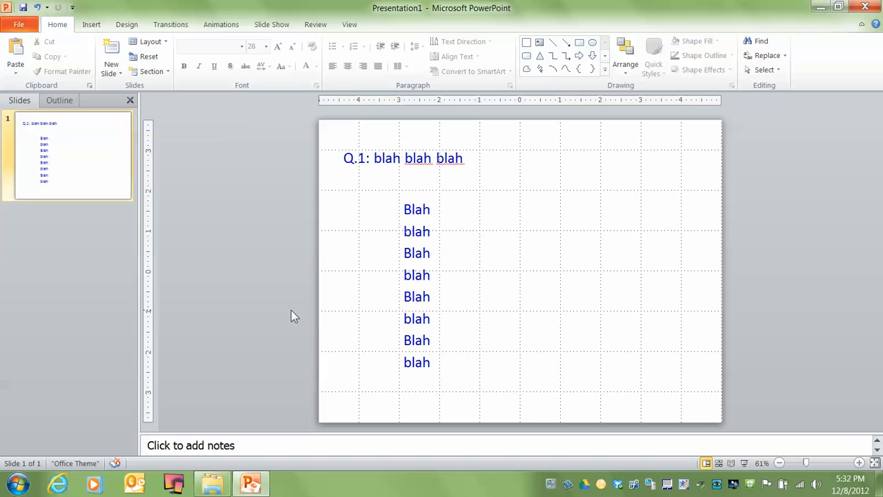
mouse_move(281, 193)
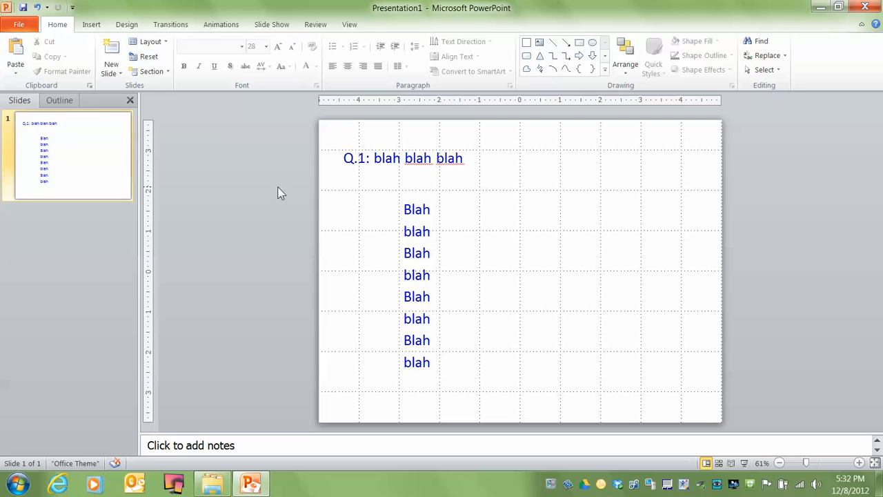
mouse_move(315, 209)
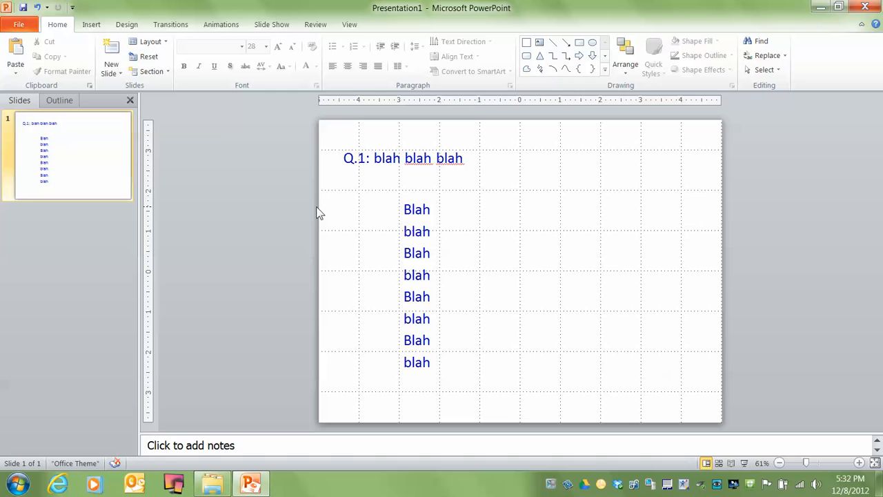
mouse_move(389, 238)
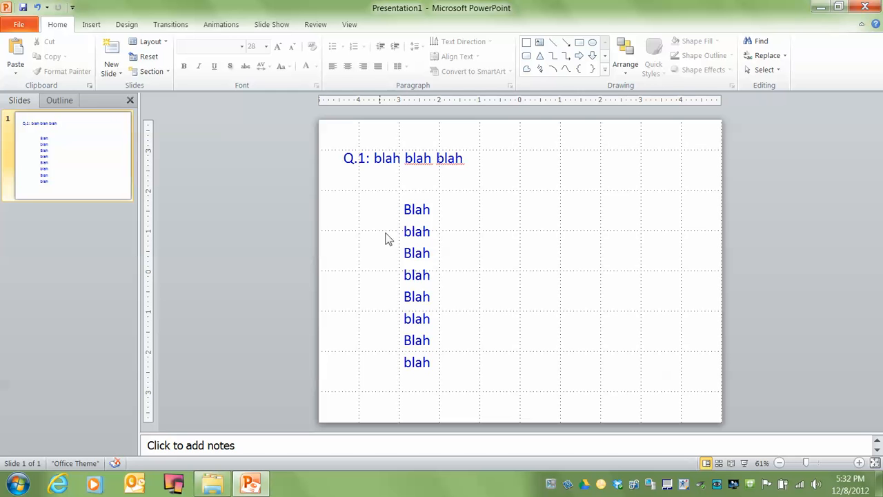
mouse_move(375, 212)
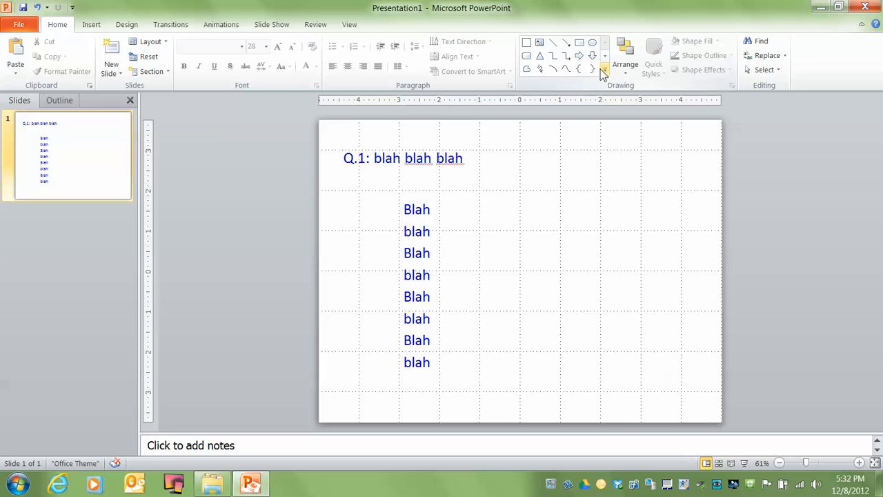
Step: Draw a Custom action button from the Shapes gallery beside the first answer
left_click(604, 69)
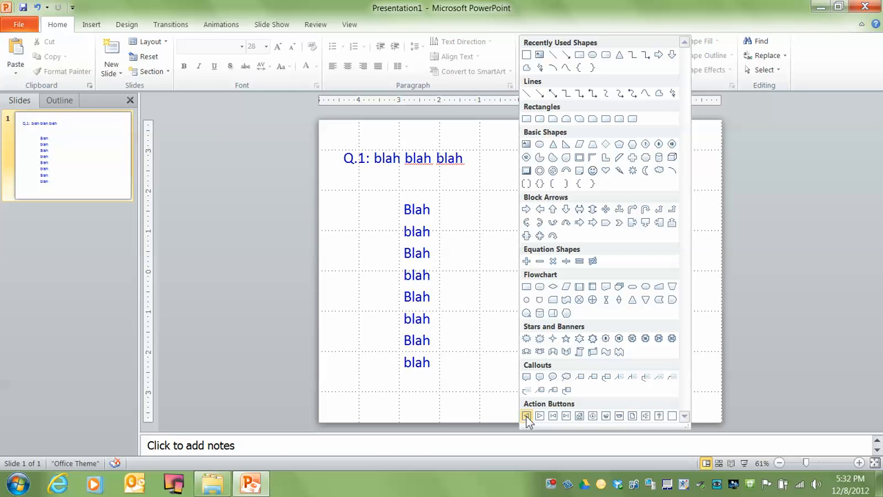
mouse_move(660, 415)
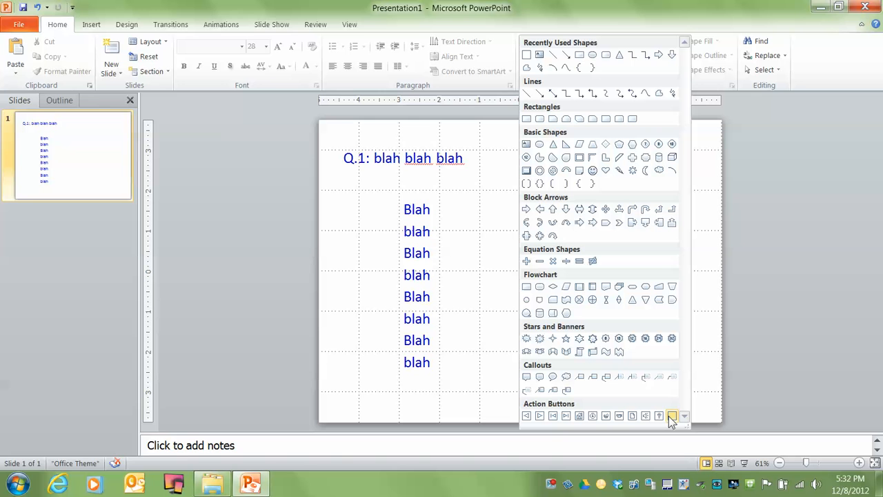
mouse_move(660, 415)
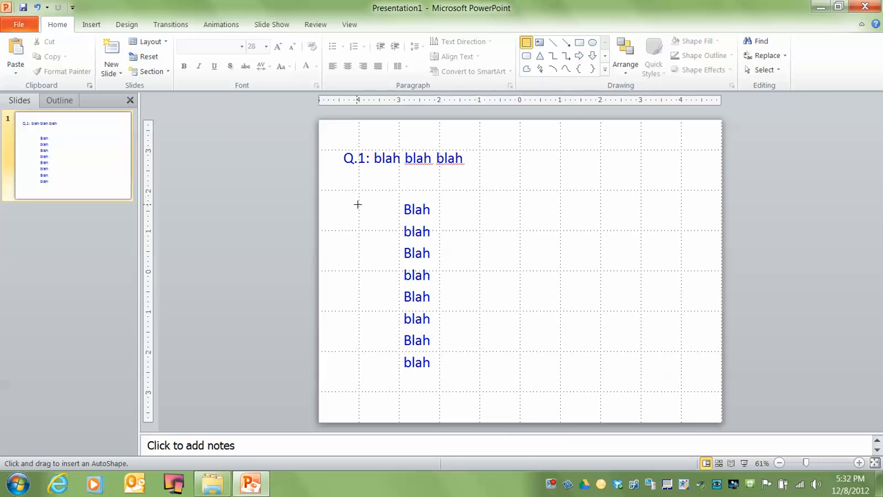
left_click_drag(356, 201, 384, 229)
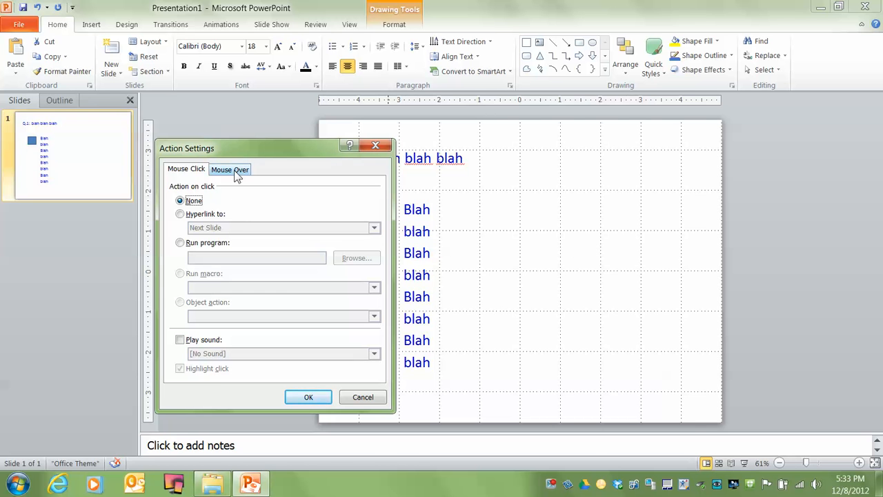
mouse_move(181, 202)
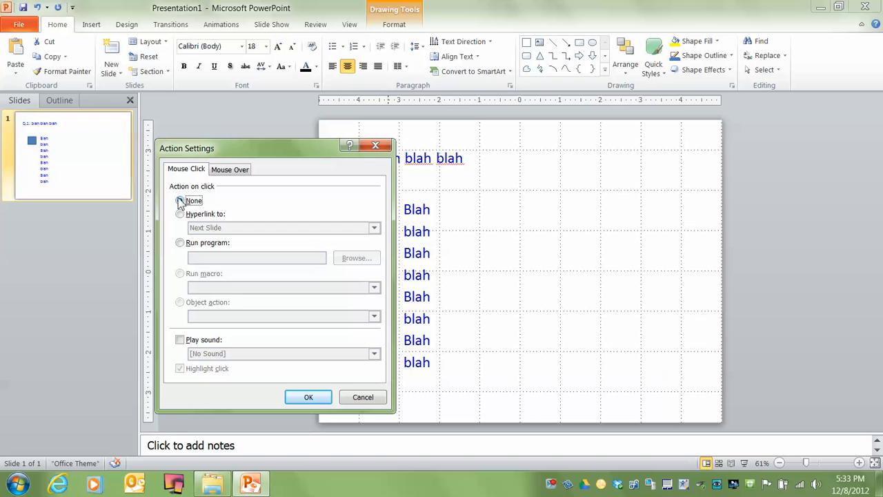
Step: Set the button to no click action with the Hammer sound played, and confirm
left_click(179, 200)
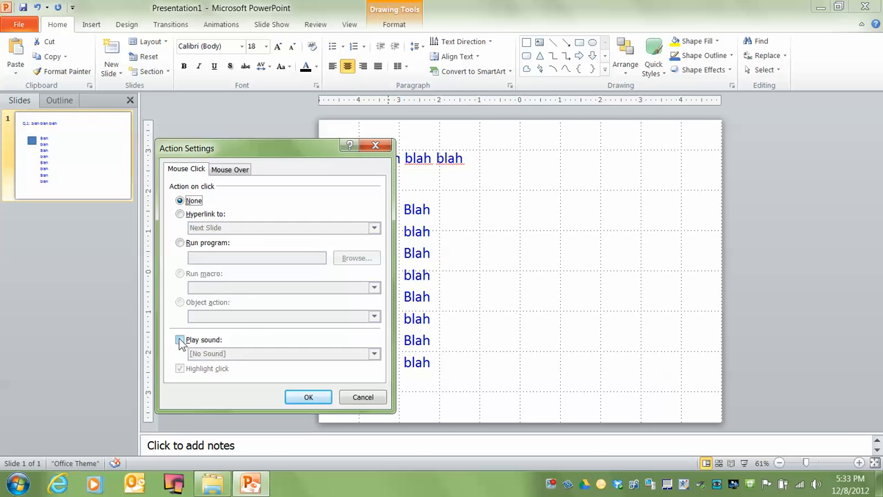
left_click(179, 339)
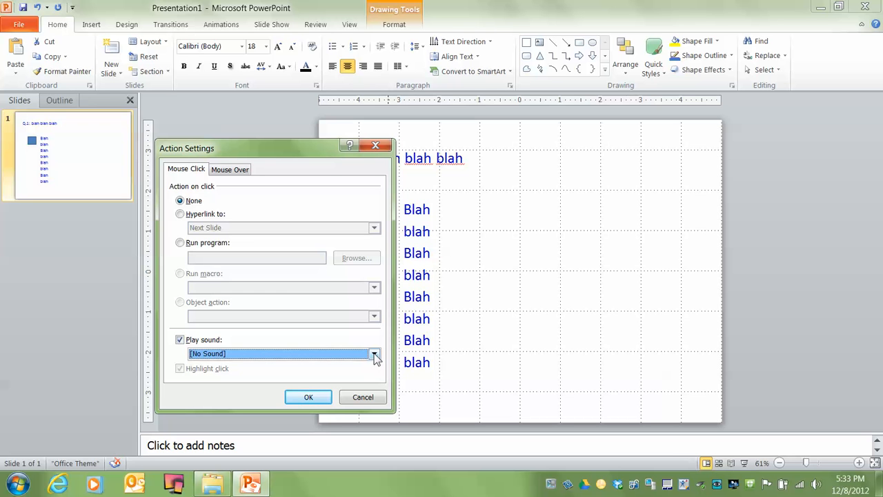
left_click(376, 353)
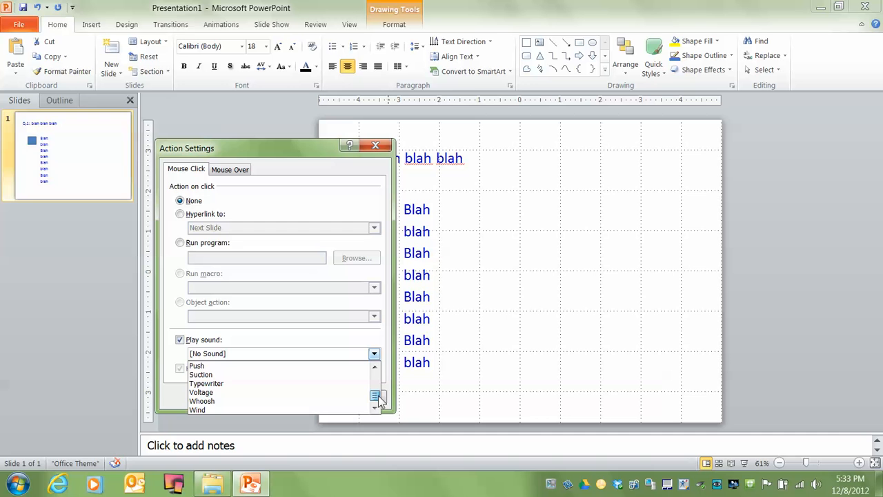
scroll("up", 3)
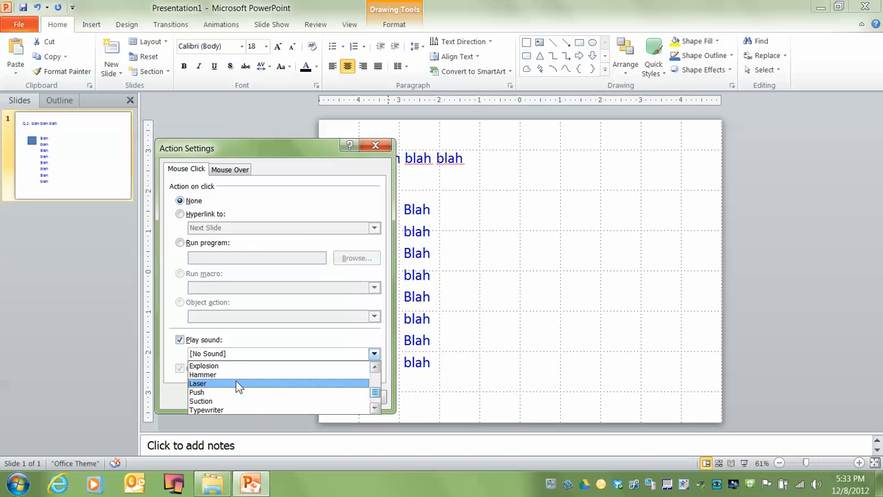
left_click(203, 374)
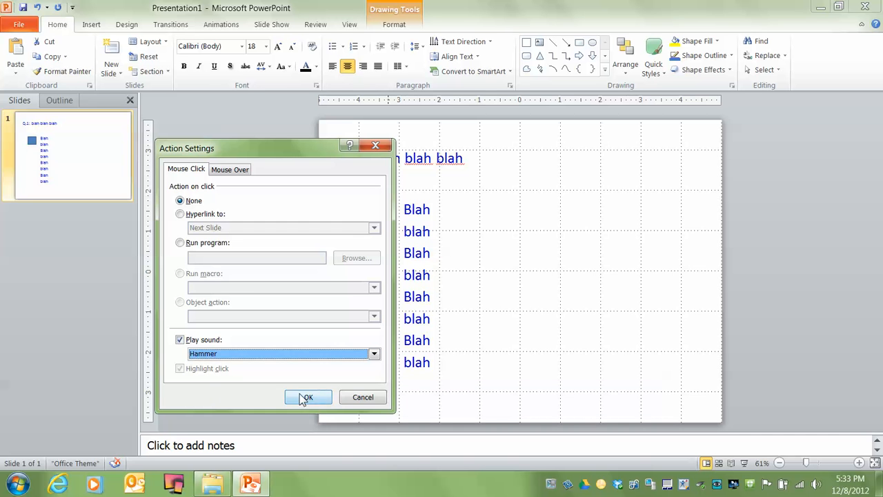
left_click(308, 398)
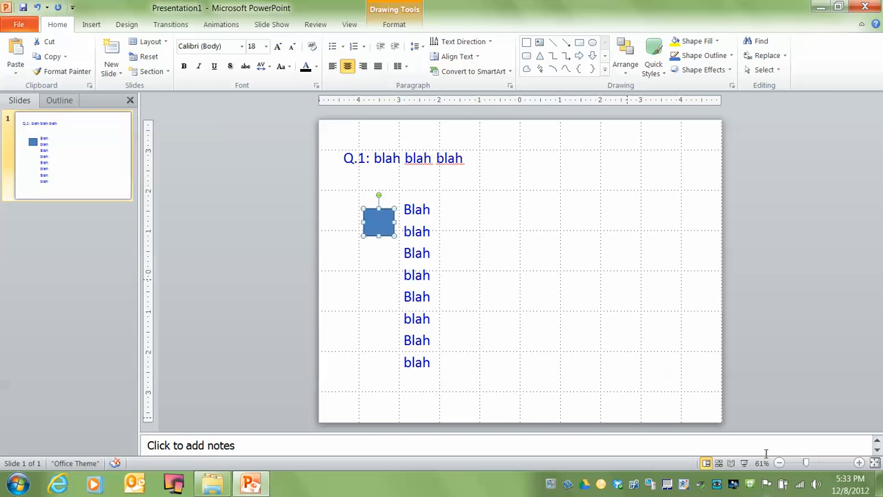
mouse_move(306, 270)
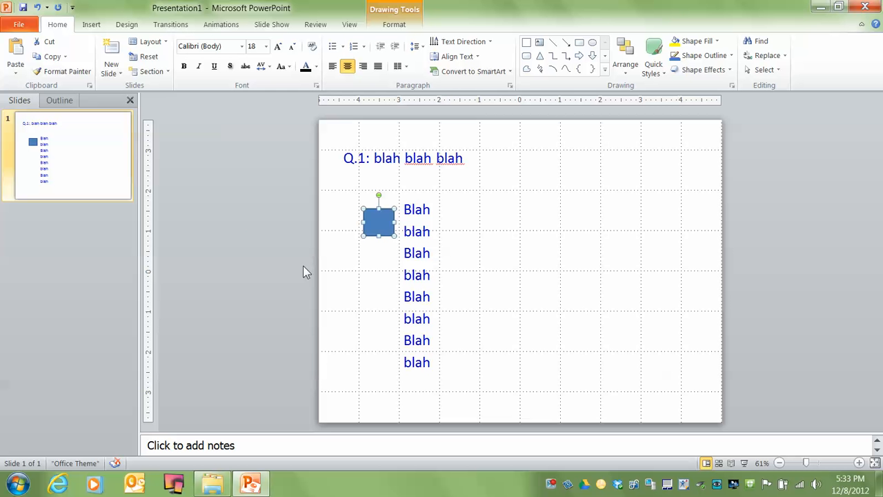
mouse_move(462, 240)
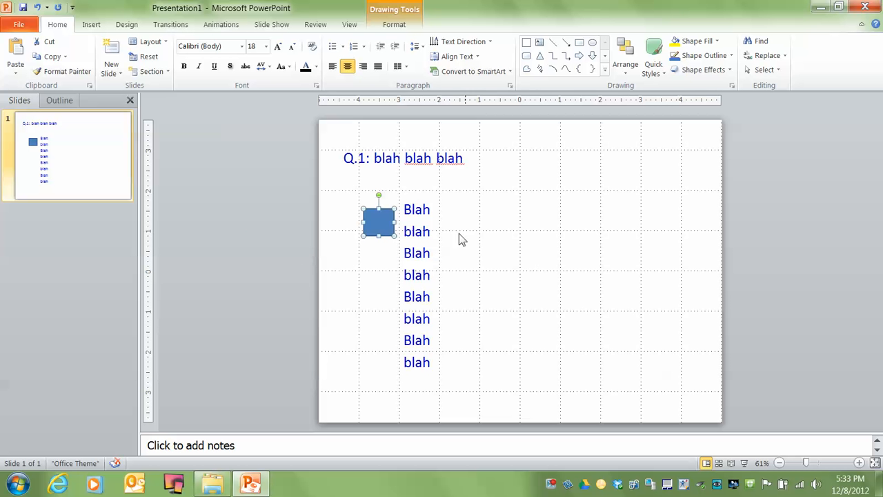
mouse_move(442, 235)
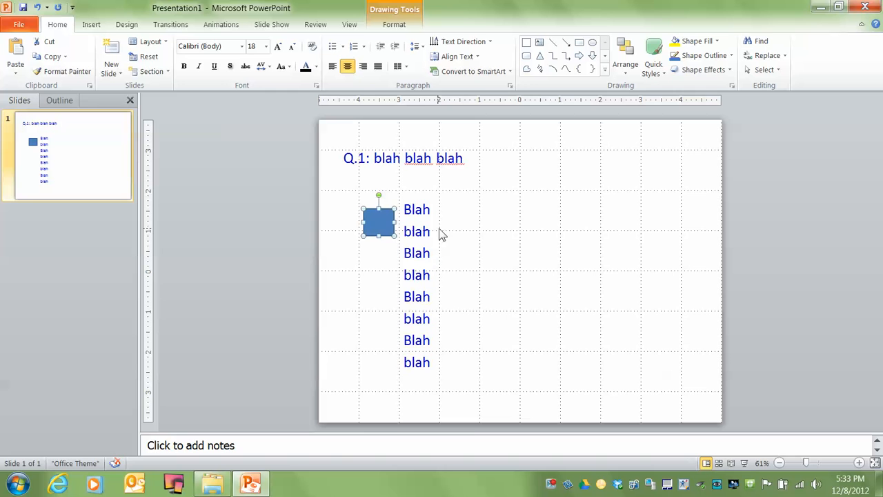
Step: Label the action button with a large bold letter A via Edit Text
right_click(378, 221)
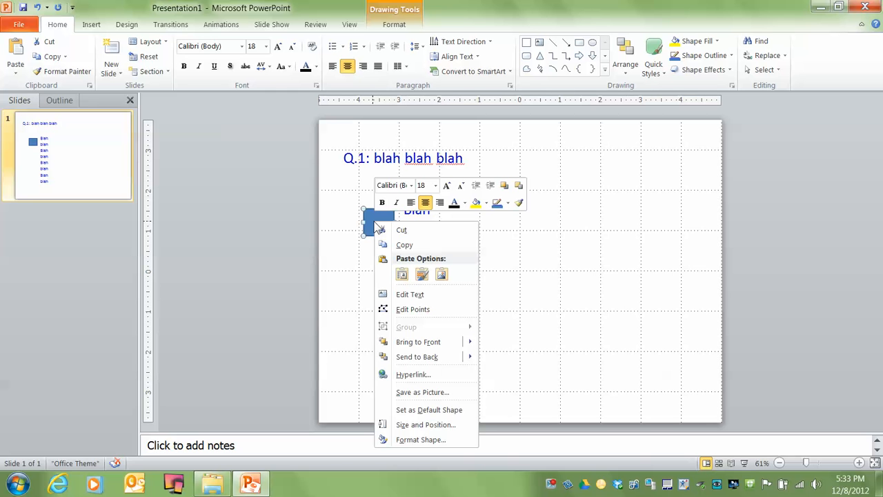
mouse_move(410, 294)
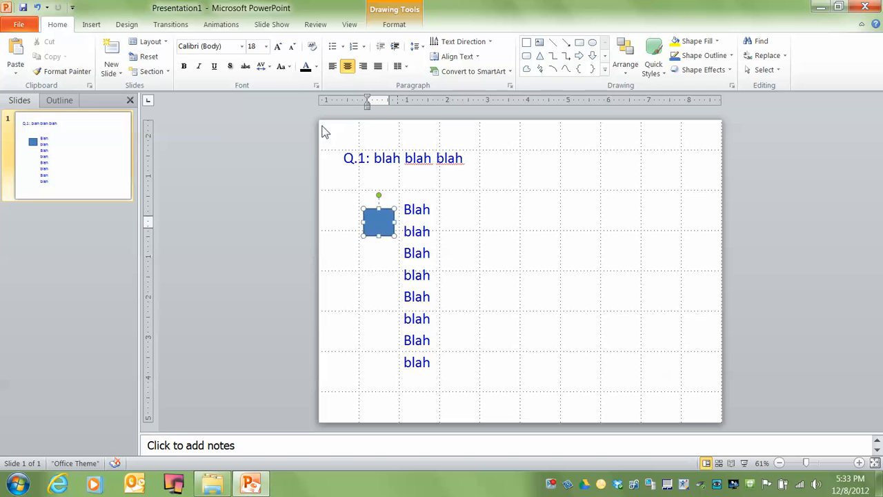
mouse_move(378, 214)
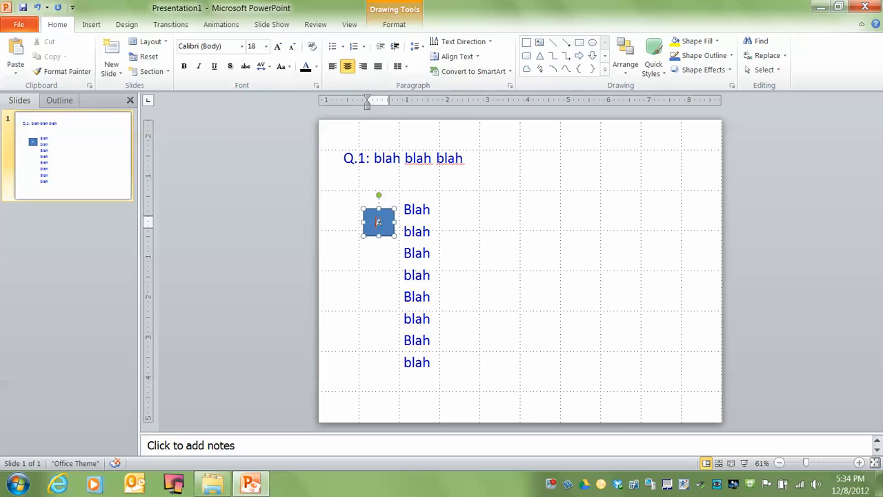
left_click(265, 47)
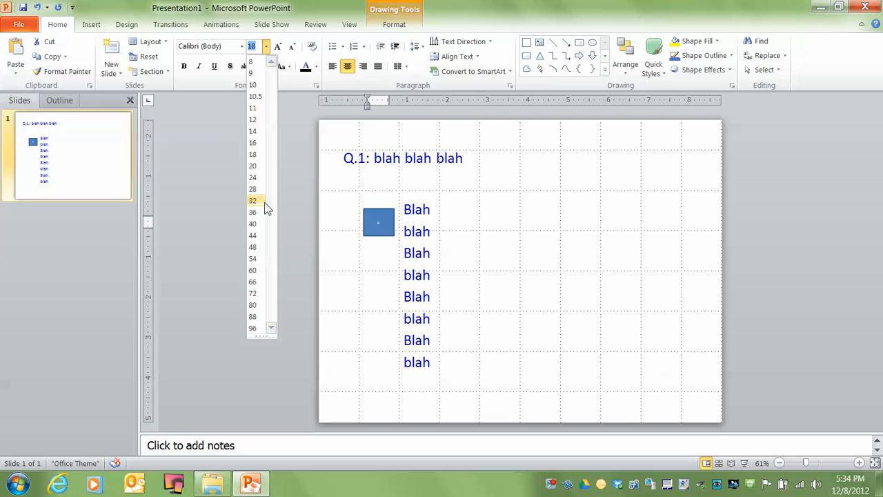
left_click(252, 212)
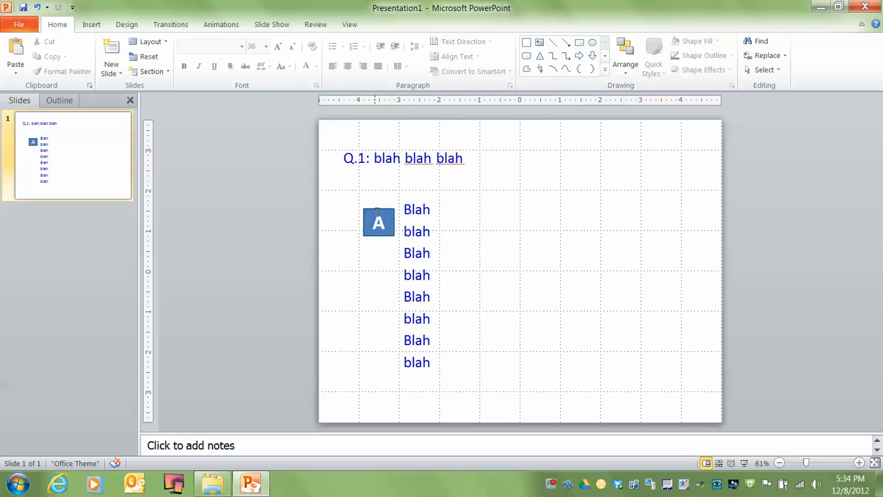
left_click(378, 221)
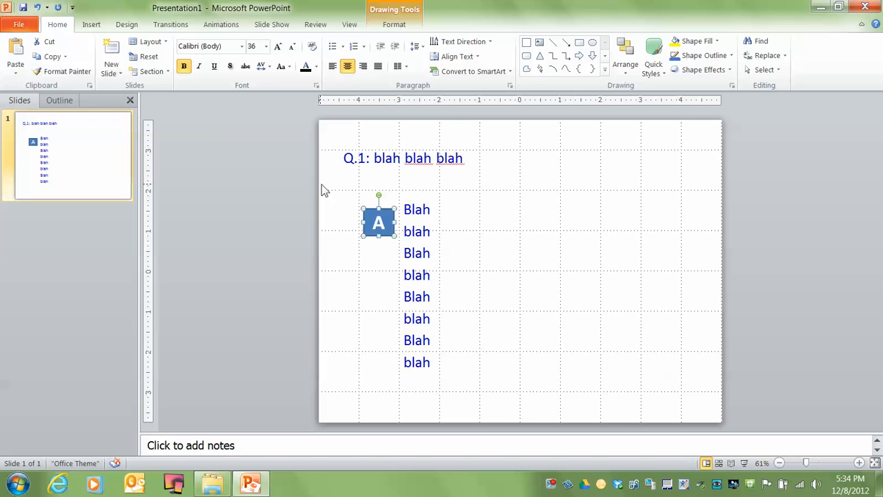
mouse_move(315, 187)
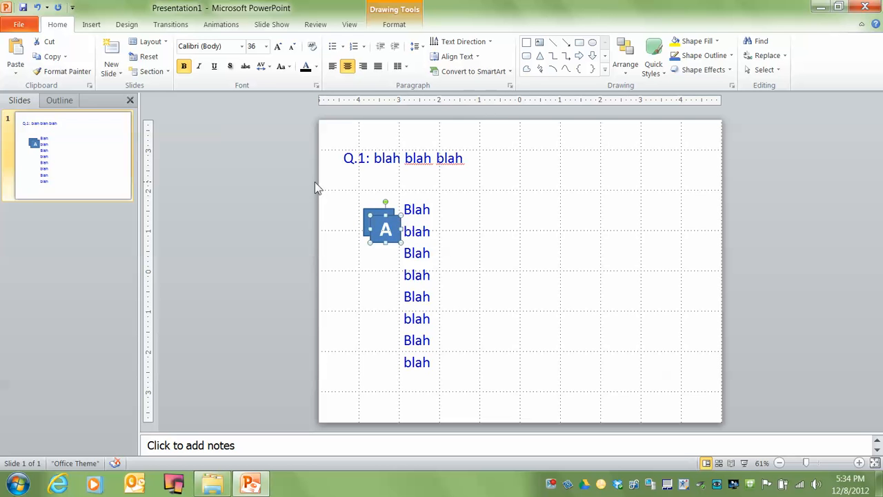
Step: Align the A button with the first answer and copy it down beside the other three answers
left_click_drag(386, 228, 378, 228)
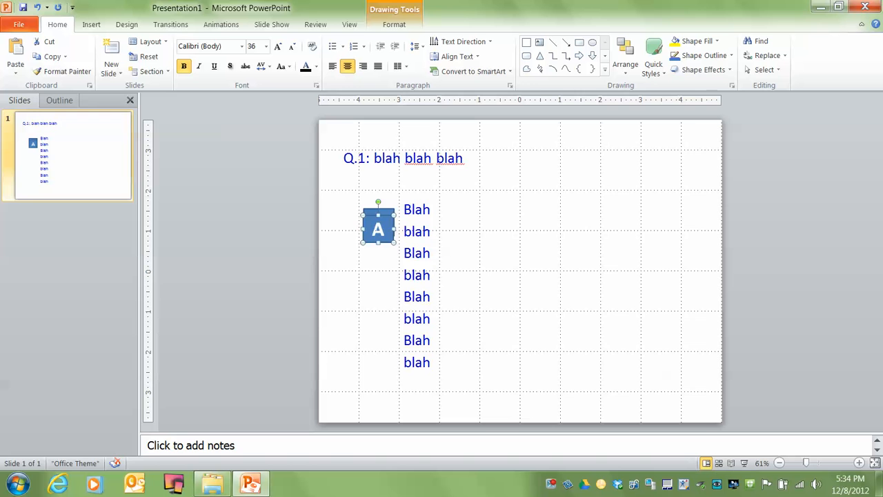
mouse_move(318, 188)
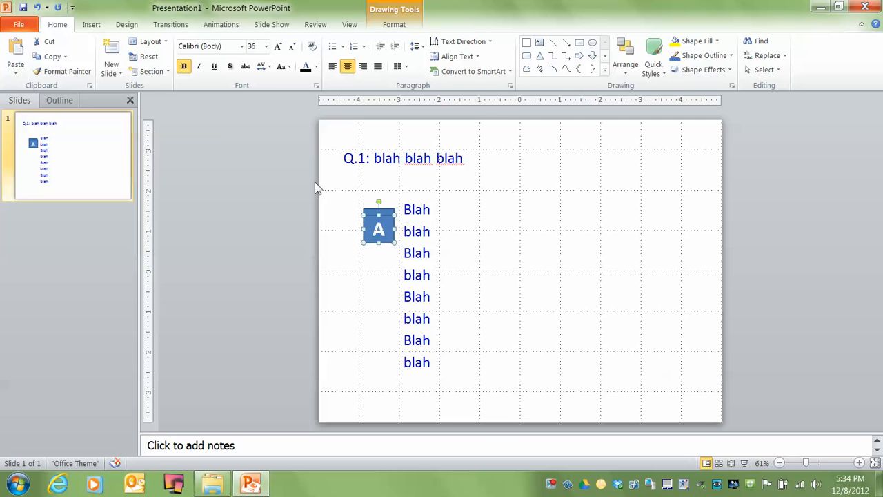
left_click_drag(379, 226, 364, 229)
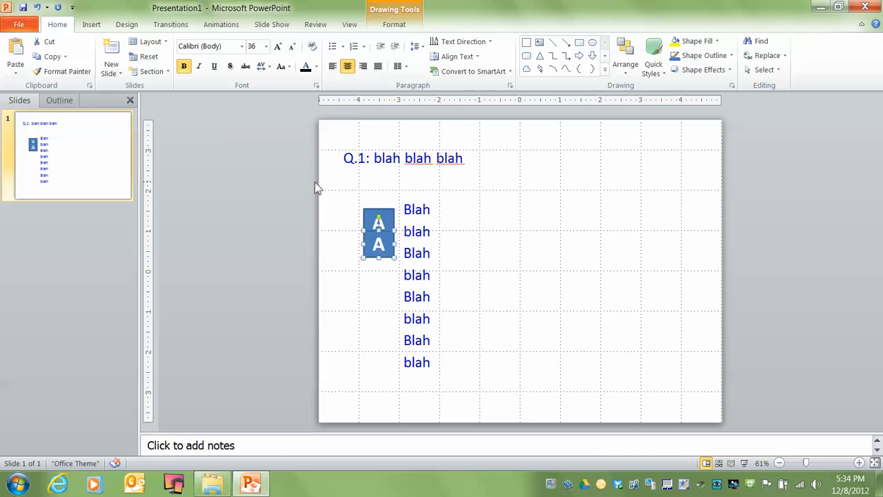
left_click_drag(378, 232, 378, 265)
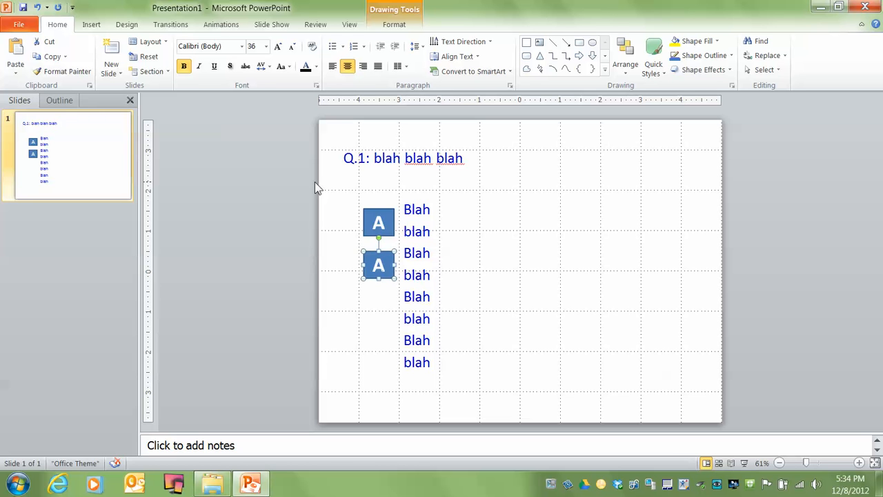
left_click_drag(379, 265, 379, 307)
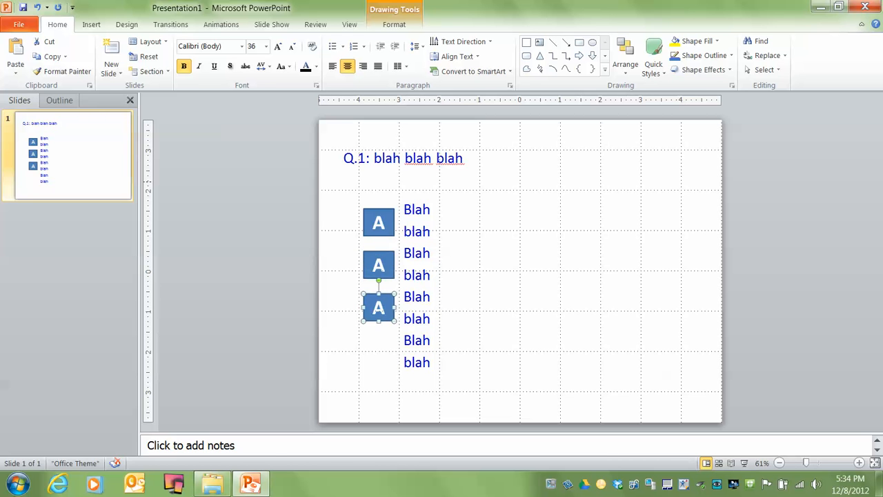
left_click_drag(378, 307, 378, 350)
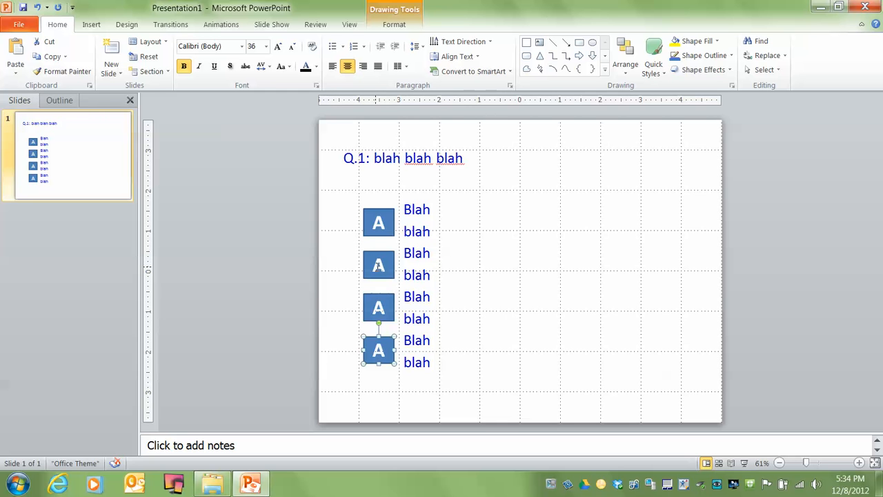
Step: Relabel the lower buttons B, C and D, then start the slideshow
left_click(378, 265)
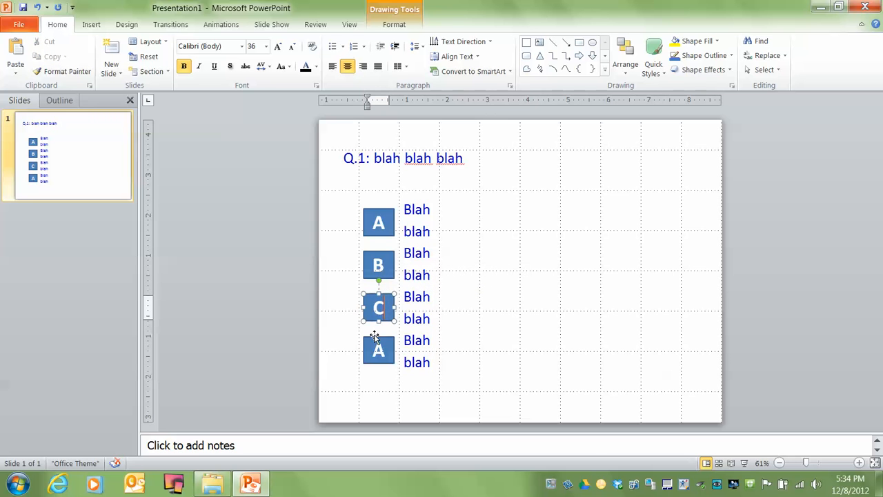
left_click(379, 351)
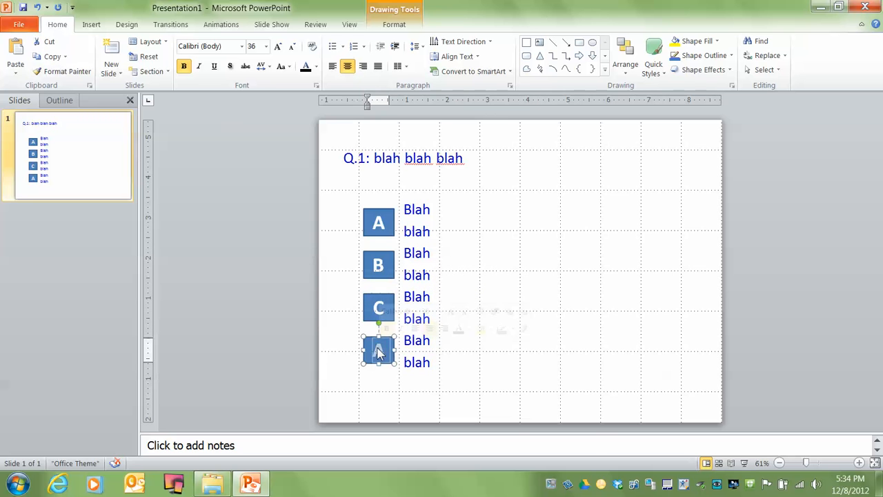
key("F5")
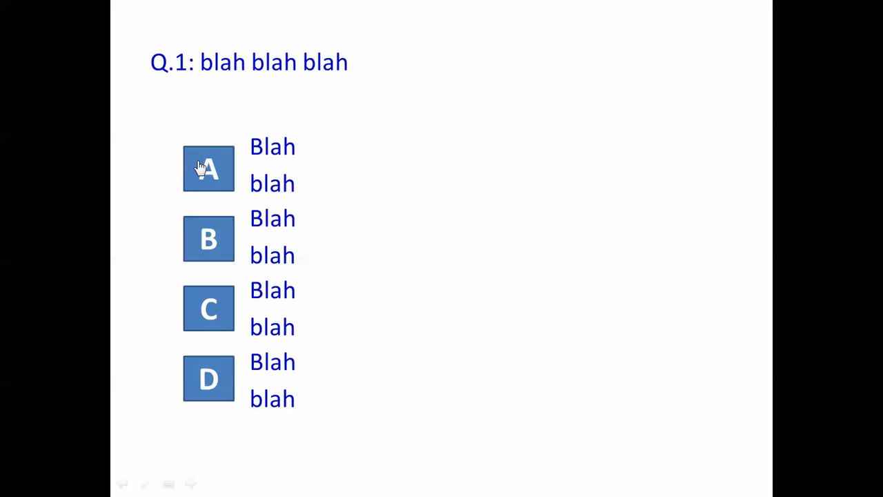
mouse_move(207, 309)
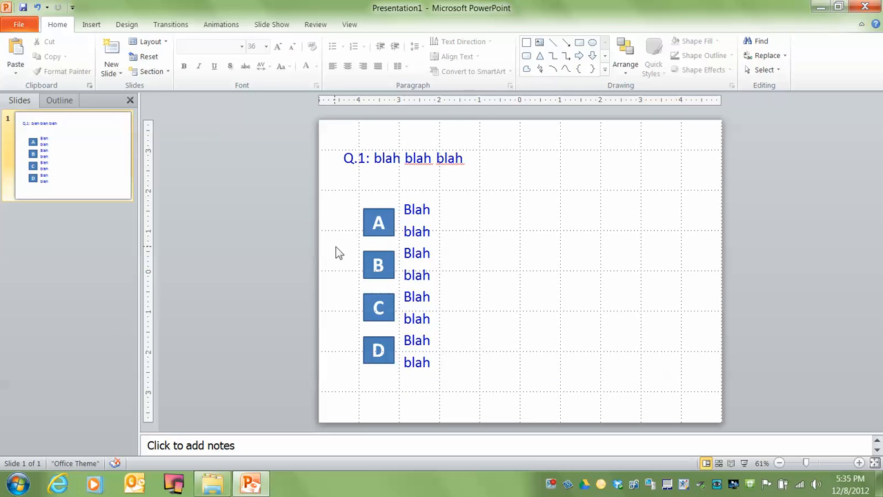
mouse_move(326, 251)
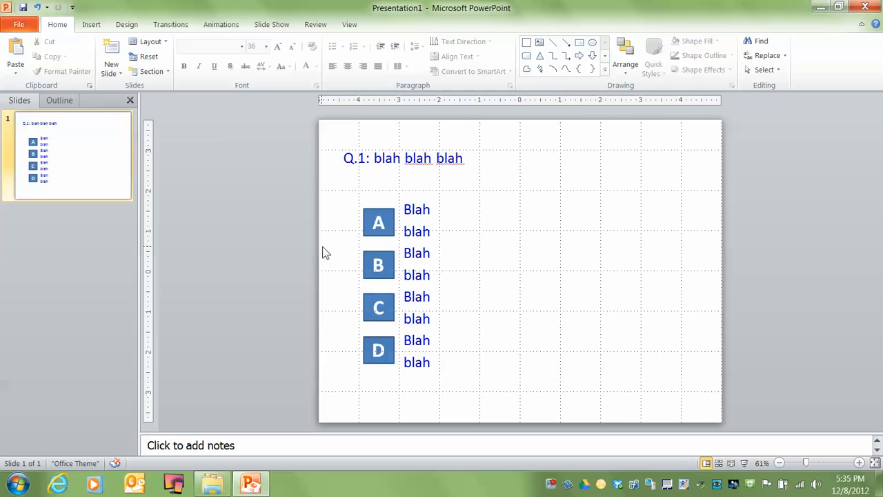
mouse_move(338, 202)
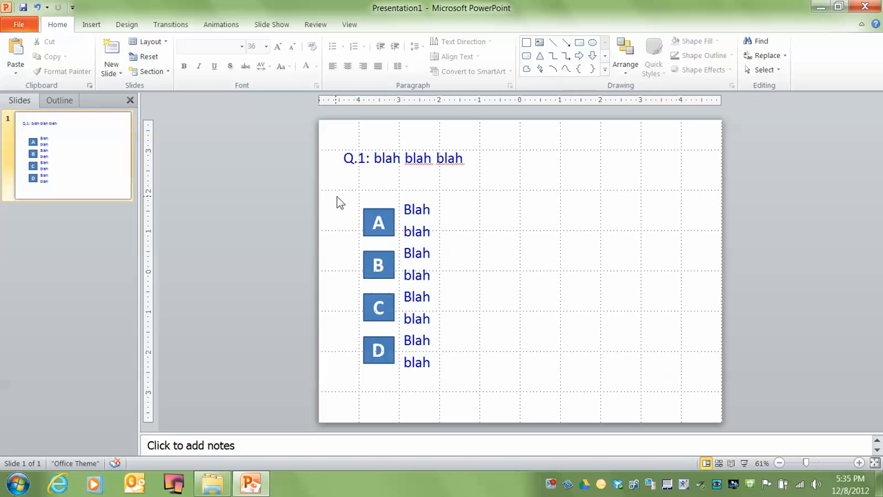
mouse_move(336, 204)
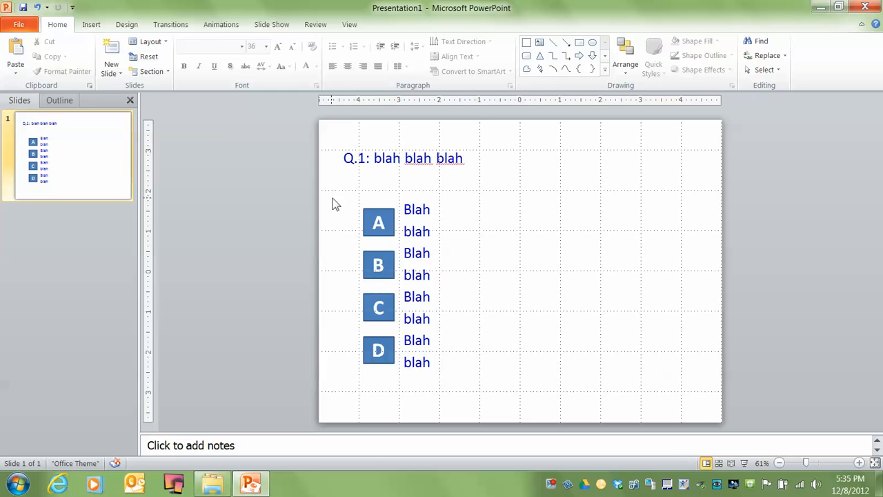
mouse_move(303, 171)
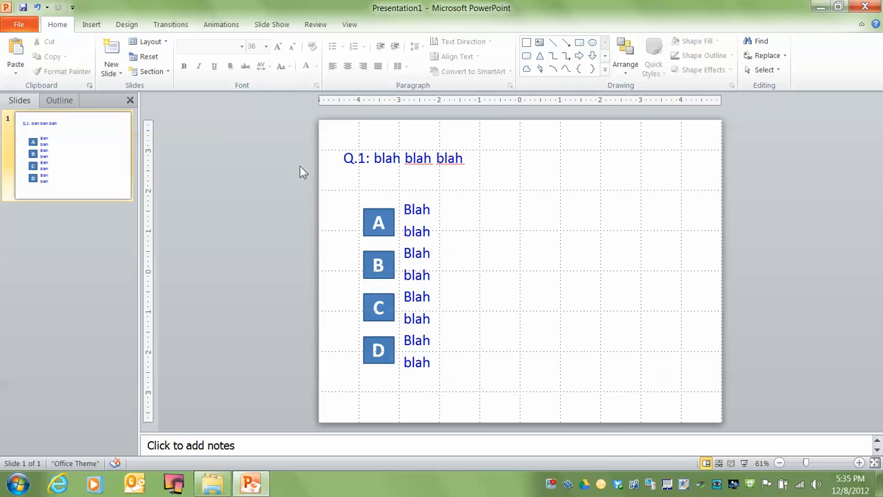
mouse_move(240, 432)
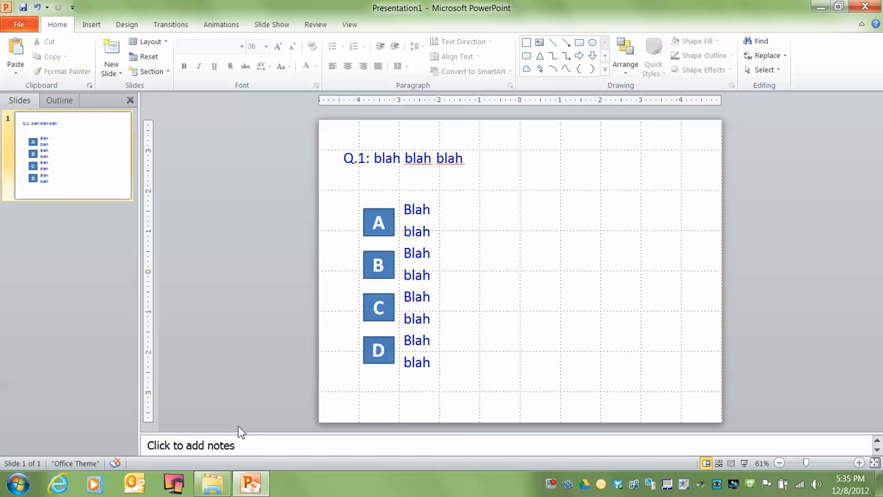
mouse_move(721, 463)
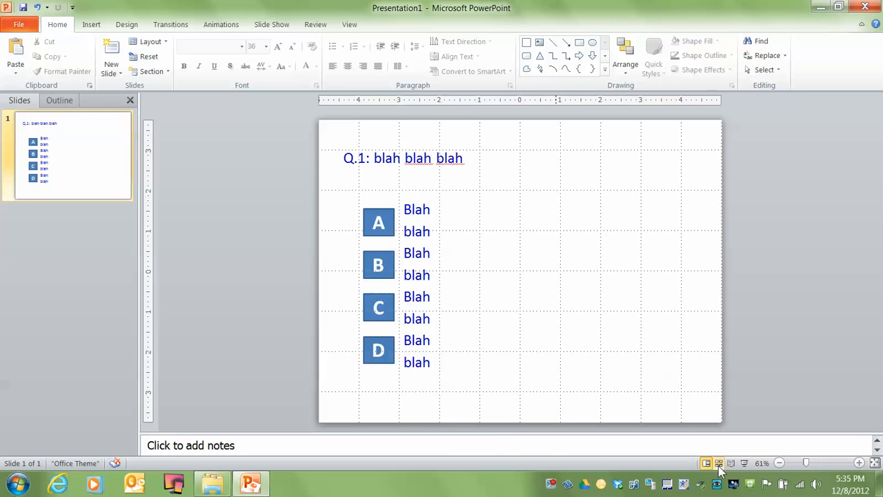
Step: Duplicate the quiz slide into five identical slides in Slide Sorter and reopen slide 2
left_click(715, 464)
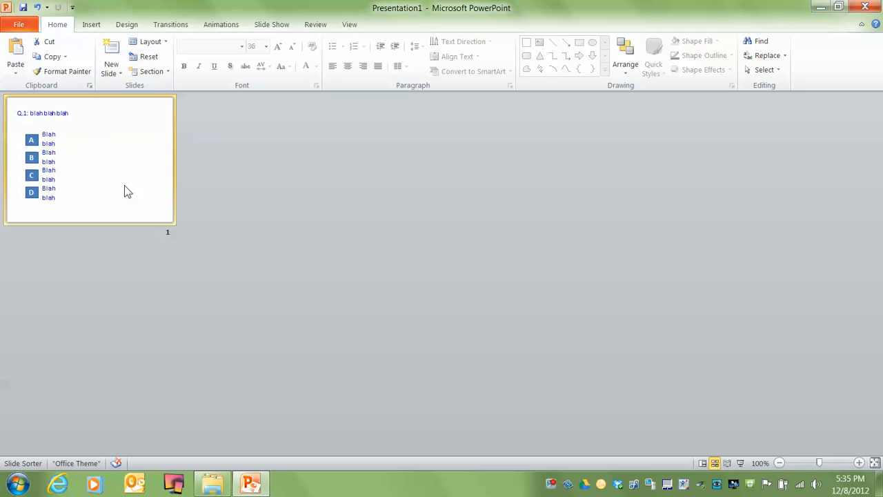
mouse_move(84, 148)
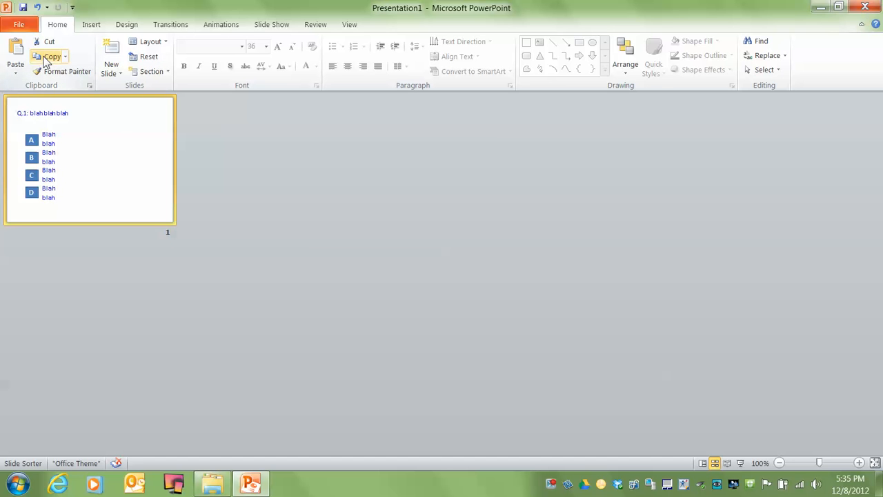
mouse_move(191, 136)
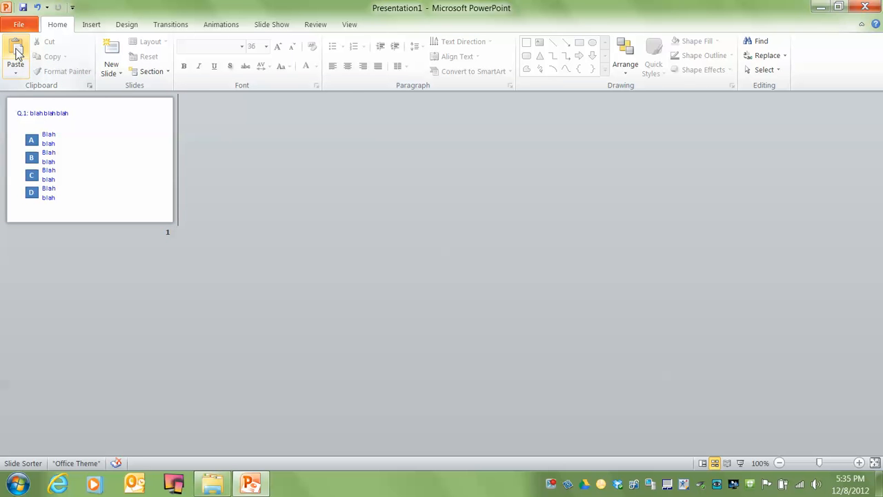
left_click(14, 58)
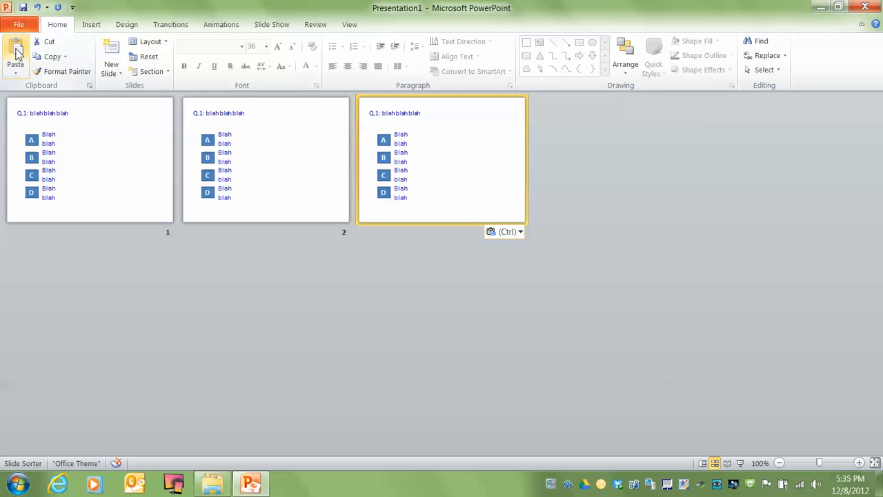
left_click(16, 52)
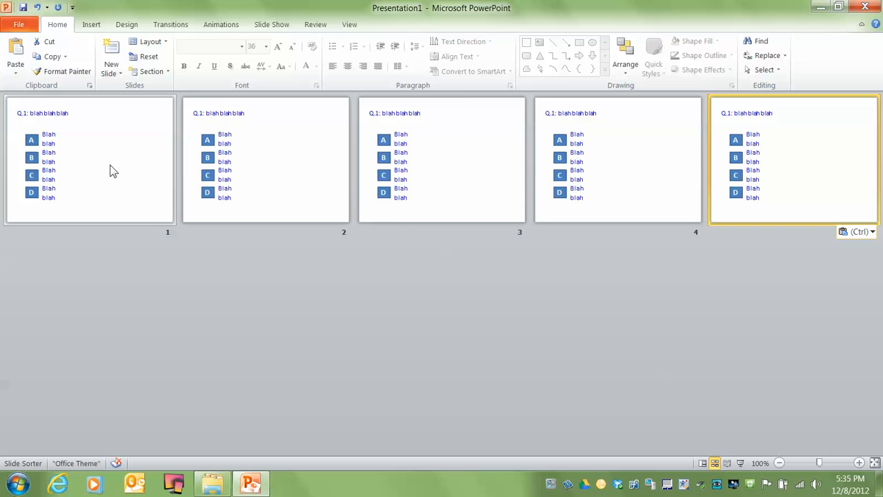
double_click(265, 160)
type("2")
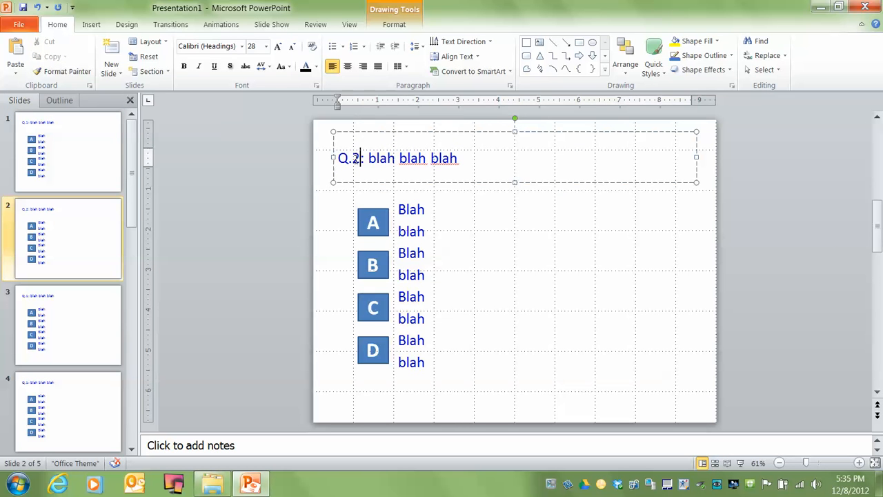
Step: Renumber the titles of slides 2-5 to Q.2 through Q.5 and return to Slide Sorter
left_click(68, 324)
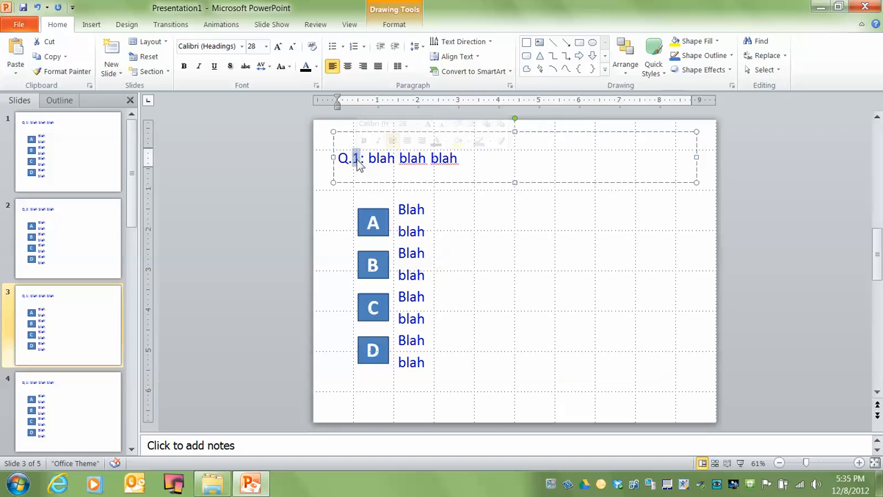
left_click(68, 411)
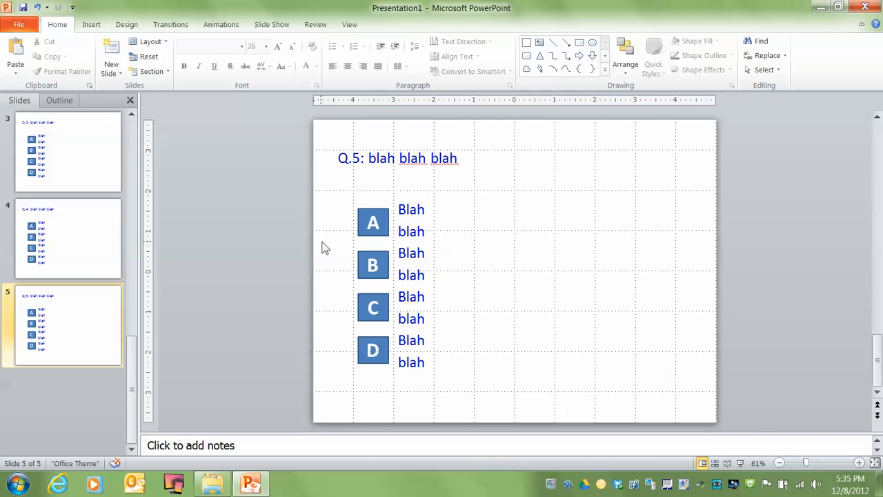
mouse_move(320, 251)
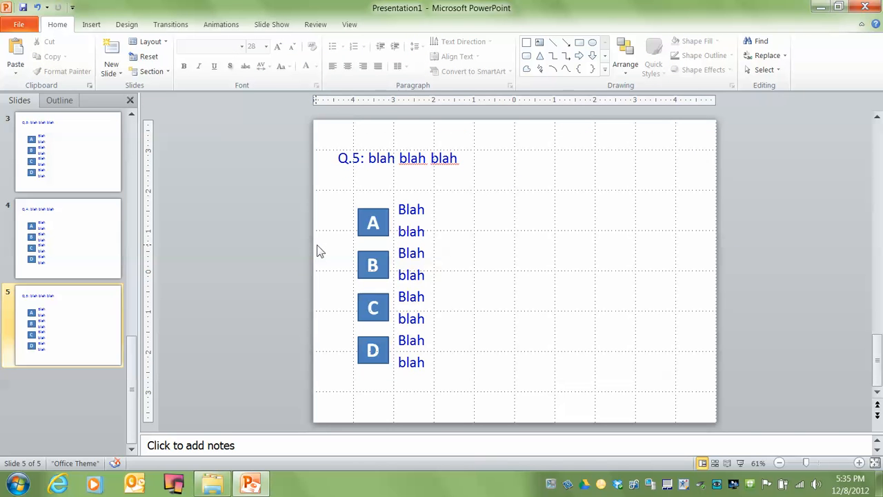
mouse_move(599, 323)
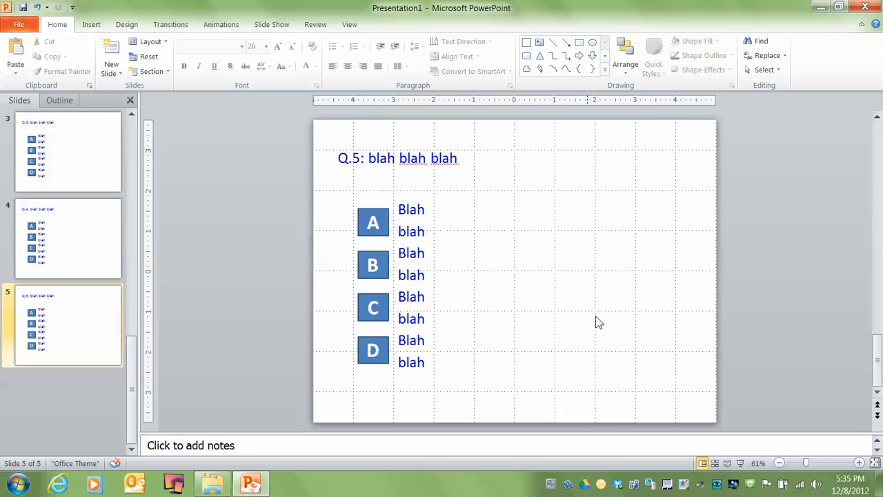
left_click(715, 464)
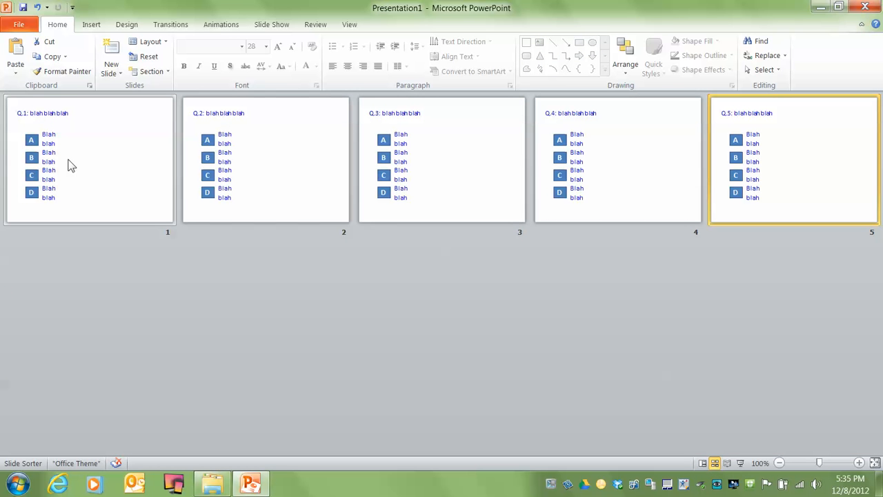
mouse_move(62, 153)
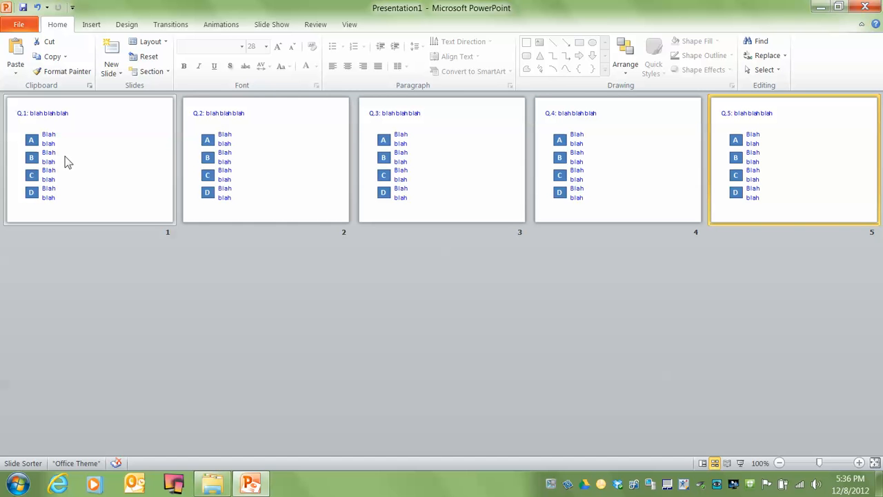
left_click(90, 159)
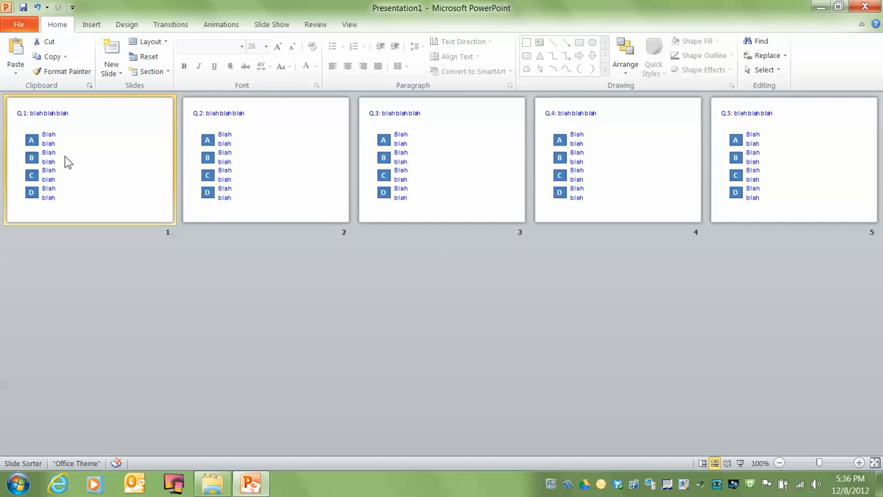
mouse_move(789, 153)
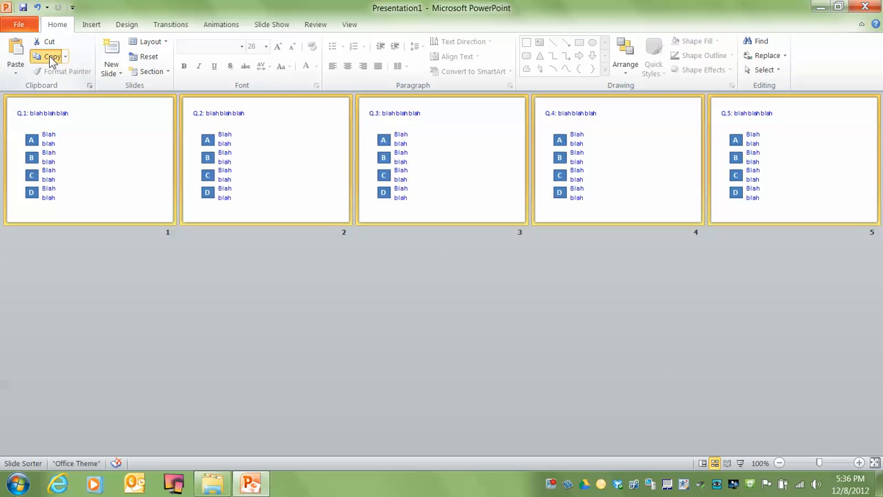
mouse_move(194, 295)
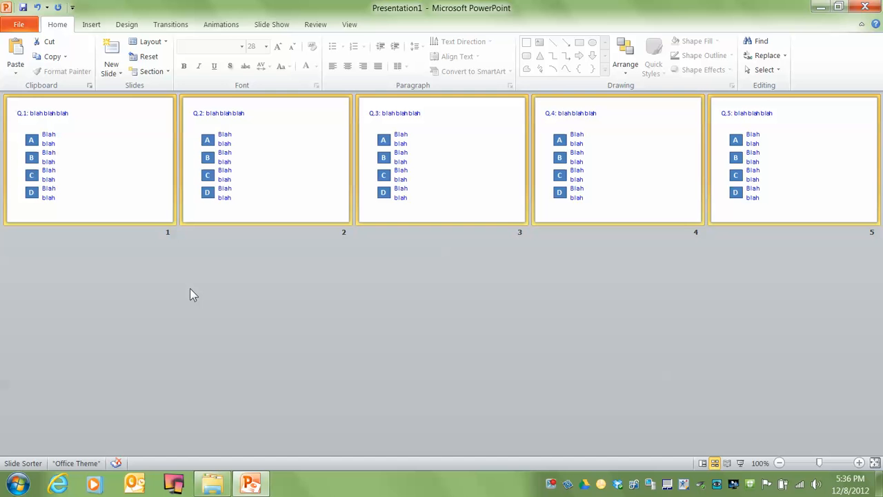
mouse_move(221, 300)
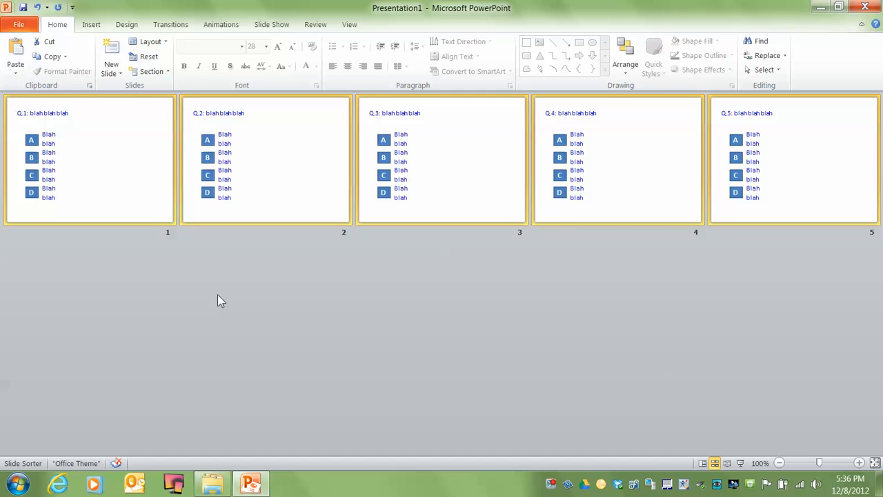
mouse_move(248, 317)
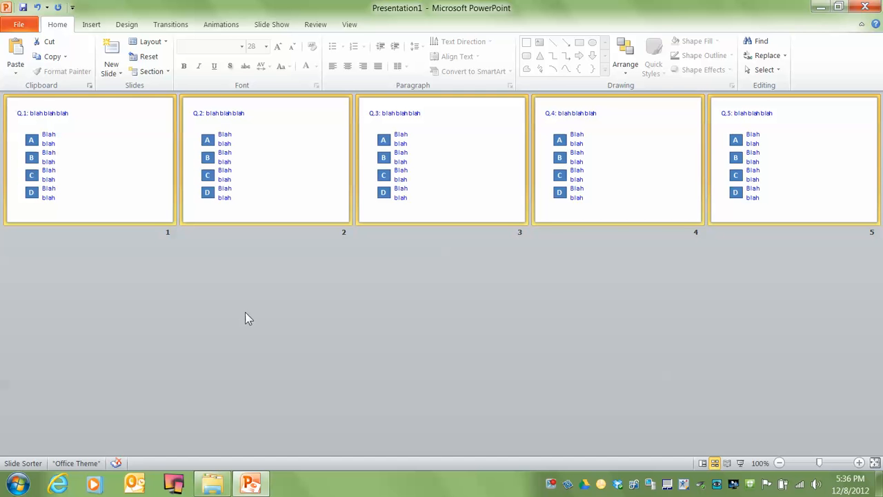
mouse_move(731, 448)
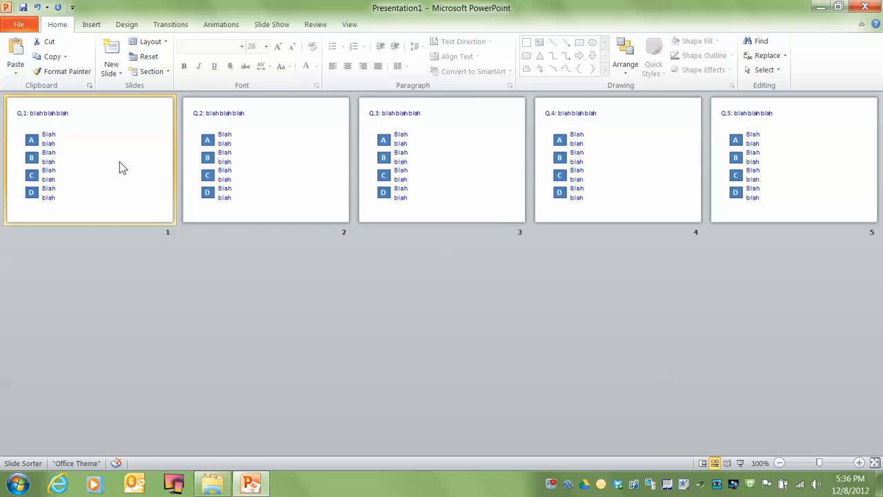
Step: Make slide 1's question read 'Q.1: what is the best colour'
left_click(704, 464)
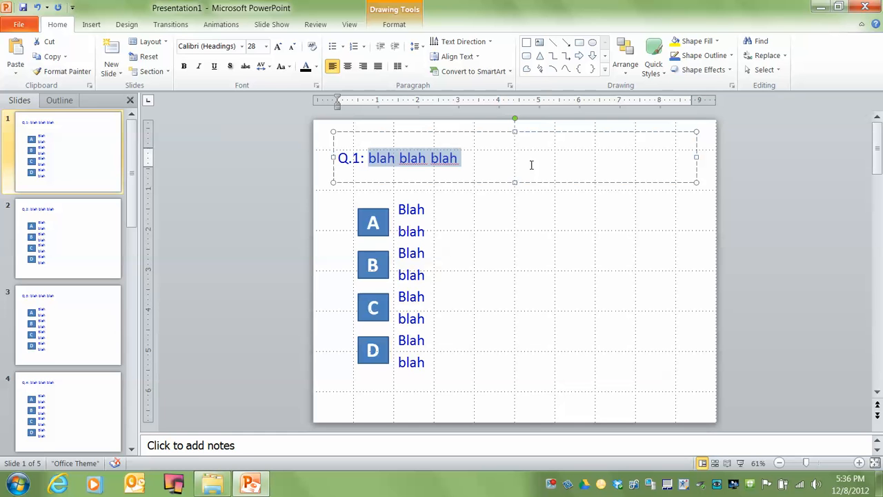
type("what")
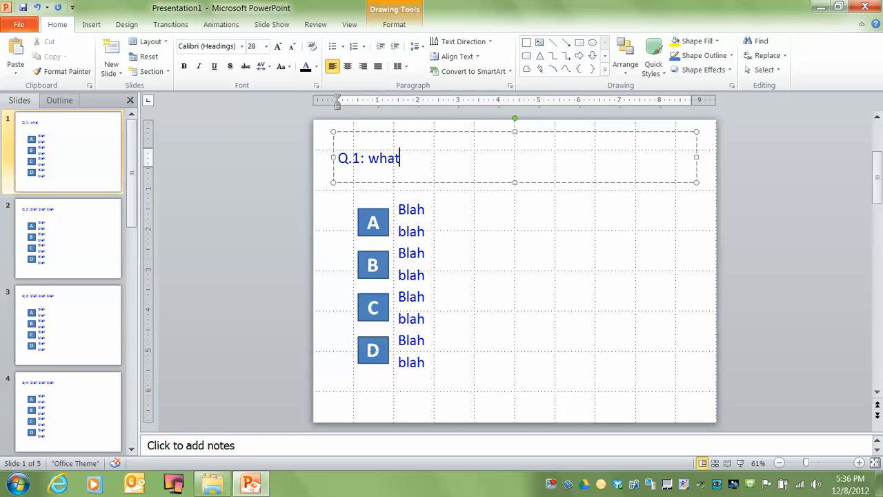
type("is the")
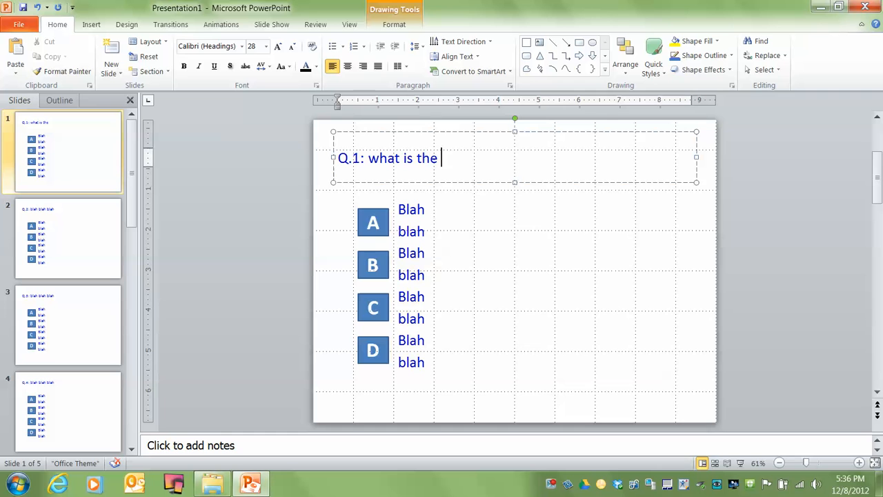
type("best")
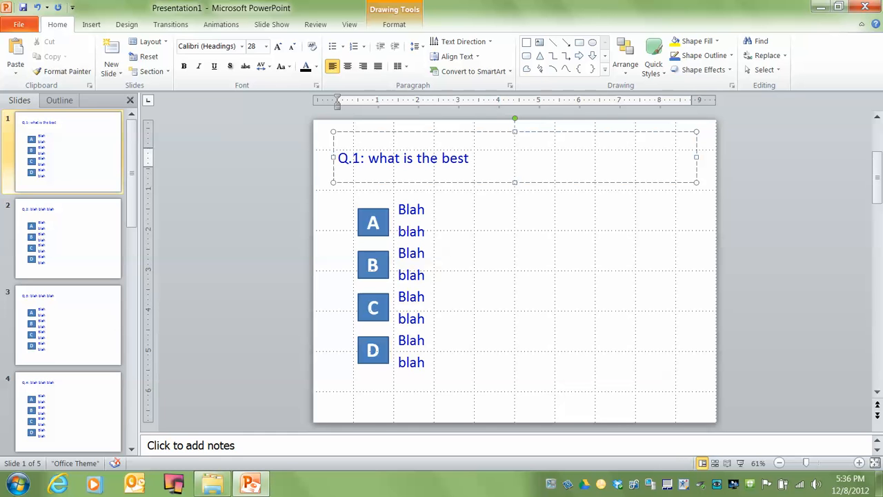
type("colou")
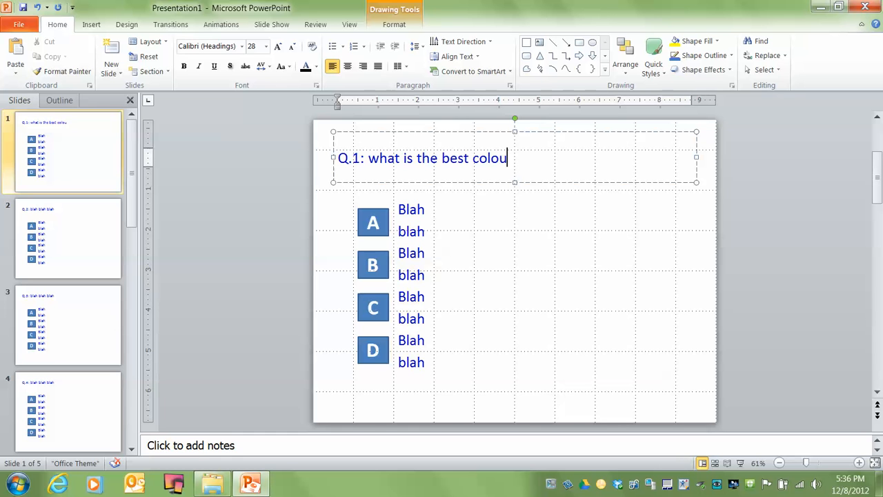
type("r")
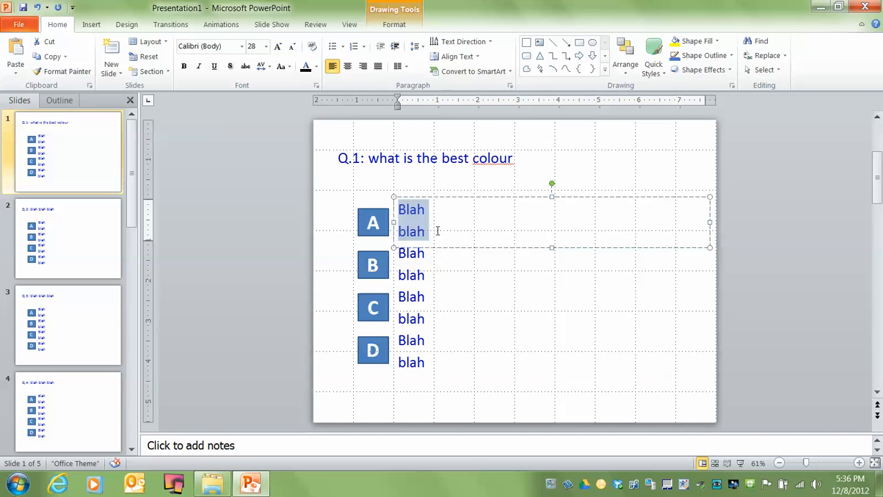
Step: Replace the four Blah answers with red, blue, yellow and green
type("re")
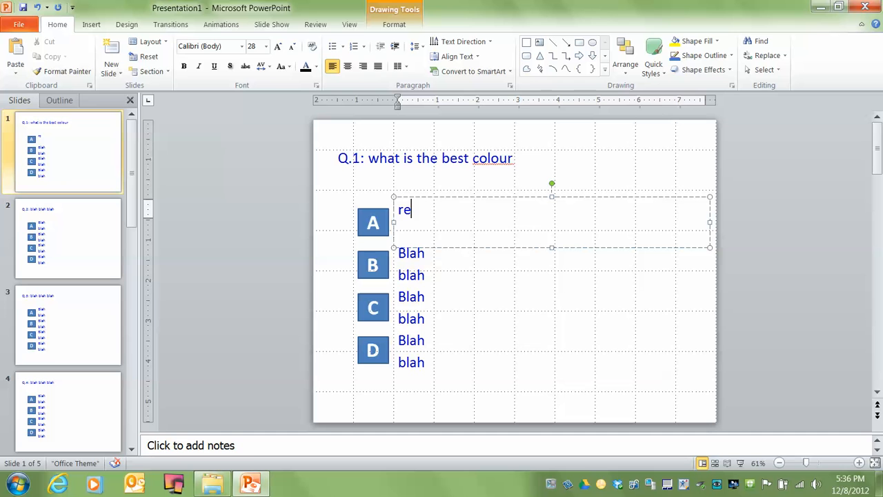
type("d")
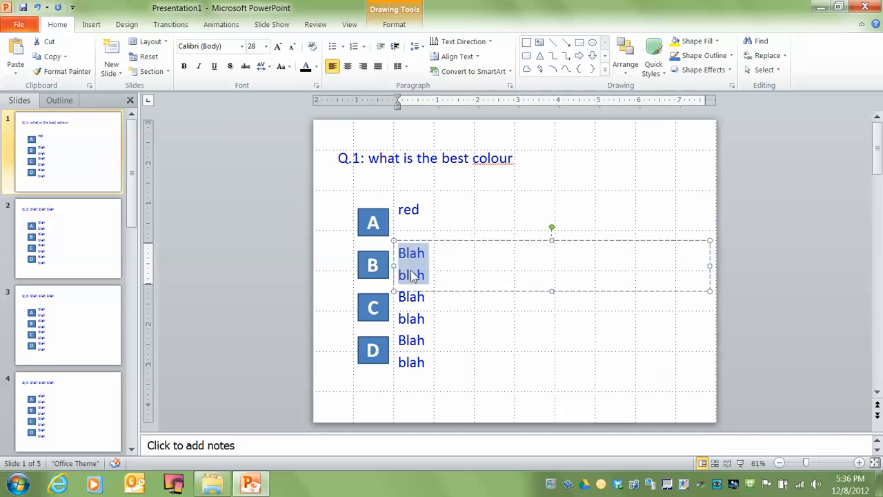
type("blue")
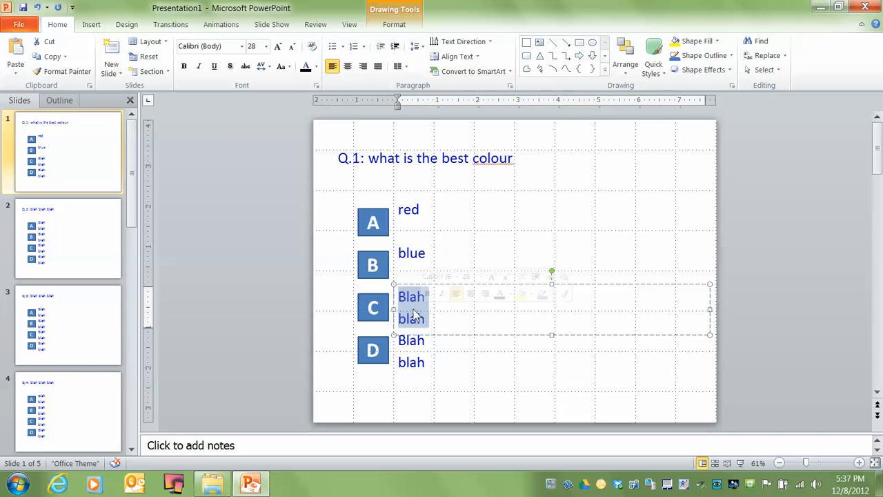
type("yello")
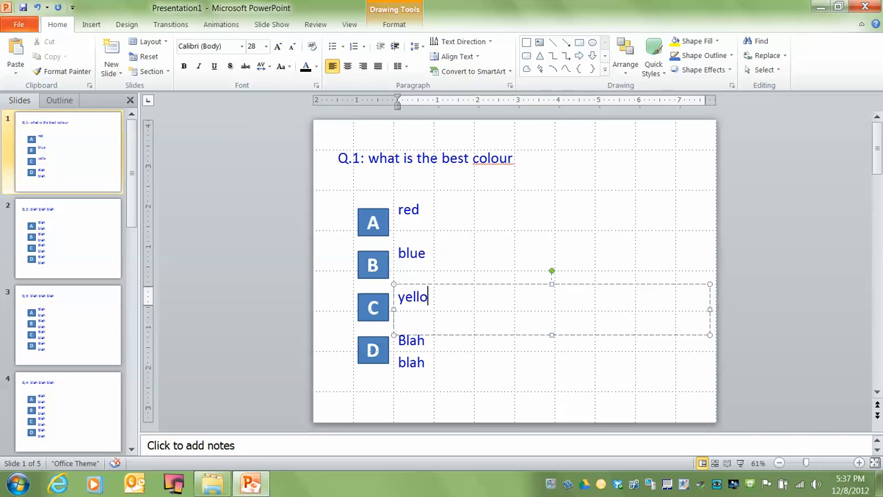
type("w")
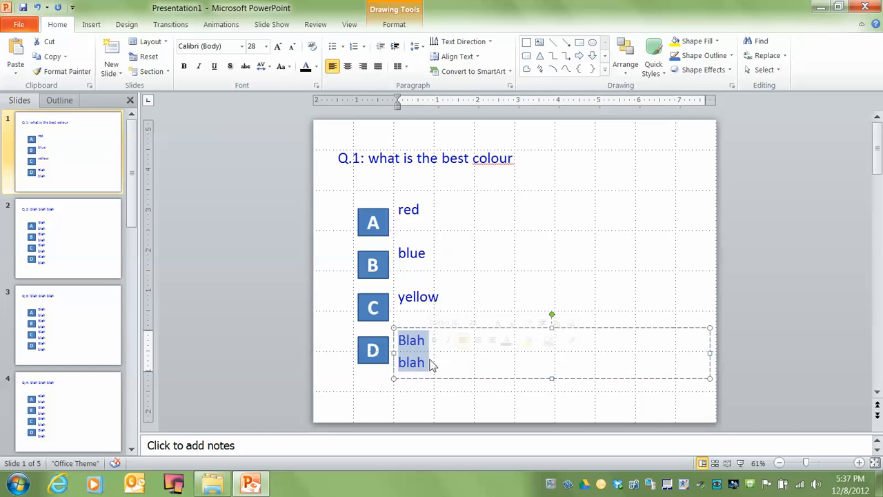
type("green")
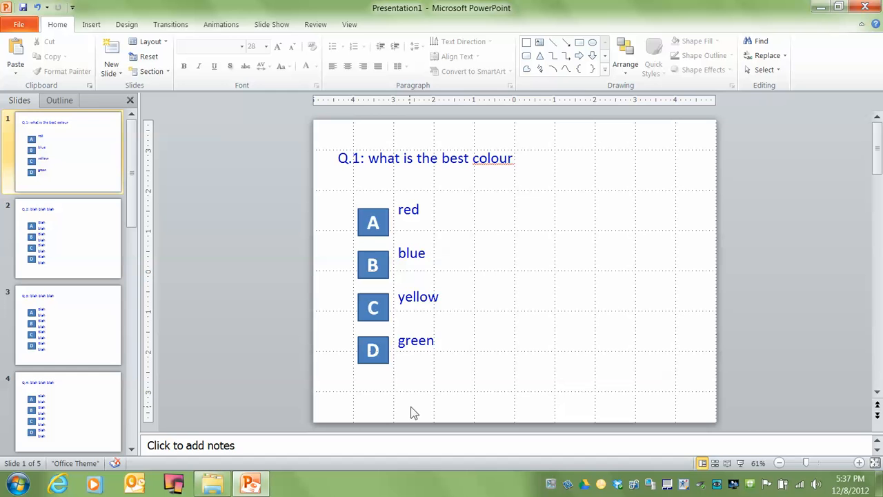
mouse_move(370, 194)
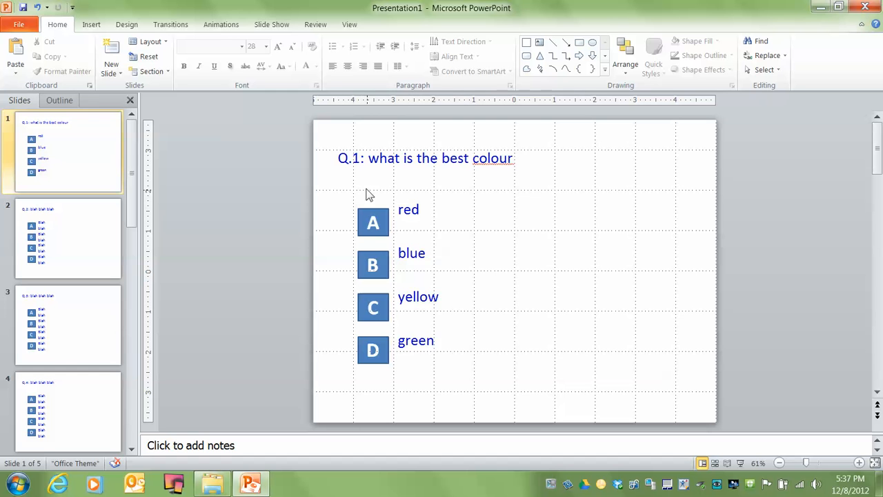
Step: Reposition the red and yellow answer text boxes so they sit level with boxes A and C
left_click(409, 210)
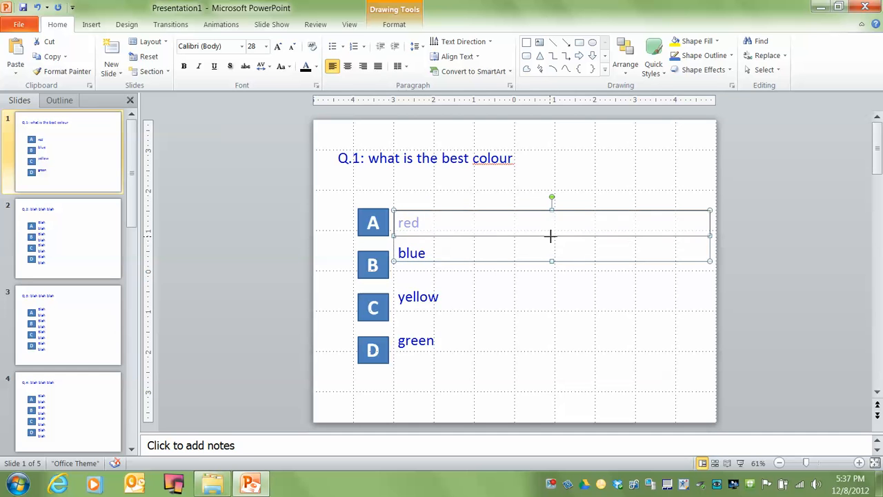
left_click(447, 260)
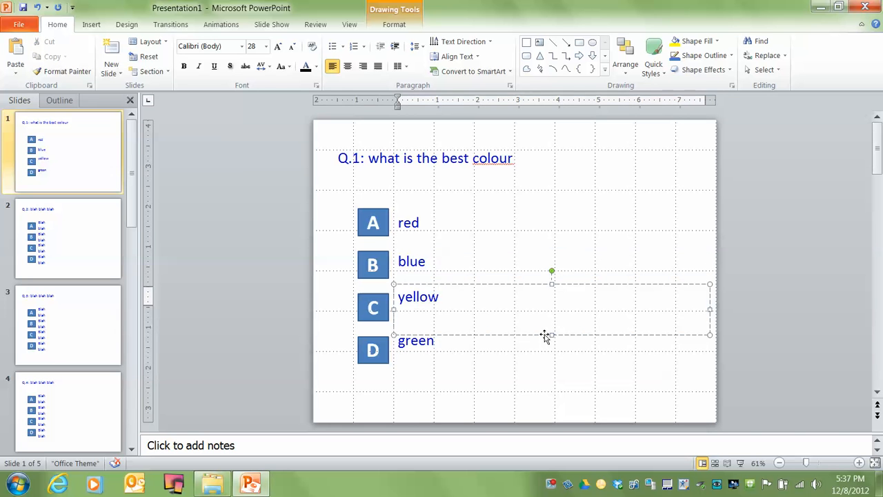
left_click_drag(552, 336, 552, 307)
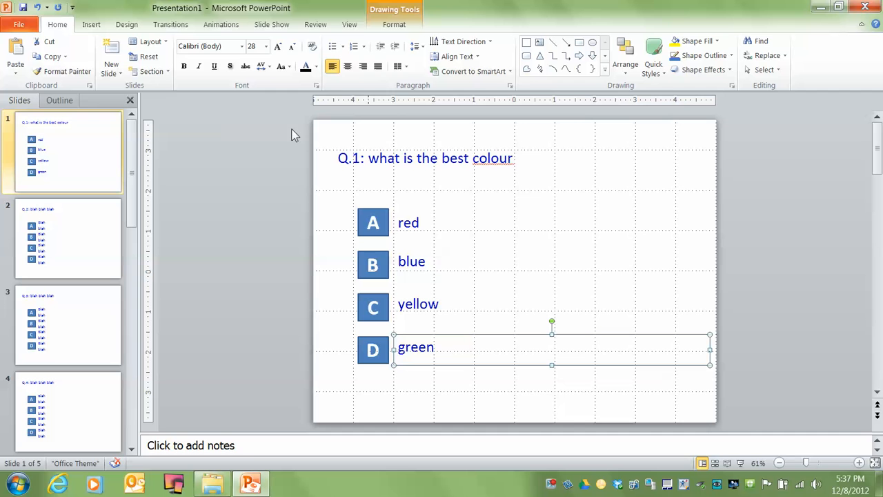
mouse_move(330, 213)
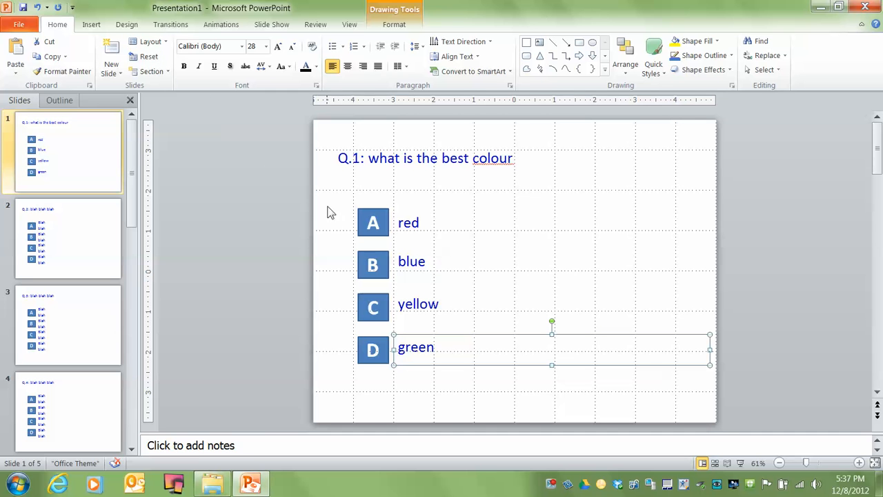
mouse_move(329, 221)
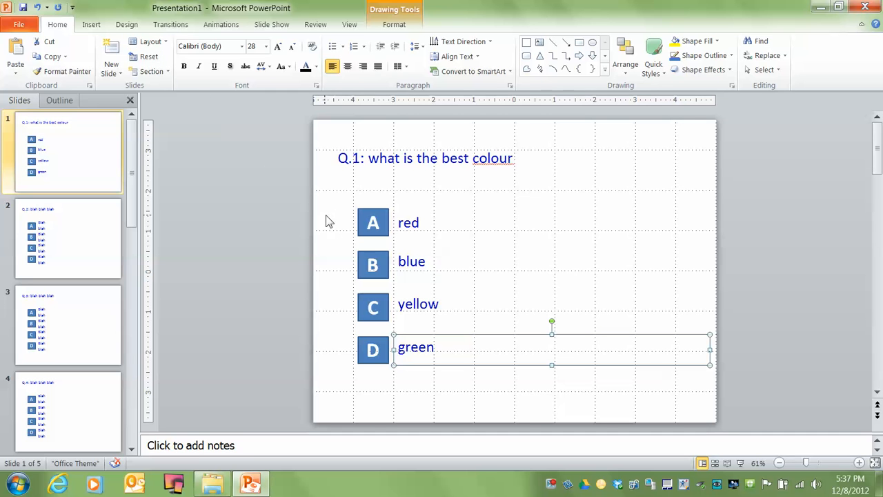
left_click(320, 201)
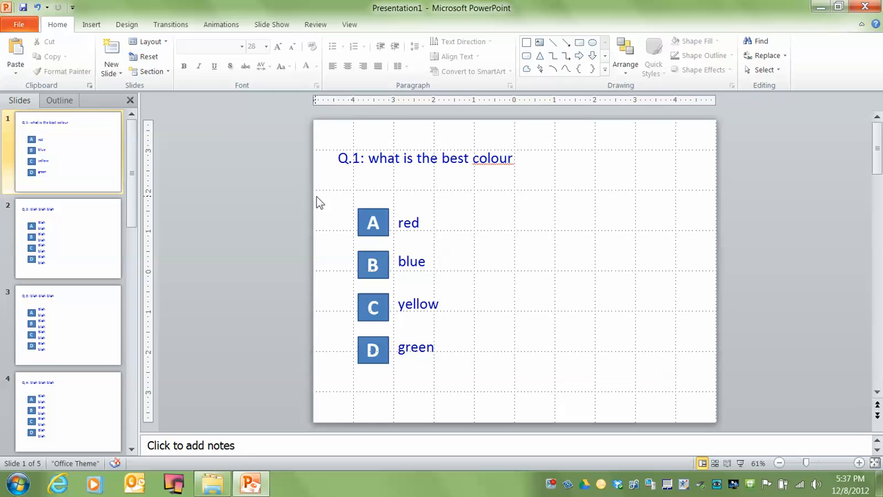
mouse_move(331, 178)
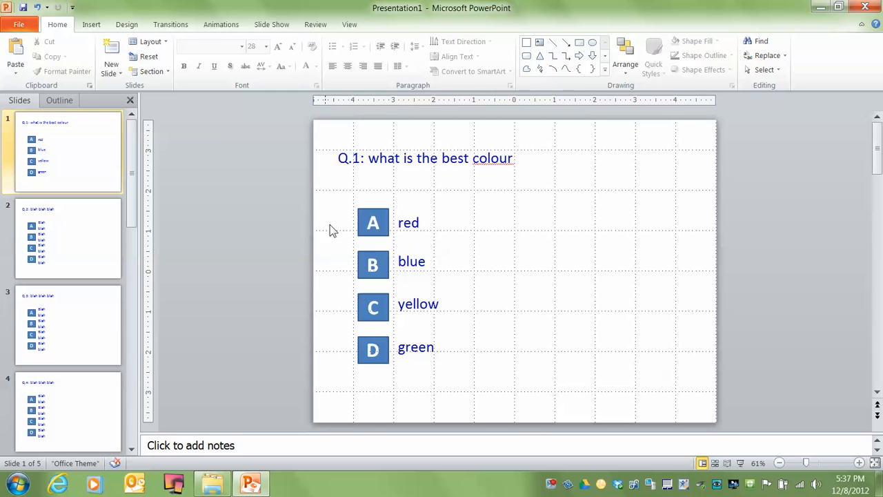
mouse_move(714, 464)
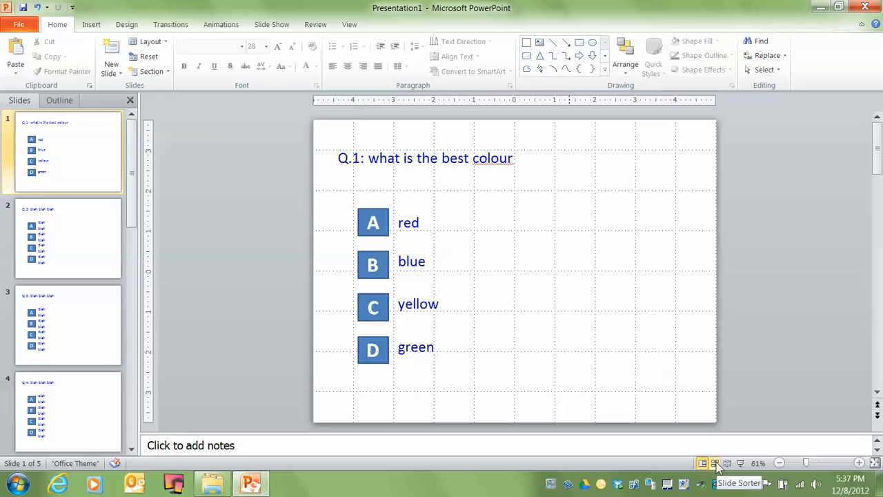
Step: Duplicate the colour question slide as slide 2 and start the slideshow from slide 1
left_click(714, 464)
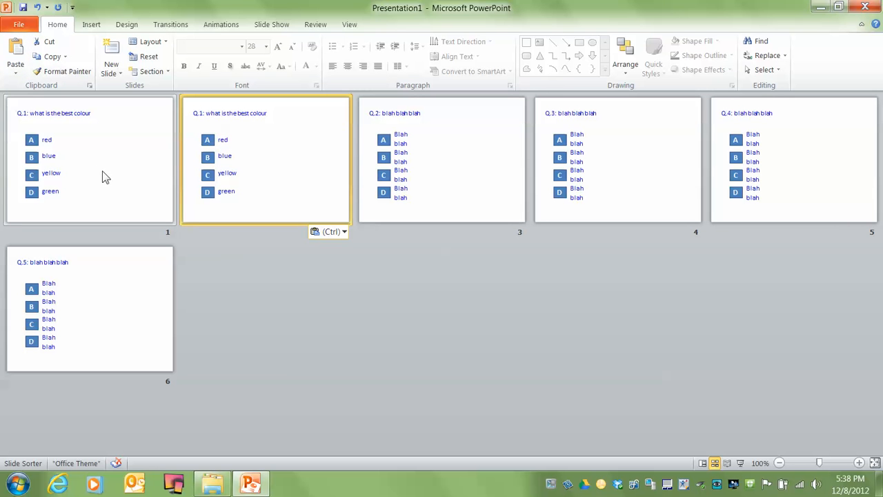
left_click(66, 154)
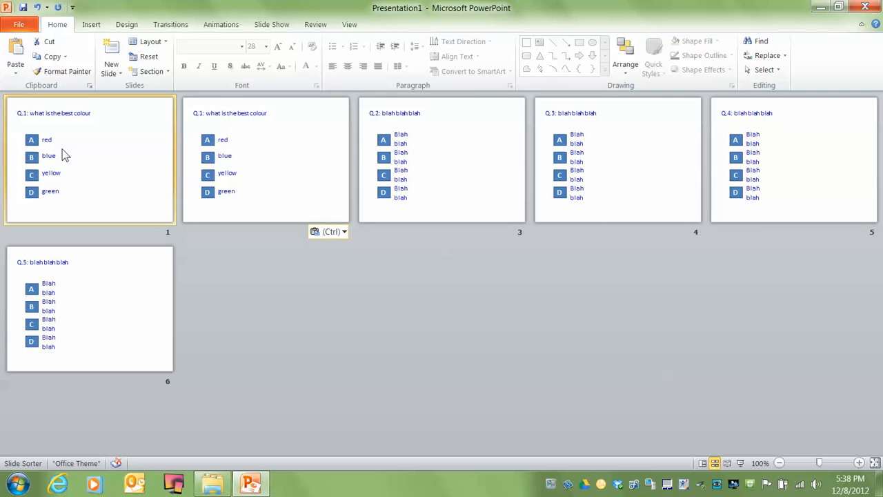
left_click(702, 464)
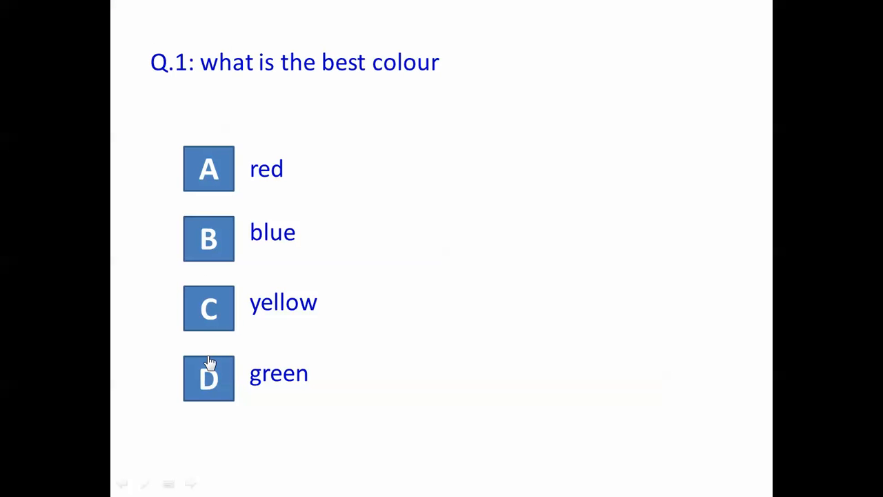
mouse_move(216, 309)
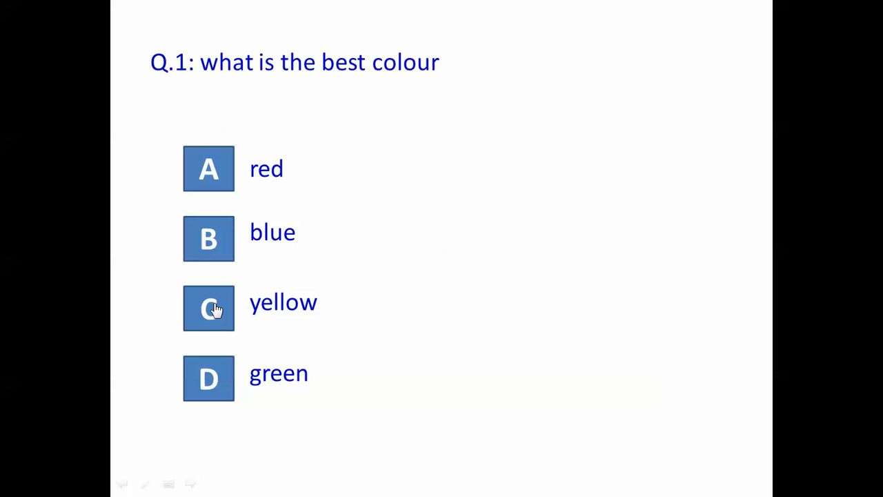
mouse_move(219, 222)
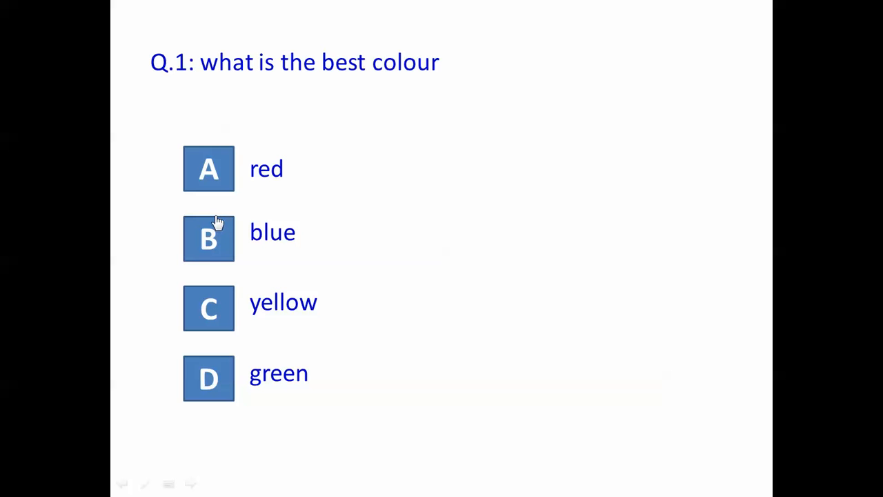
mouse_move(220, 172)
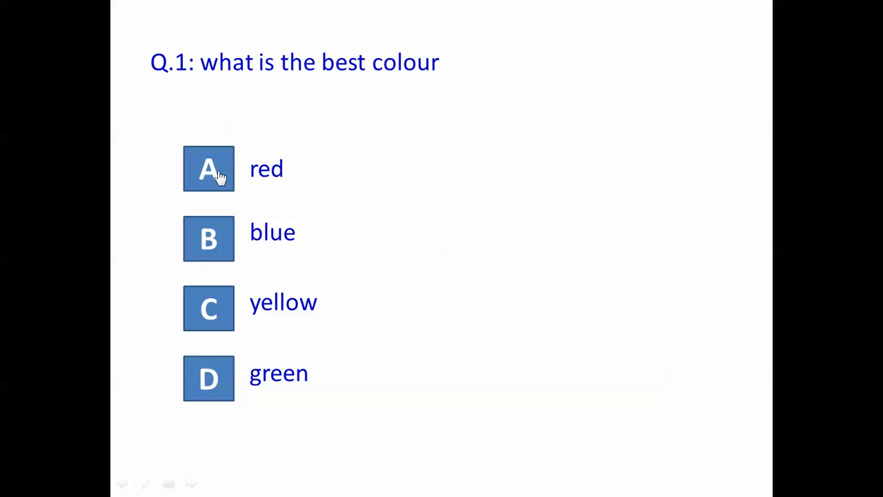
mouse_move(224, 425)
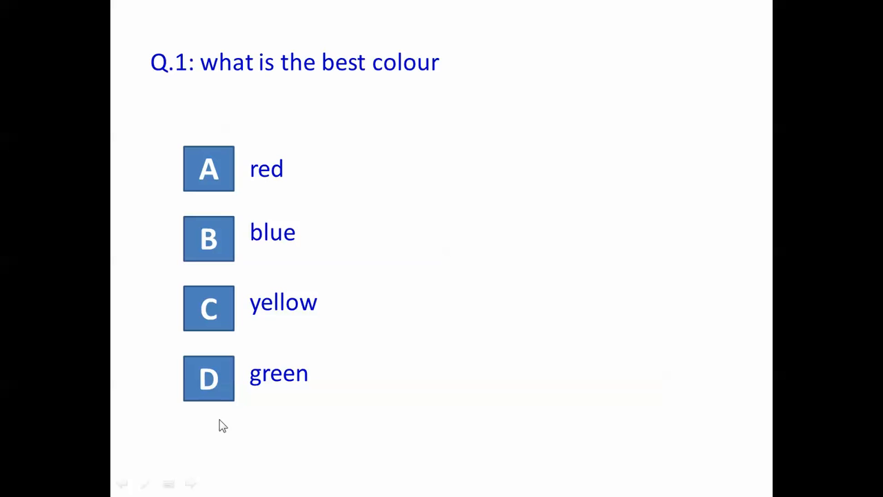
mouse_move(219, 379)
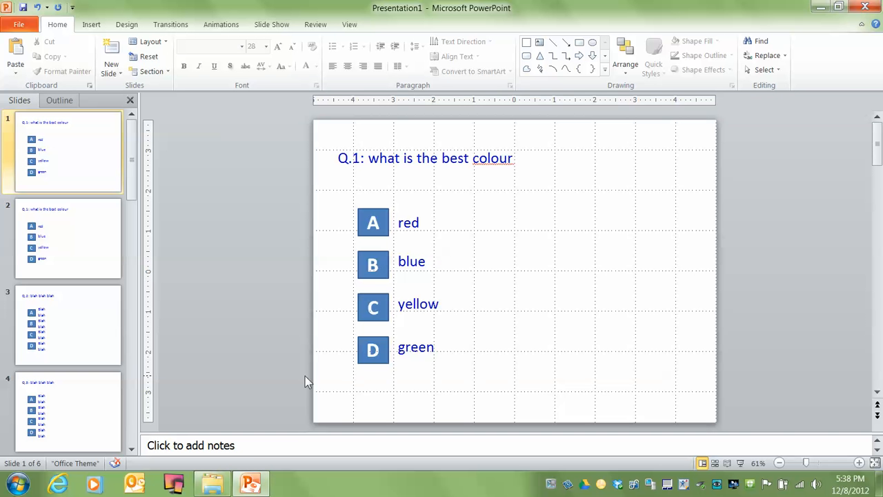
mouse_move(348, 394)
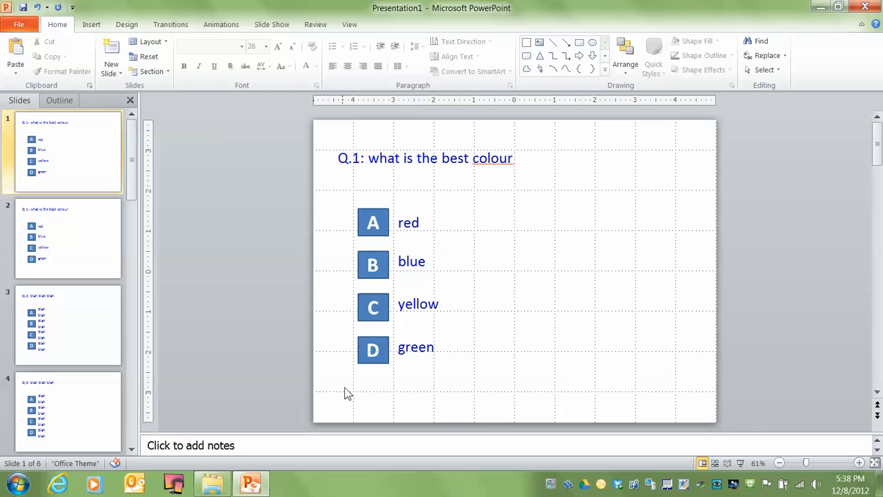
mouse_move(370, 375)
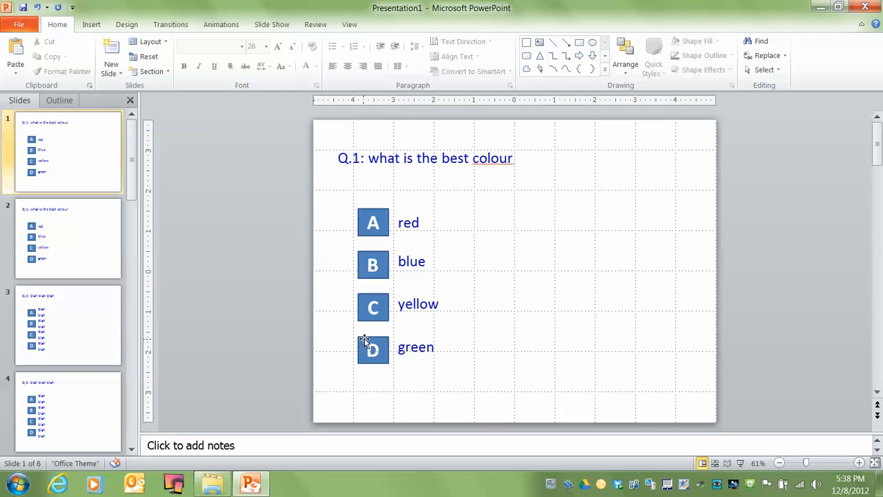
Step: Give answer box D an action hyperlinking to the next slide
right_click(372, 342)
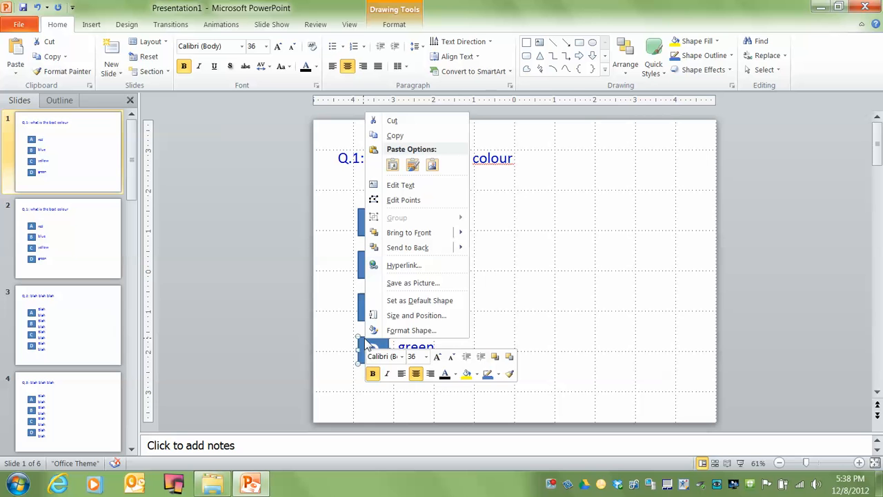
mouse_move(403, 265)
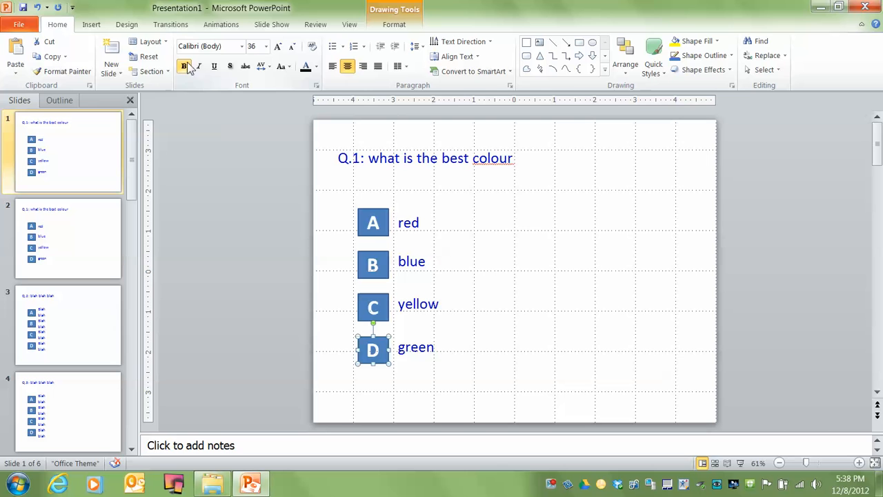
left_click(91, 25)
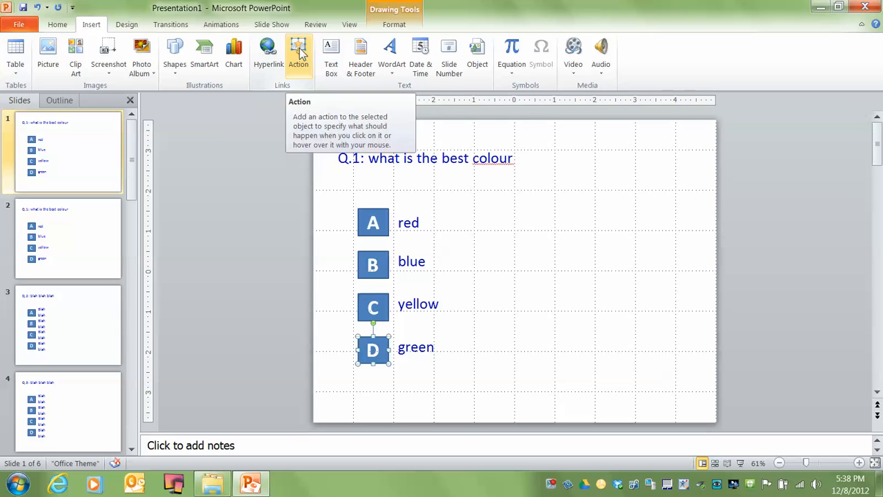
left_click(299, 52)
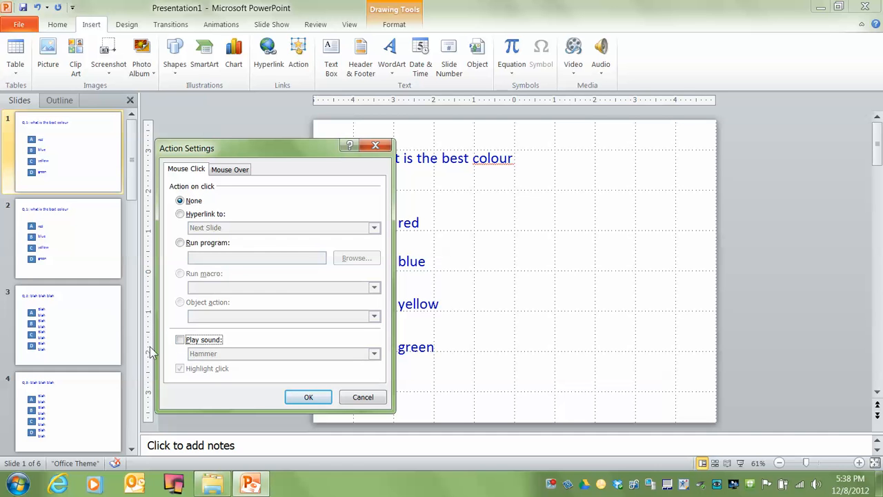
left_click(180, 214)
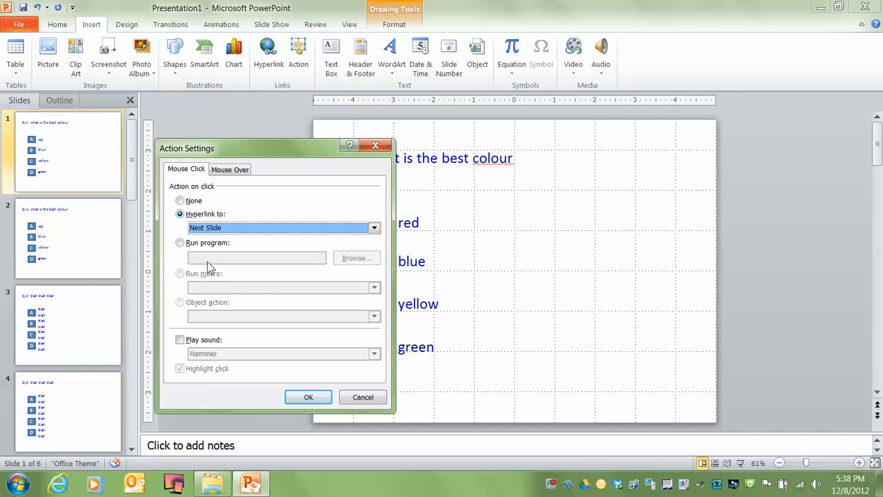
mouse_move(174, 270)
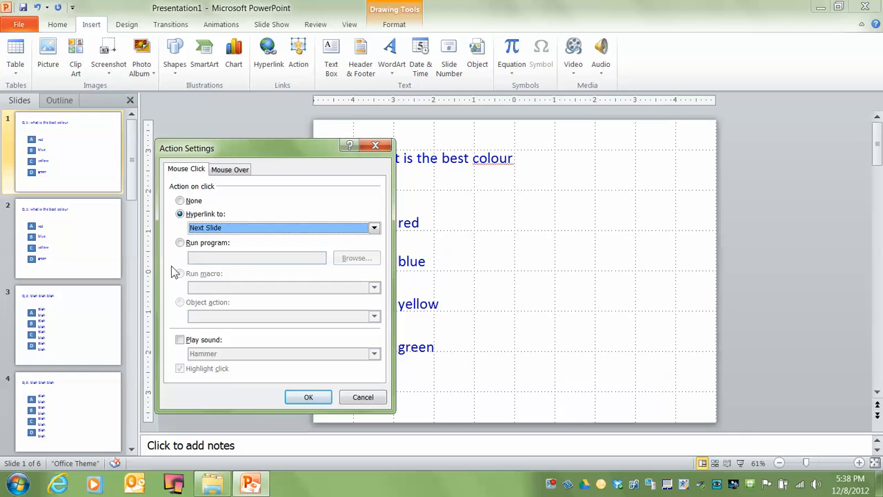
mouse_move(193, 301)
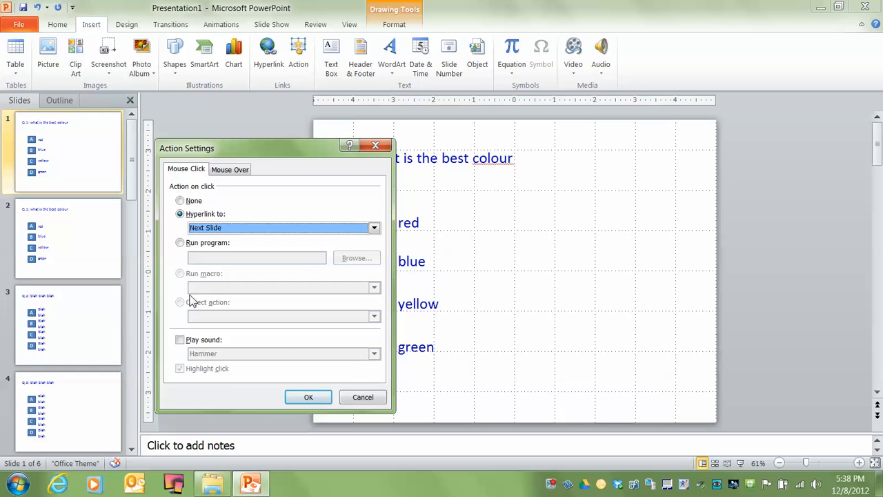
left_click(308, 397)
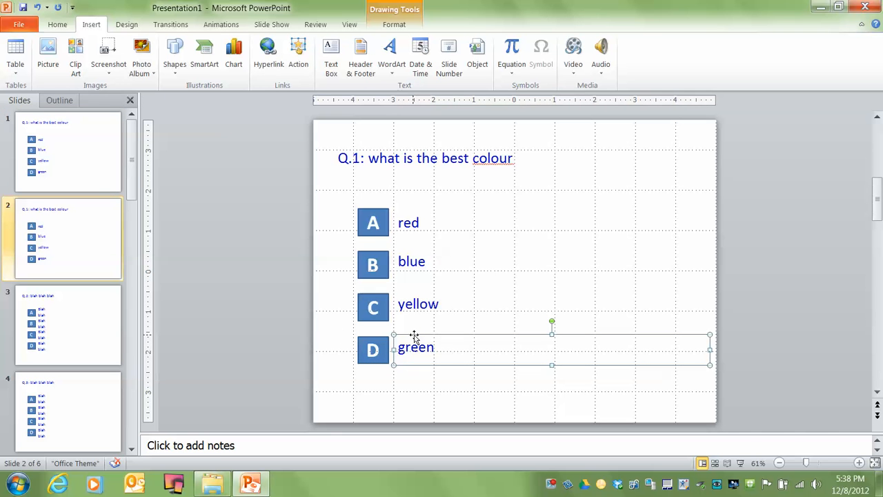
Step: Fill the green answer row on slide 2 with a yellow Shape Fill highlight
left_click(57, 25)
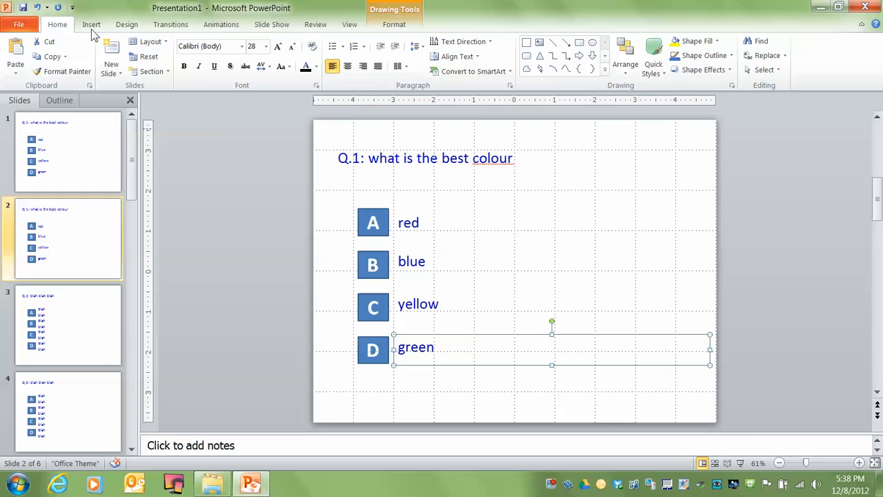
mouse_move(698, 42)
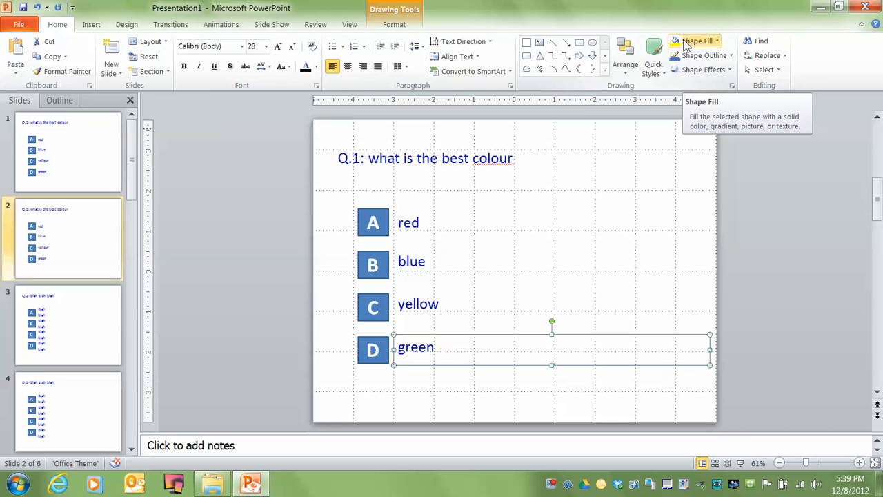
left_click(697, 41)
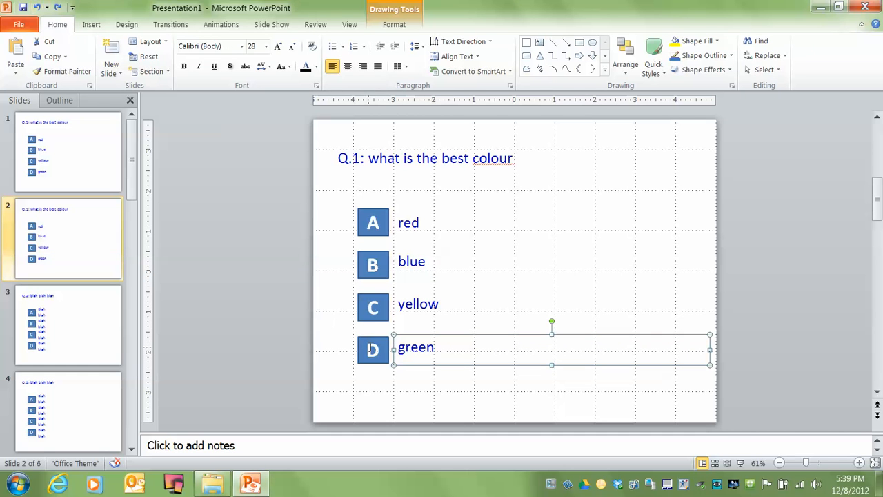
left_click(373, 350)
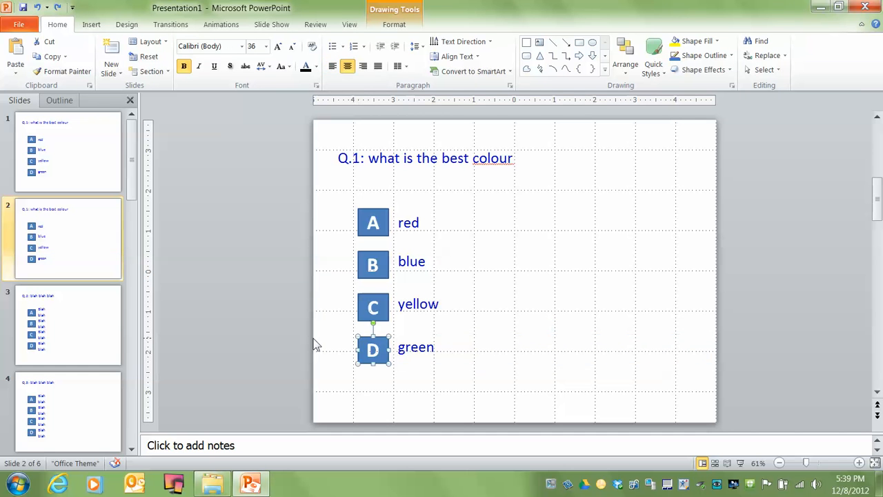
left_click(696, 42)
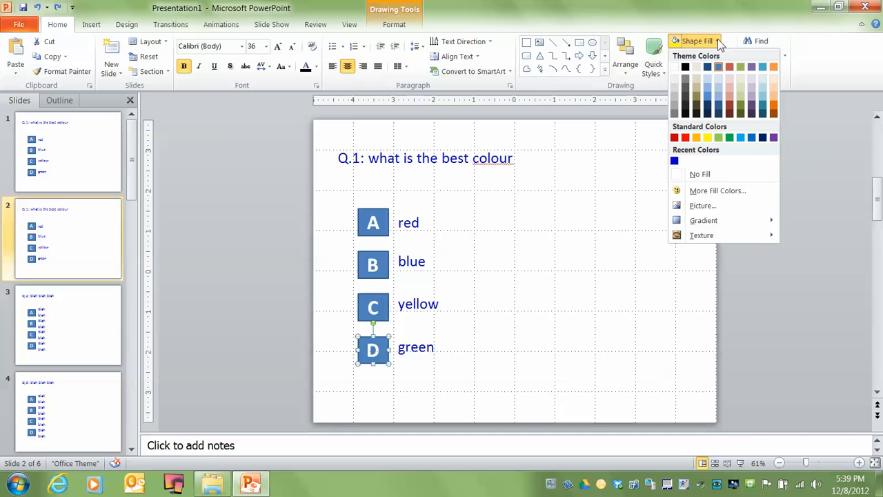
left_click(728, 138)
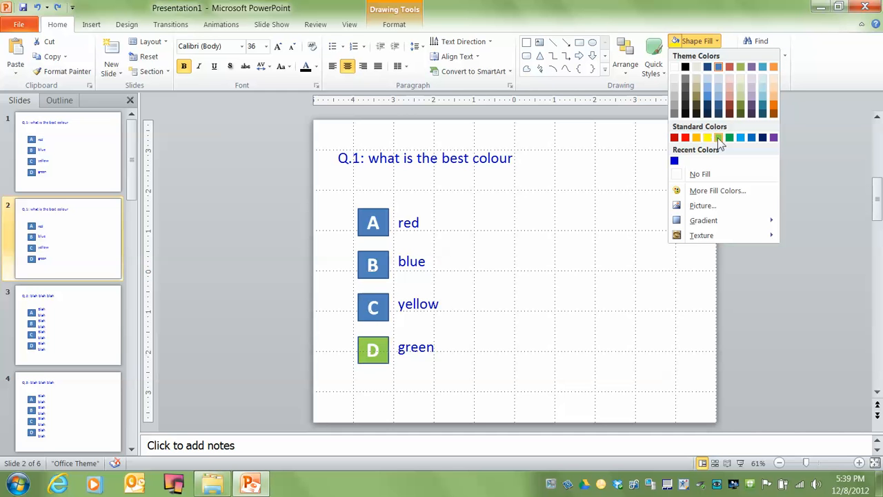
left_click(685, 66)
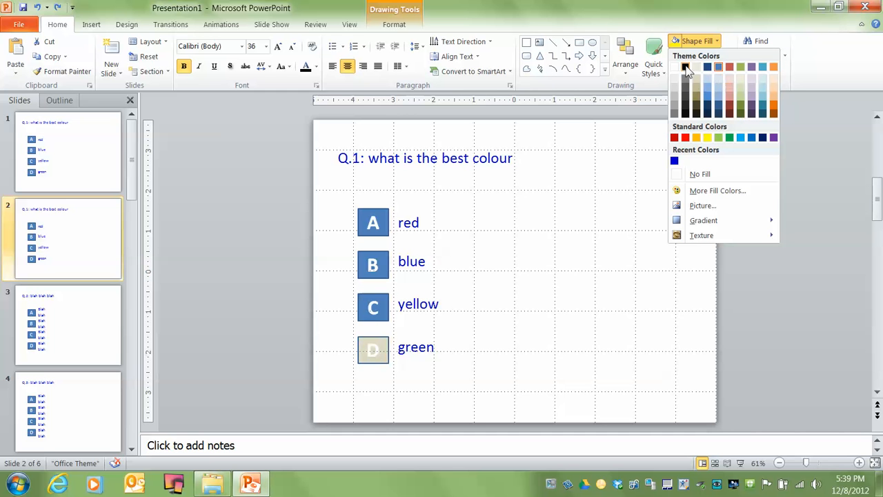
left_click(685, 66)
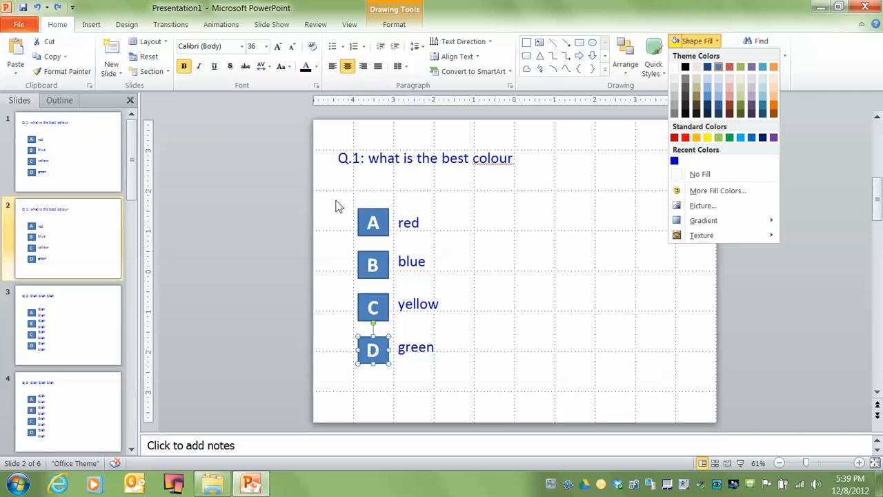
left_click(706, 139)
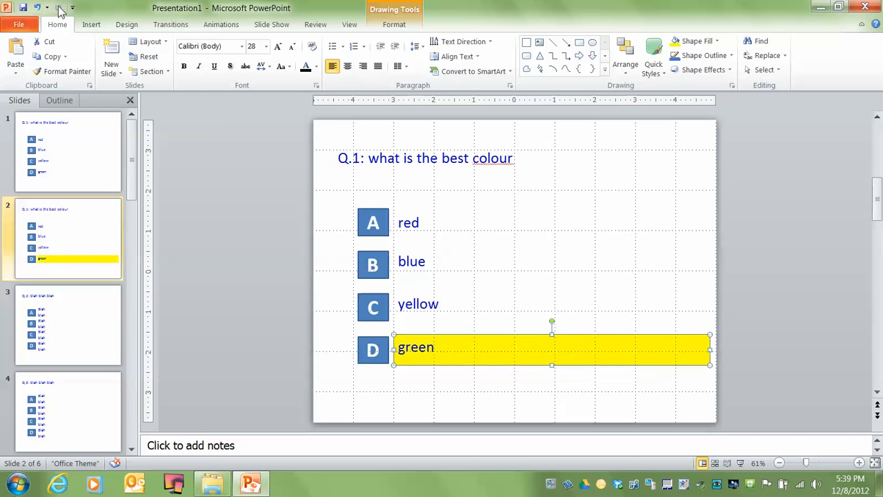
left_click(345, 324)
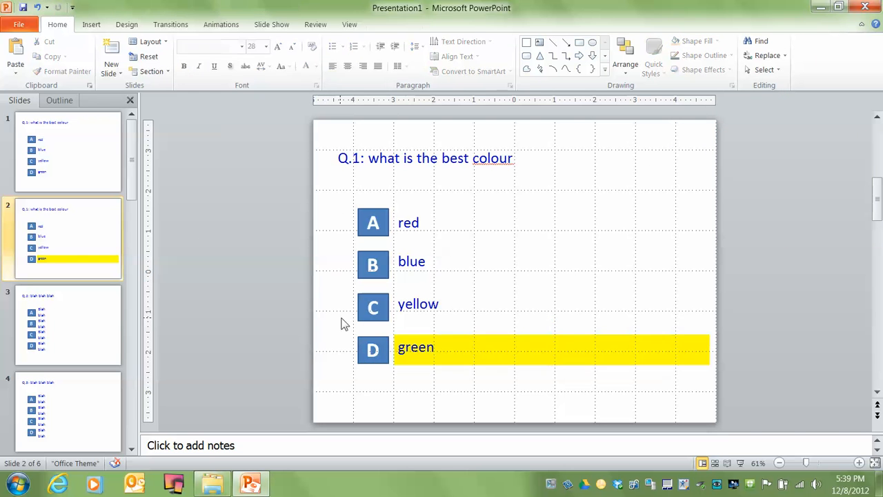
mouse_move(329, 338)
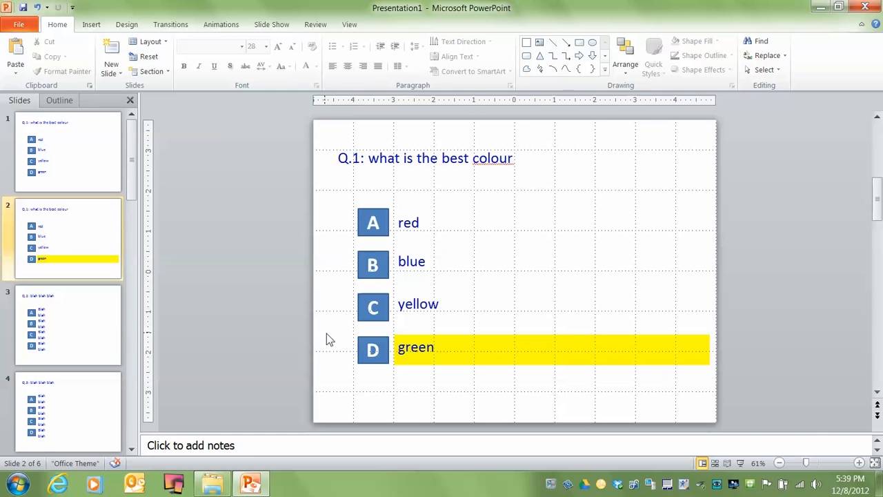
mouse_move(334, 348)
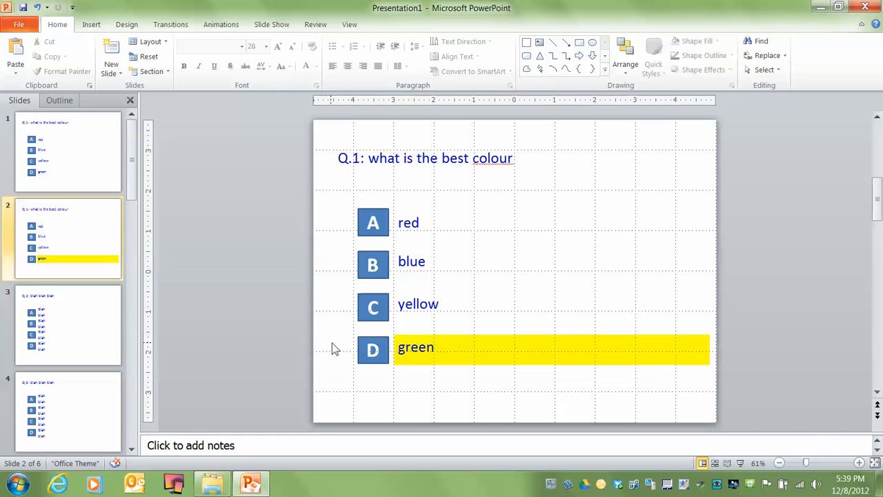
left_click(69, 150)
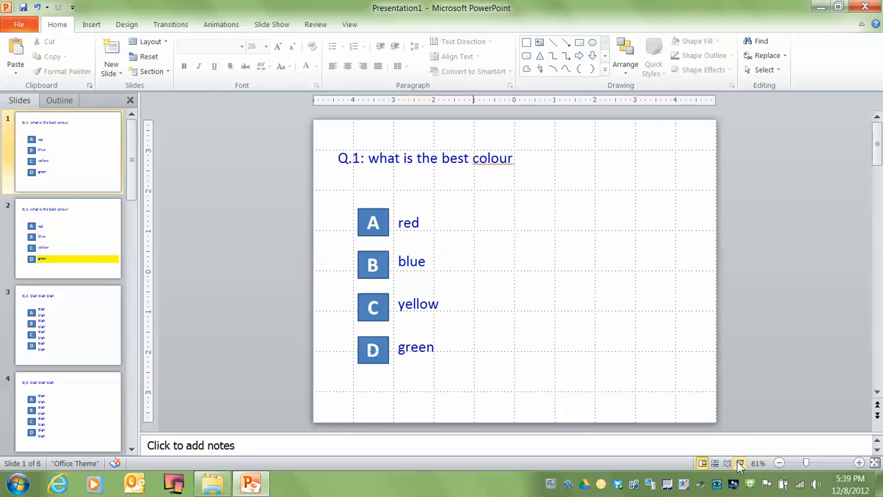
left_click(740, 464)
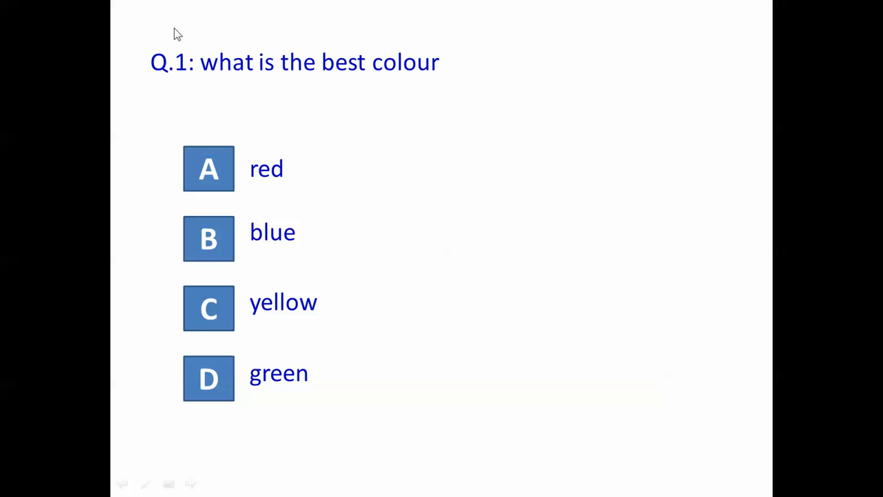
mouse_move(207, 166)
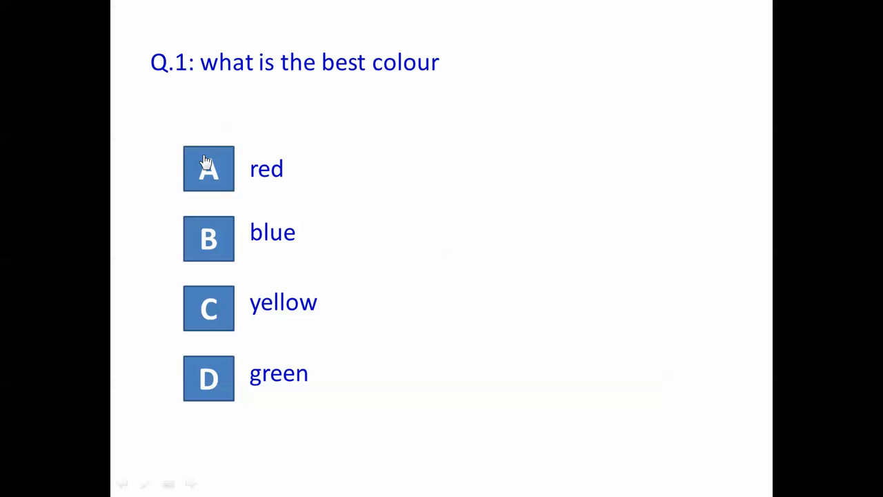
mouse_move(201, 307)
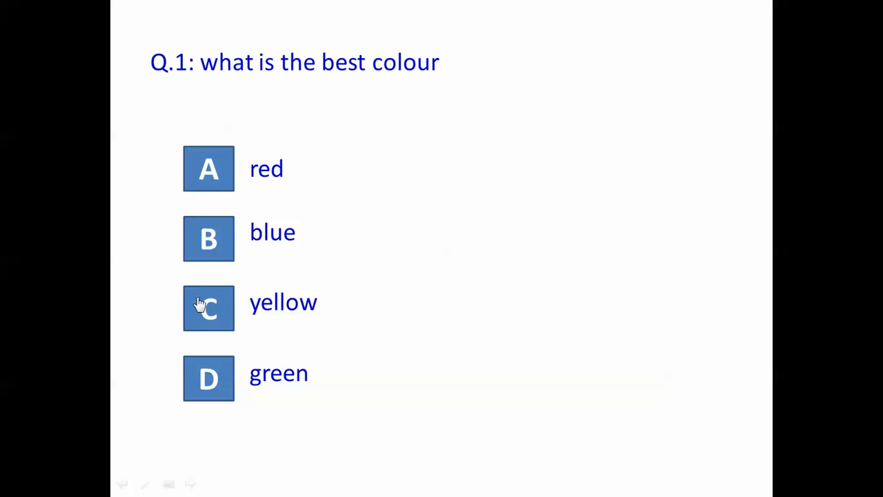
mouse_move(198, 378)
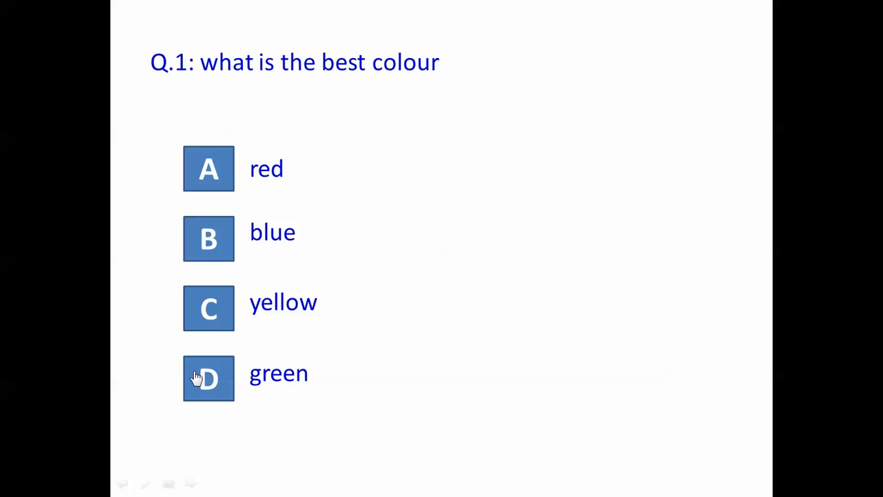
left_click(209, 378)
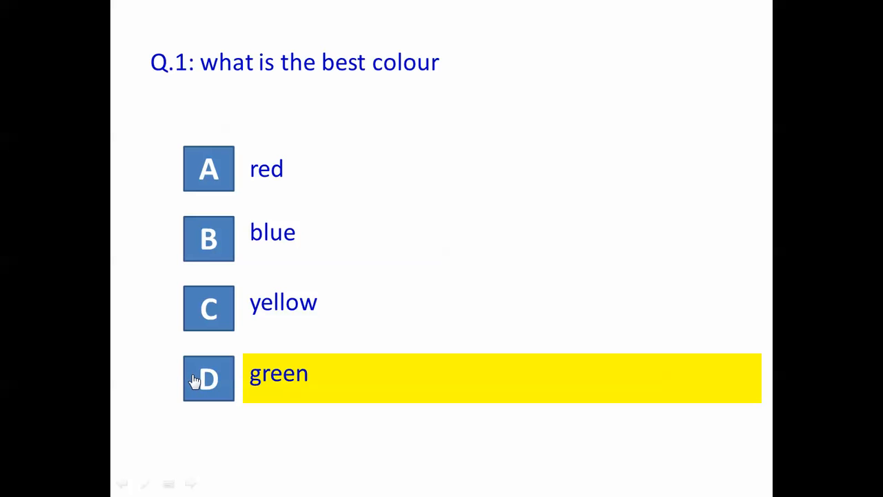
key("Escape")
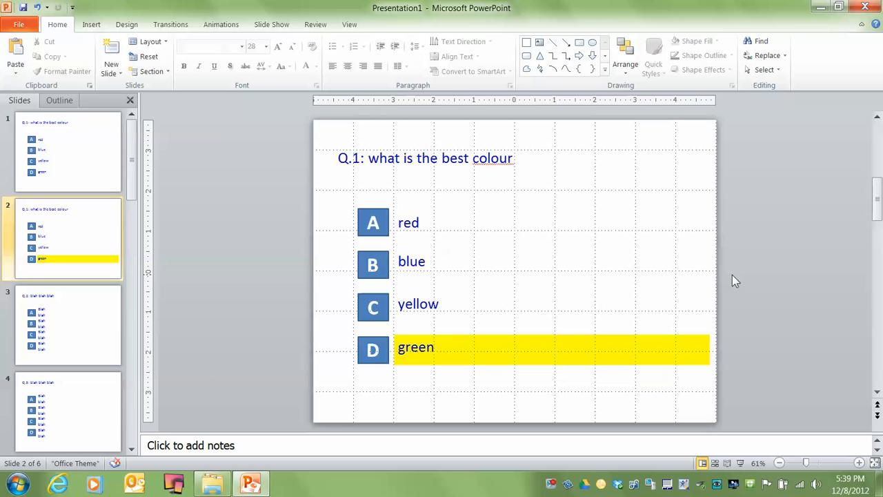
mouse_move(737, 248)
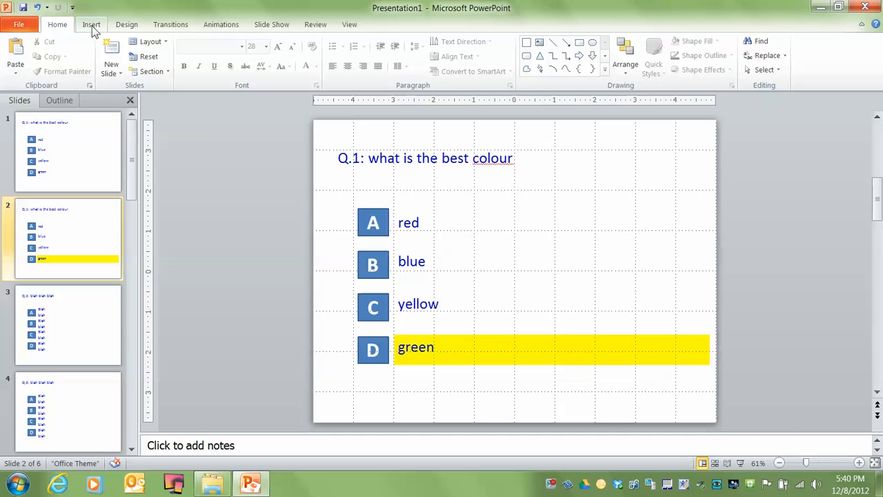
Step: Browse the built-in clip art sounds such as Claps Cheers and Telephone
left_click(91, 25)
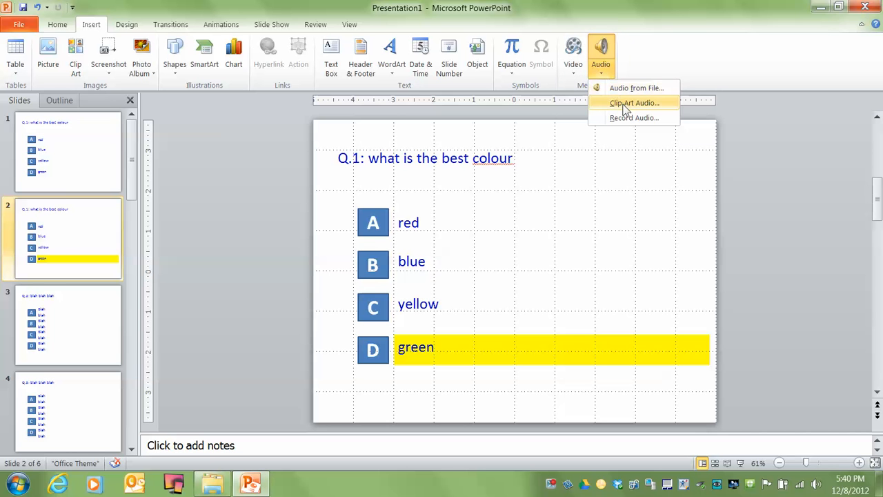
left_click(635, 102)
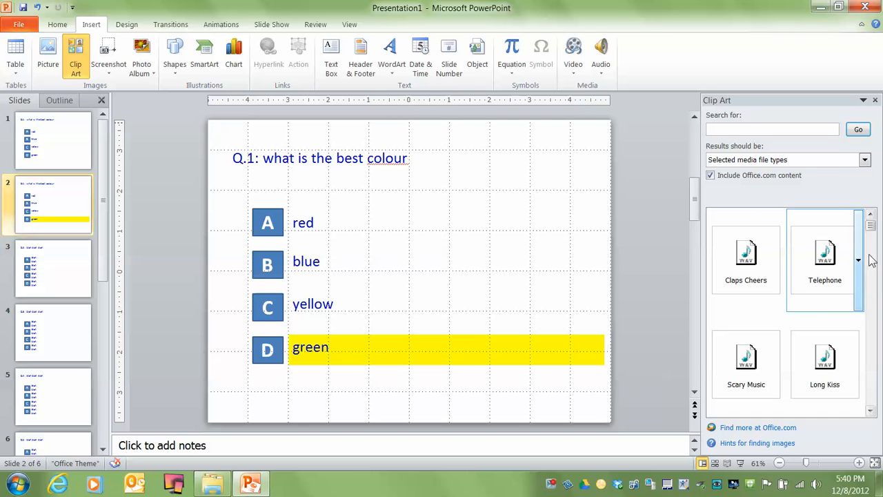
mouse_move(745, 255)
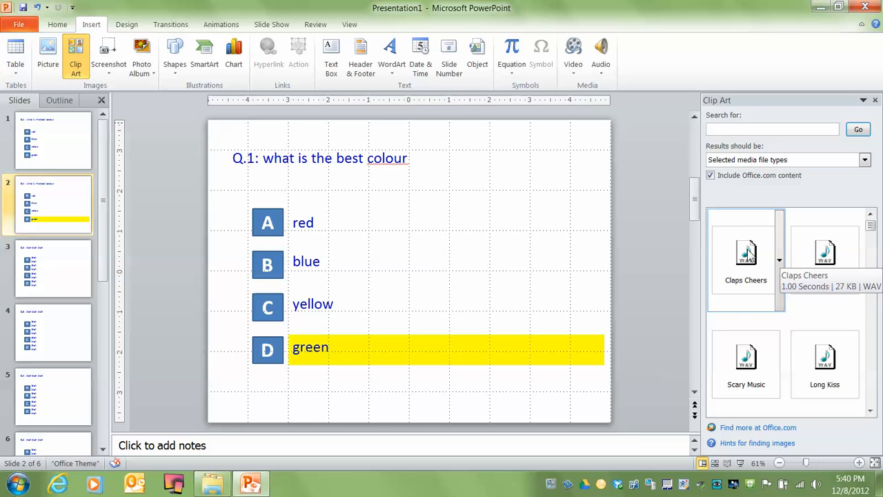
Step: Insert the Claps Cheers sound onto slide 2 and move its icon off the answers
double_click(745, 254)
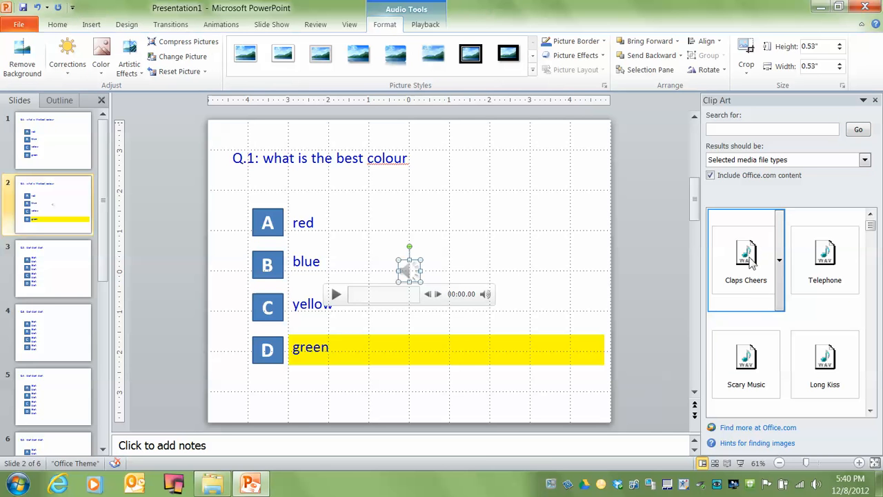
left_click(875, 99)
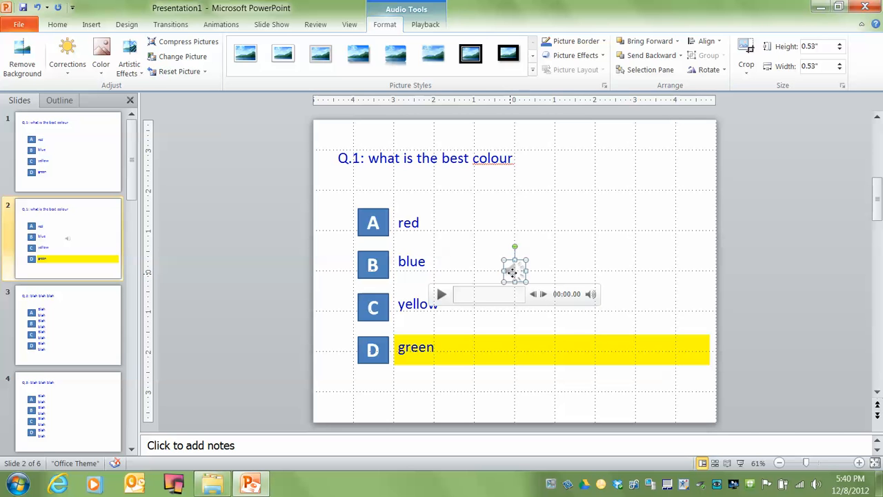
mouse_move(831, 258)
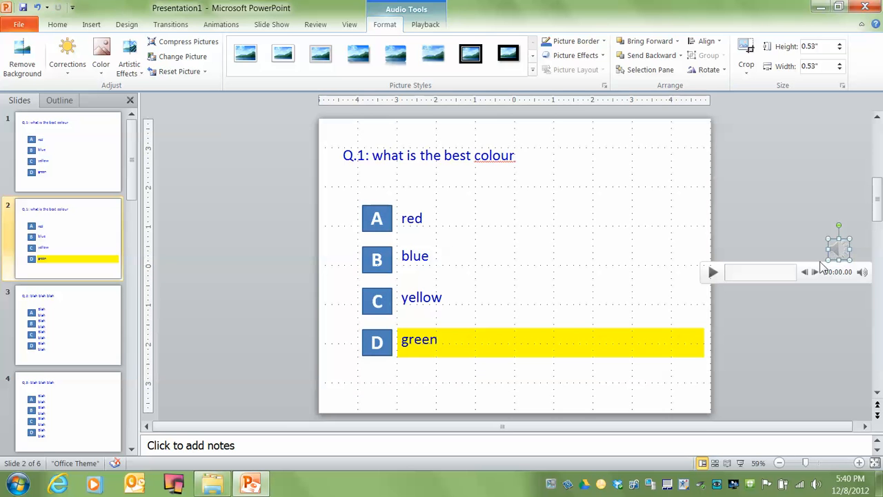
mouse_move(817, 254)
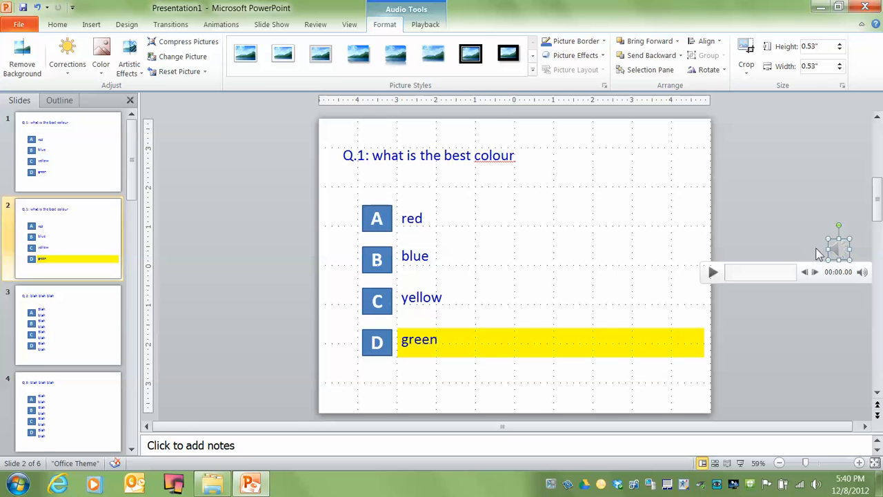
mouse_move(836, 243)
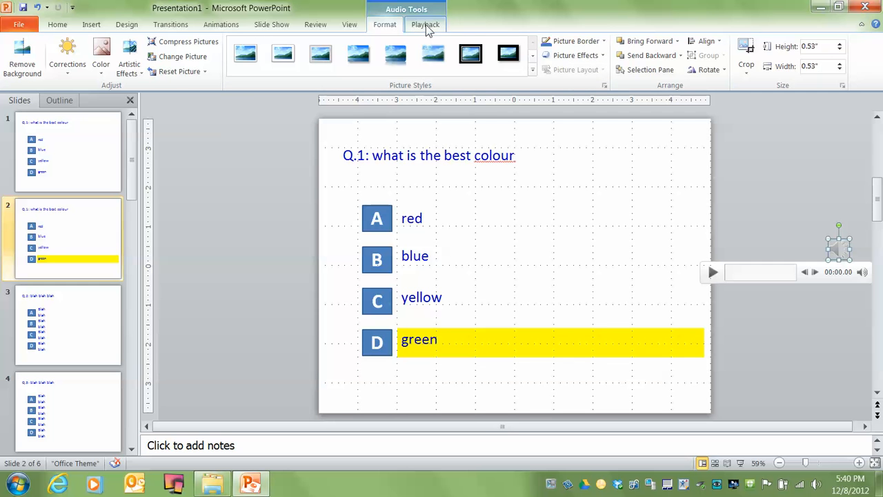
Step: Set the Claps Cheers clip's Start option to Automatically
left_click(425, 24)
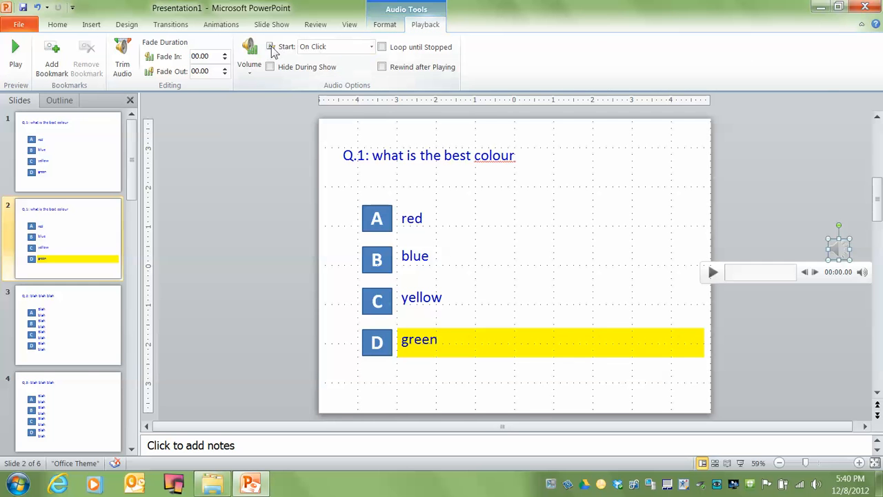
mouse_move(359, 47)
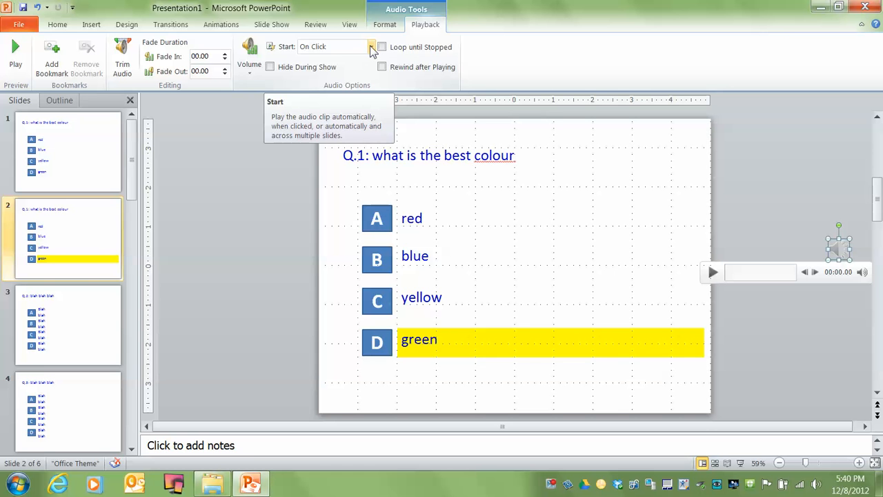
left_click(371, 47)
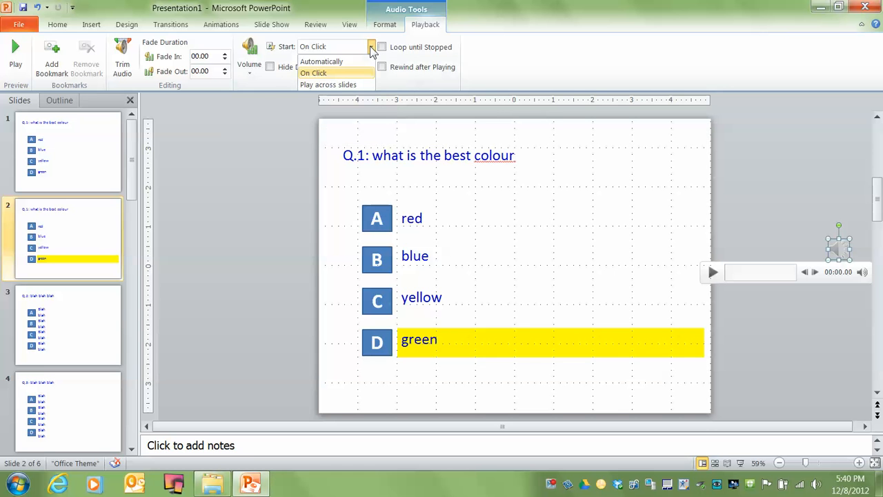
left_click(322, 61)
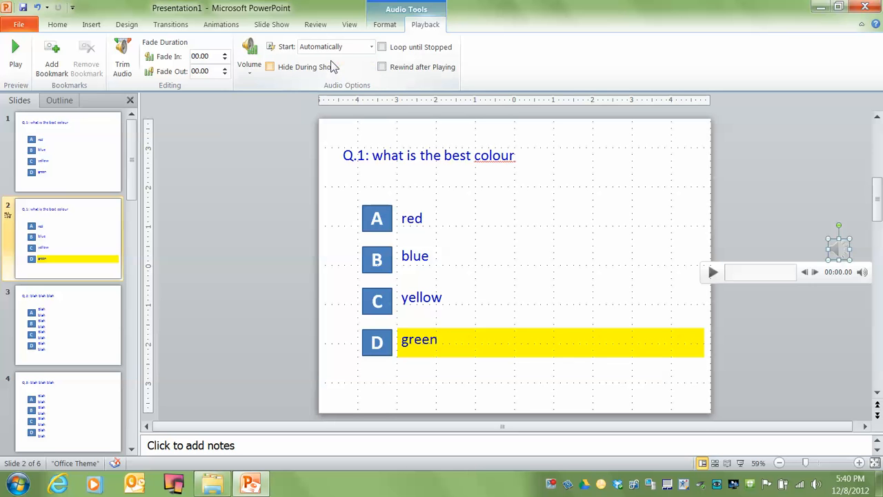
left_click(292, 300)
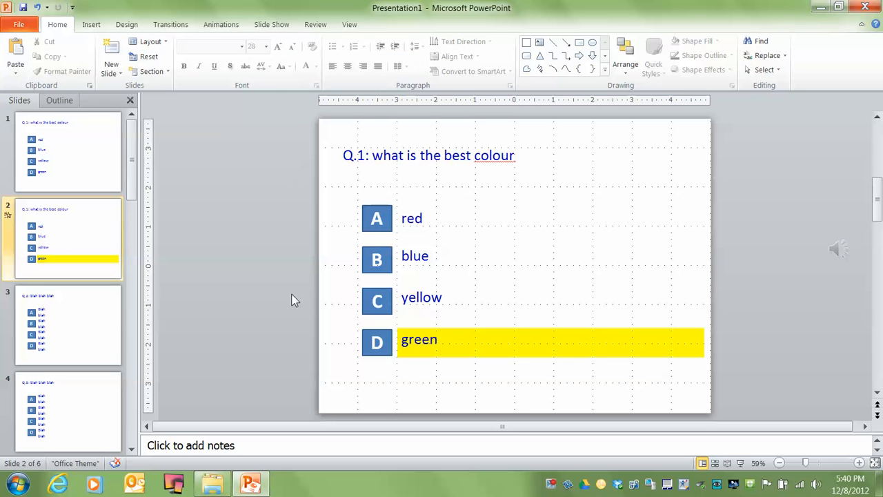
mouse_move(261, 270)
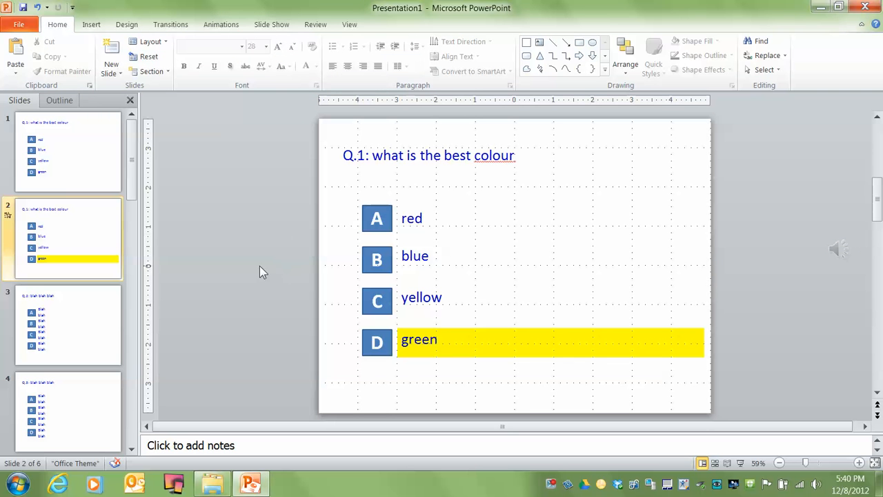
left_click(69, 151)
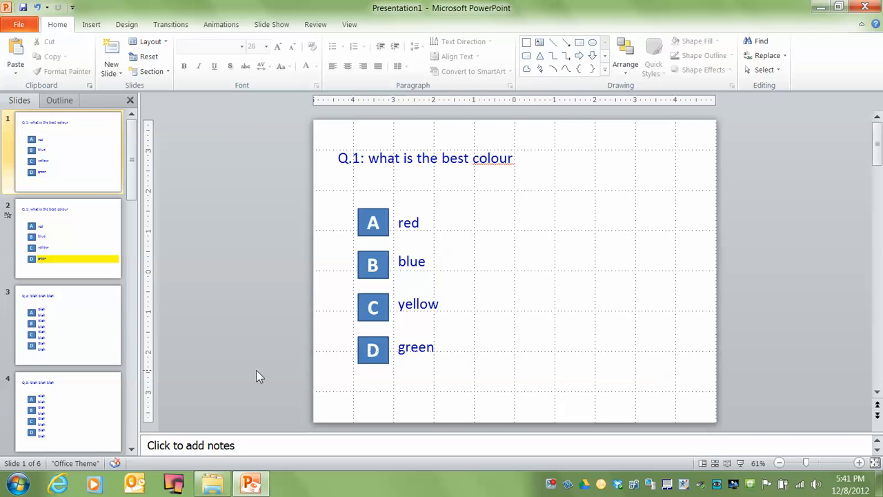
mouse_move(552, 450)
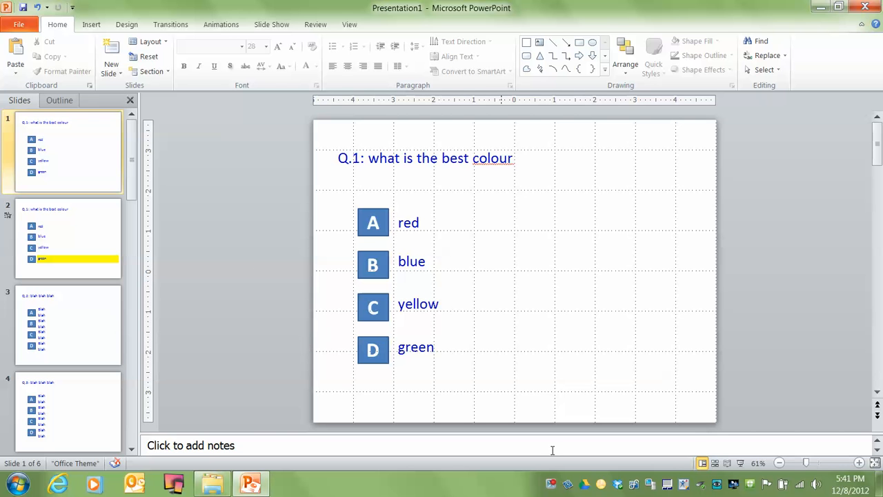
key("F5")
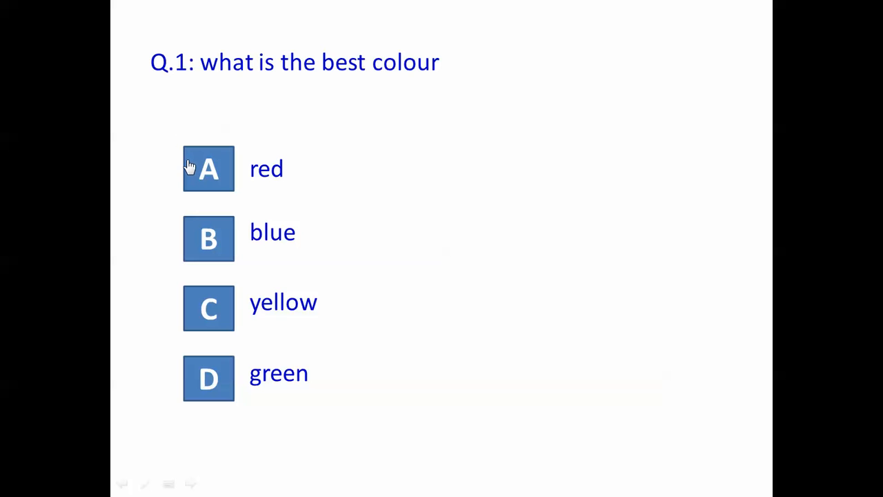
mouse_move(210, 379)
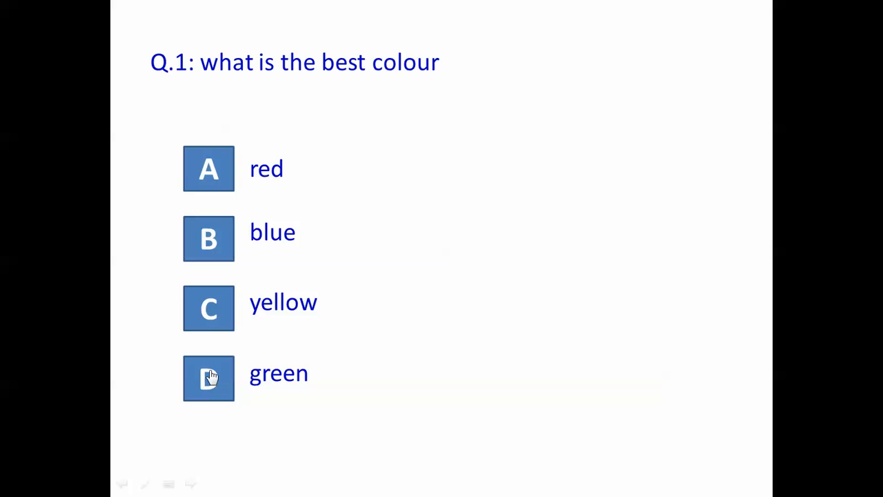
mouse_move(213, 187)
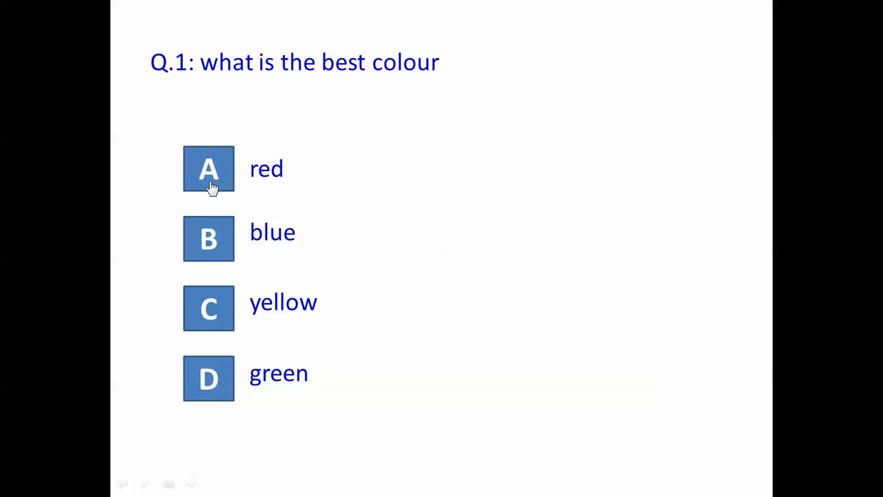
mouse_move(210, 179)
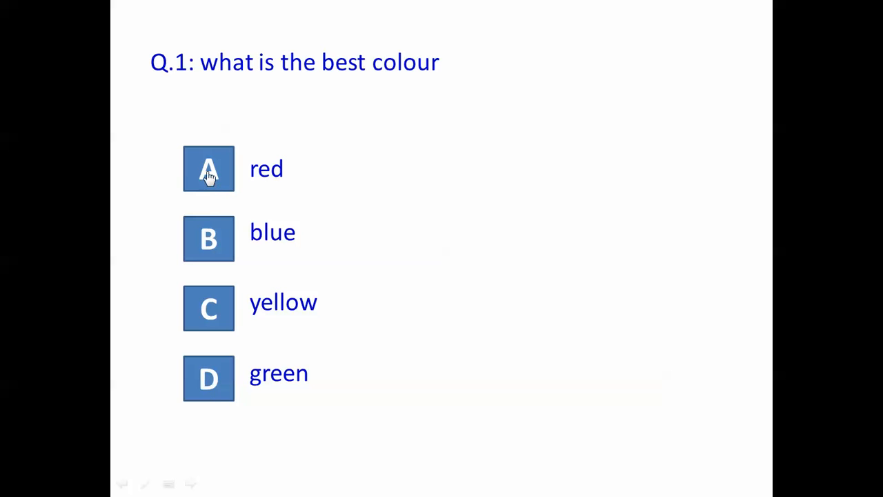
mouse_move(200, 237)
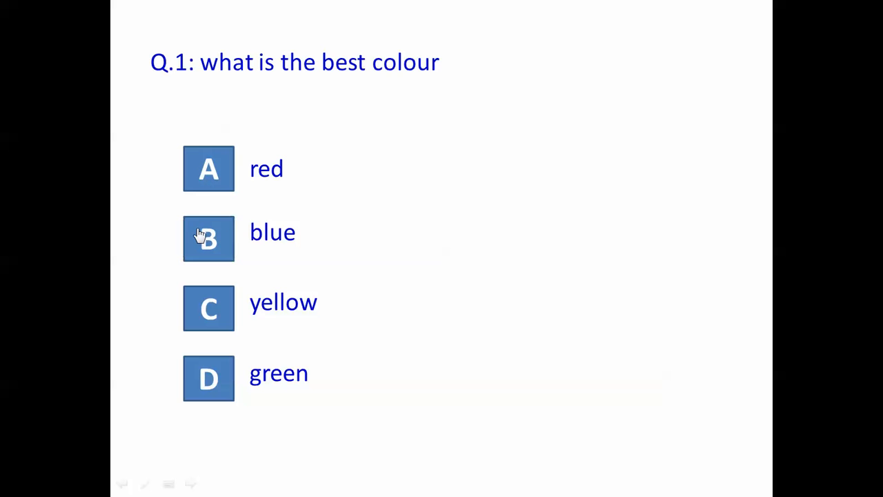
mouse_move(210, 375)
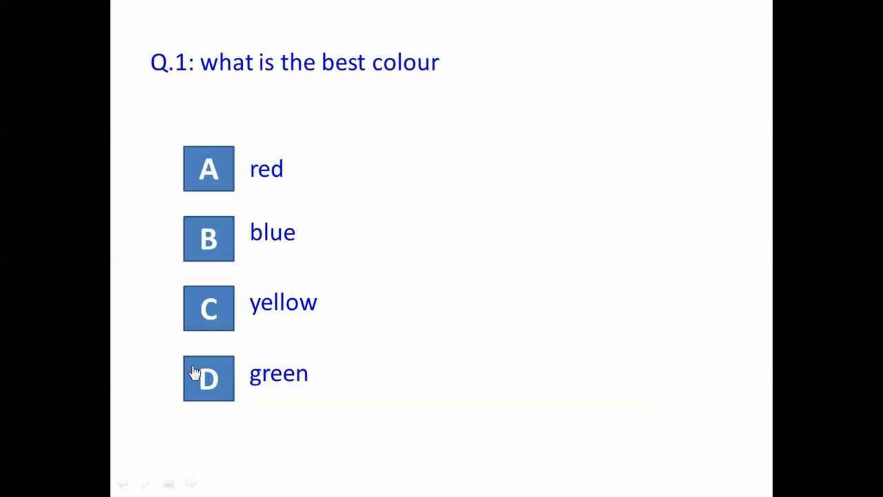
left_click(208, 379)
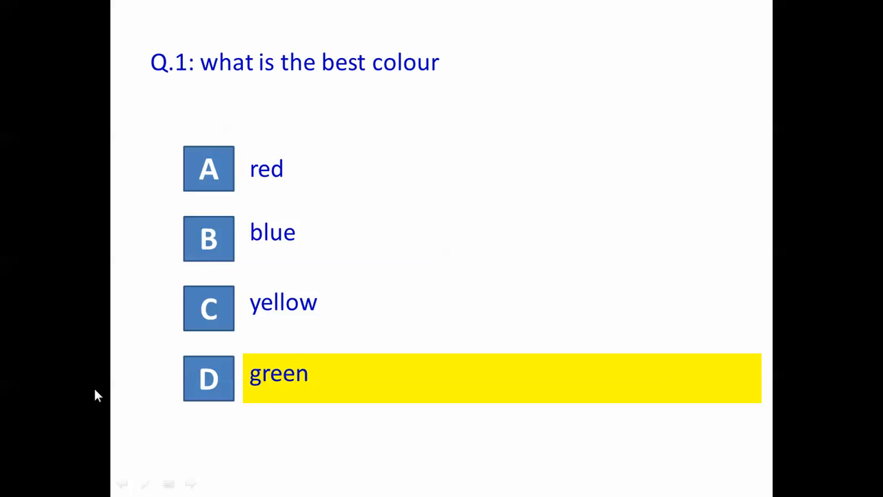
mouse_move(62, 398)
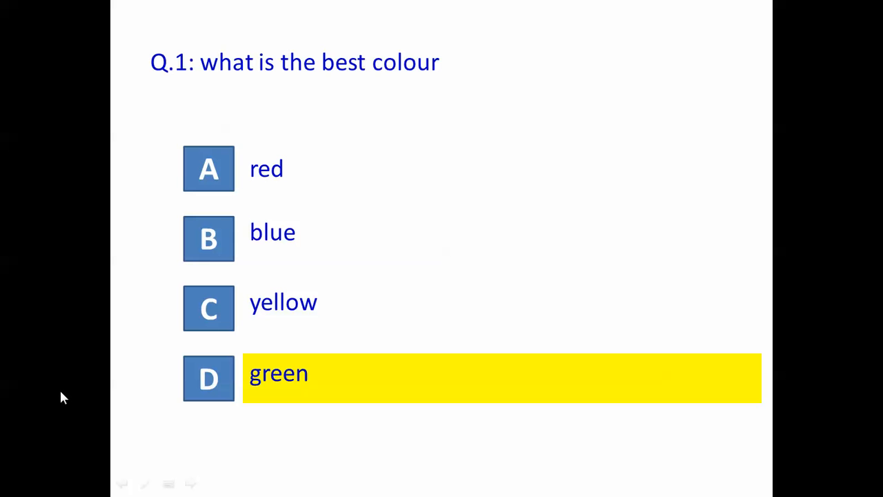
mouse_move(83, 358)
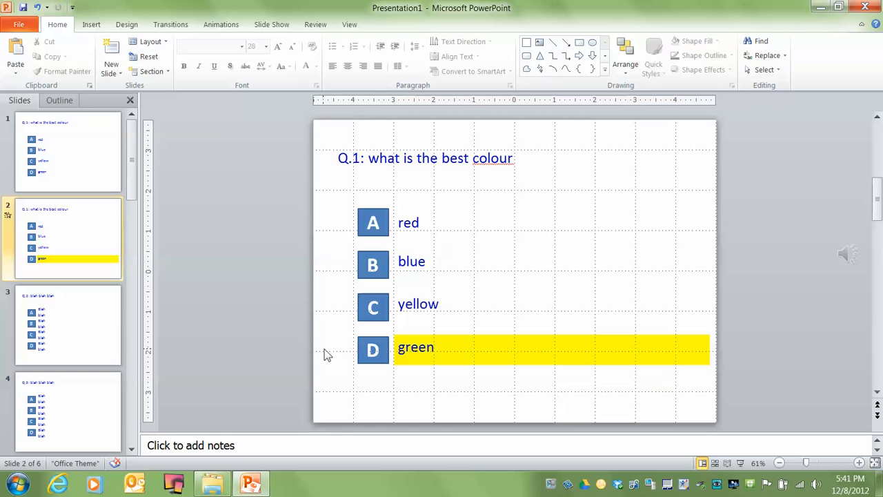
mouse_move(348, 342)
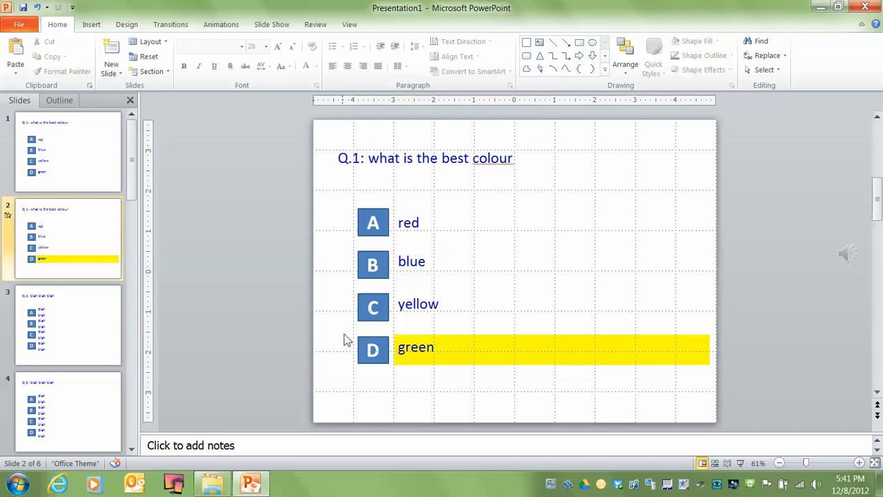
mouse_move(307, 248)
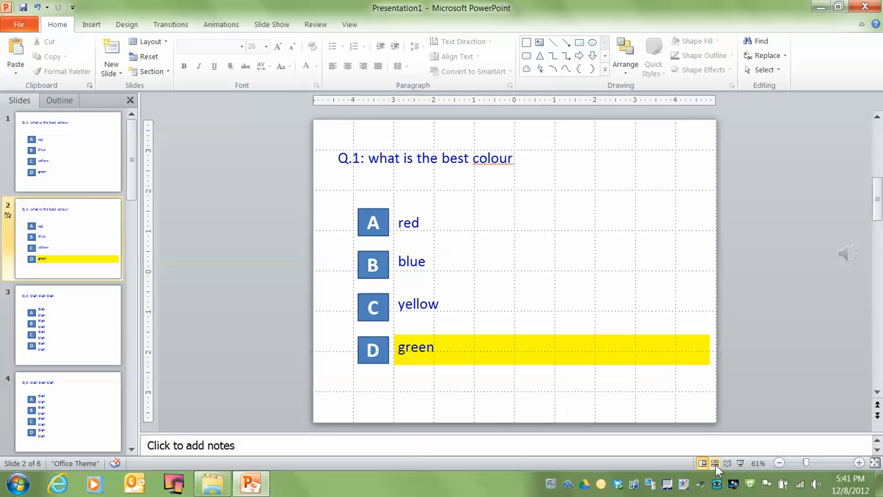
Step: Switch to Slide Sorter so all six slides show as thumbnails, slide 2 with green highlighted
left_click(715, 463)
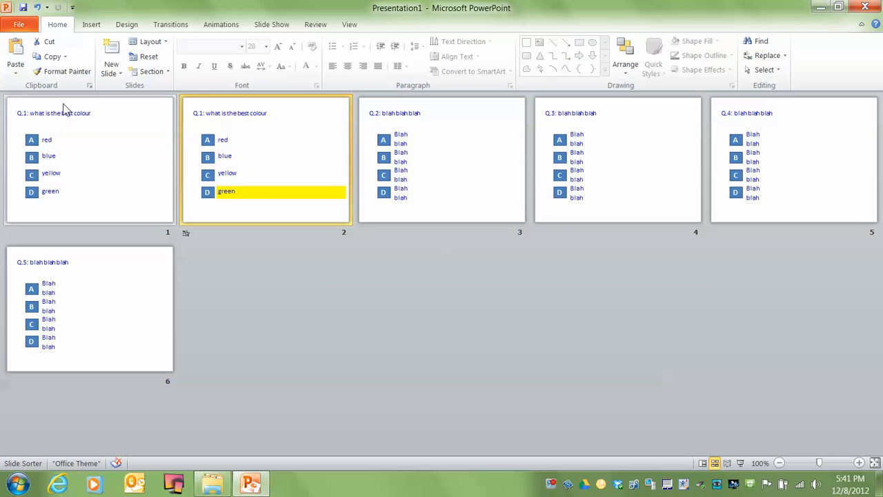
mouse_move(63, 141)
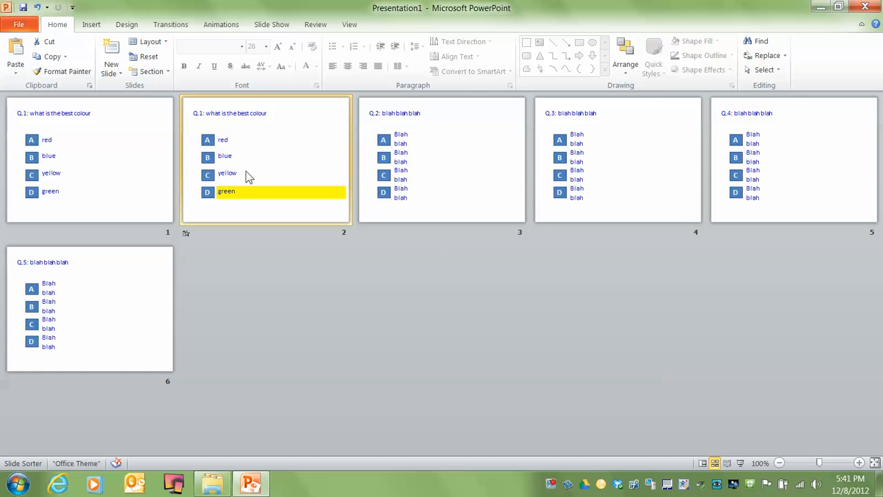
mouse_move(282, 200)
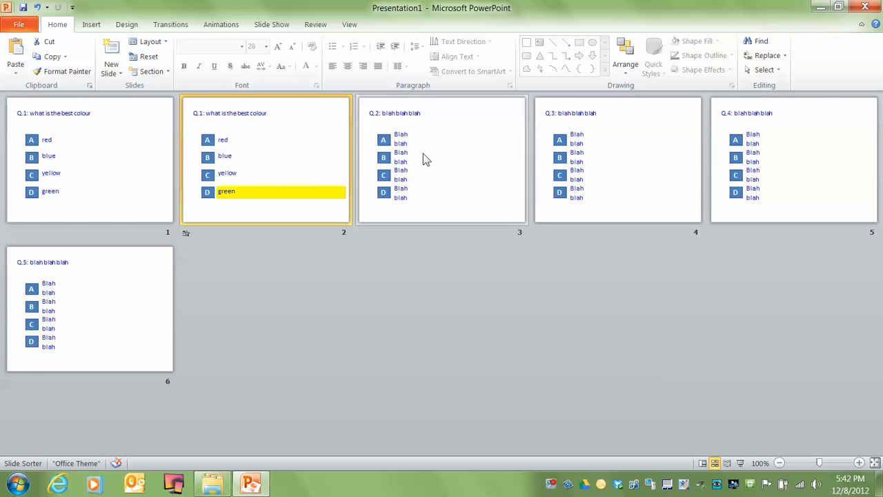
mouse_move(761, 166)
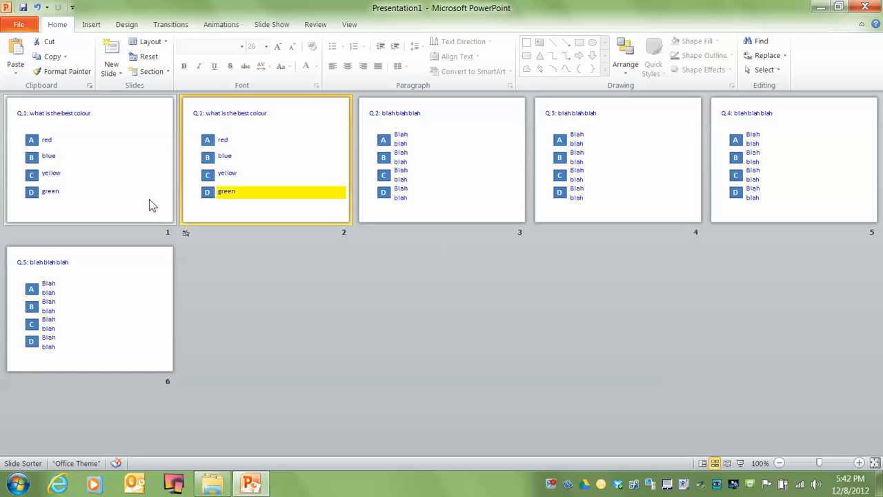
mouse_move(186, 233)
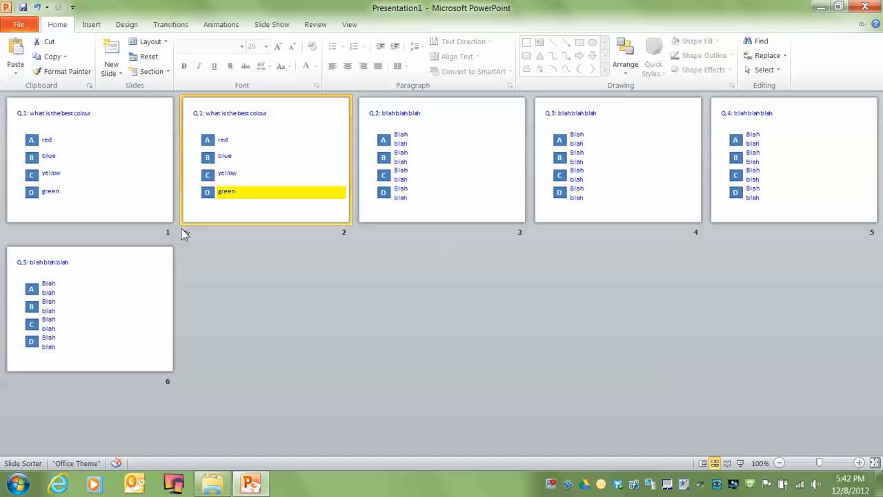
mouse_move(240, 334)
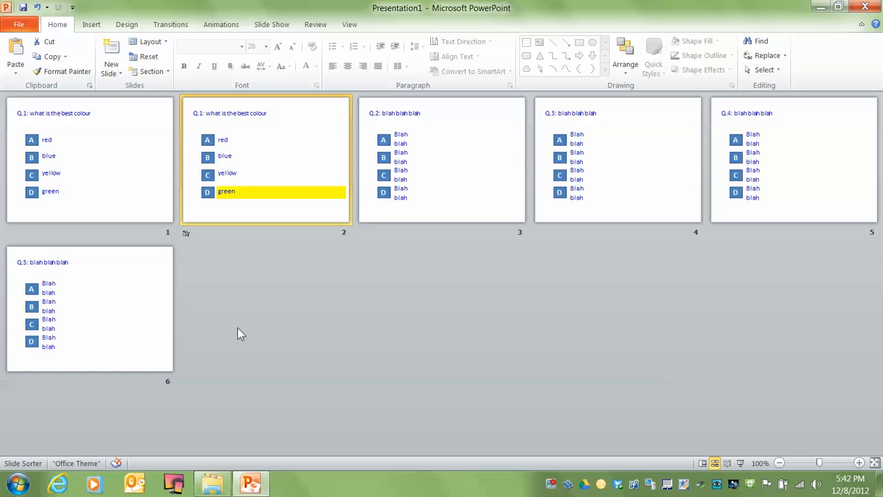
mouse_move(309, 326)
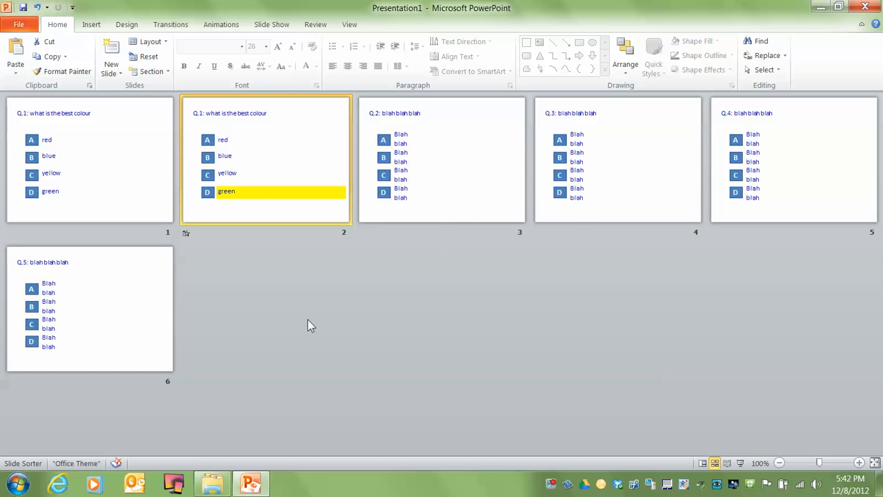